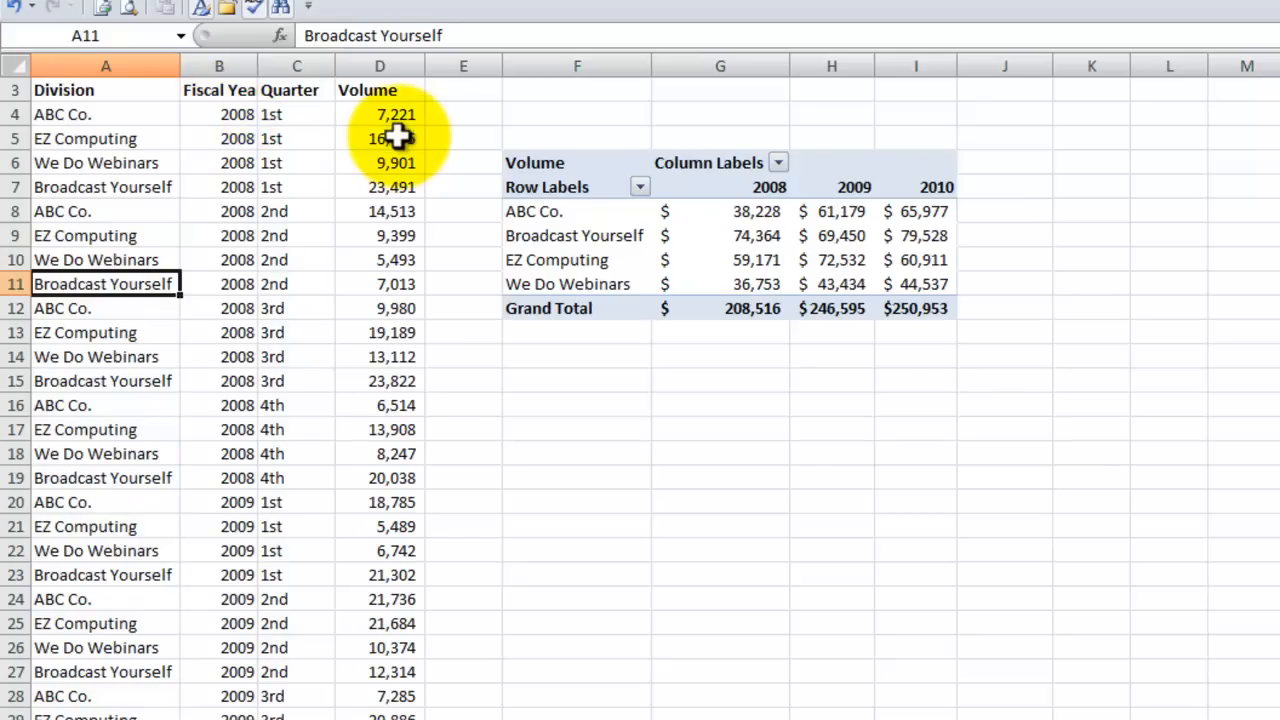
pyautogui.moveTo(750, 211)
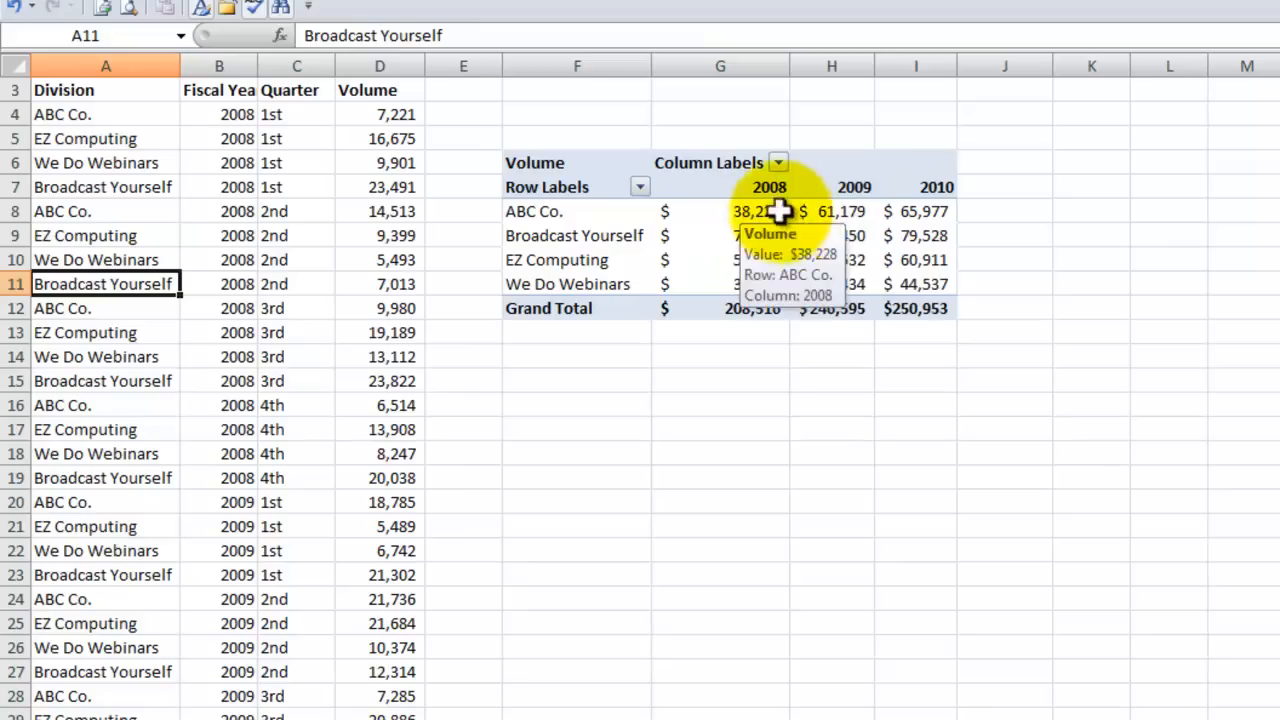
pyautogui.moveTo(840, 211)
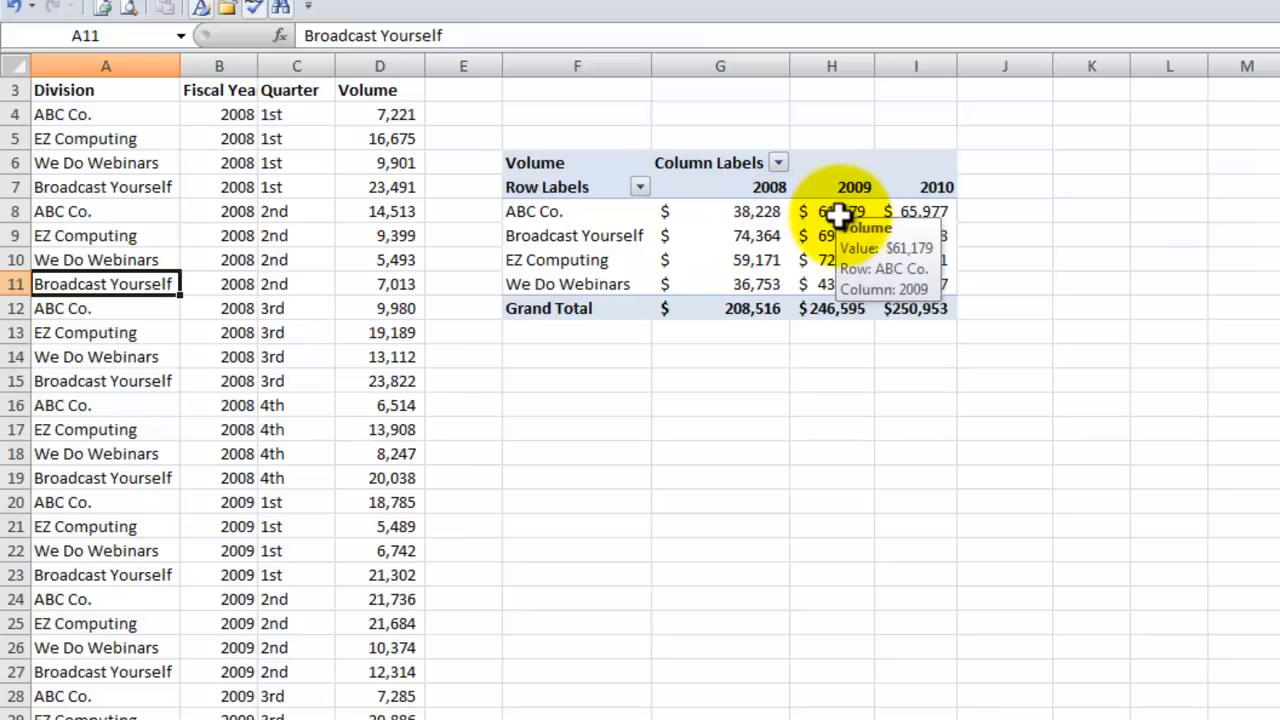
pyautogui.moveTo(920, 211)
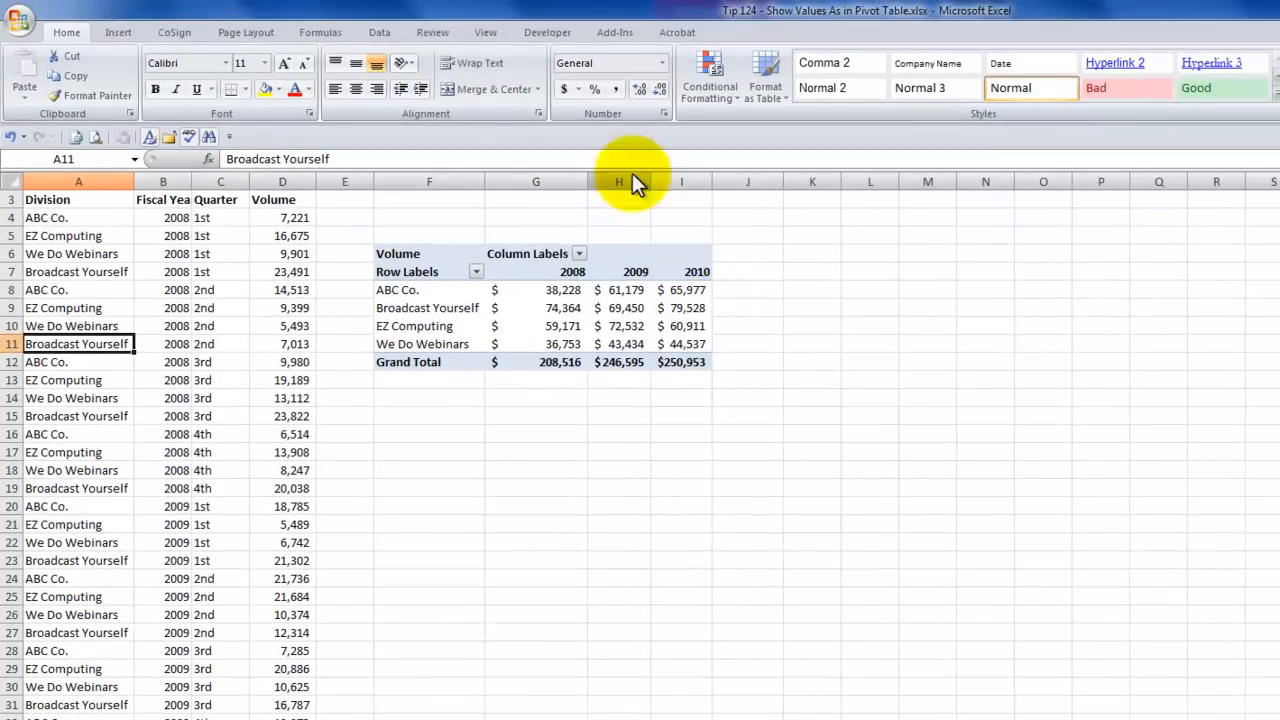
pyautogui.moveTo(535, 335)
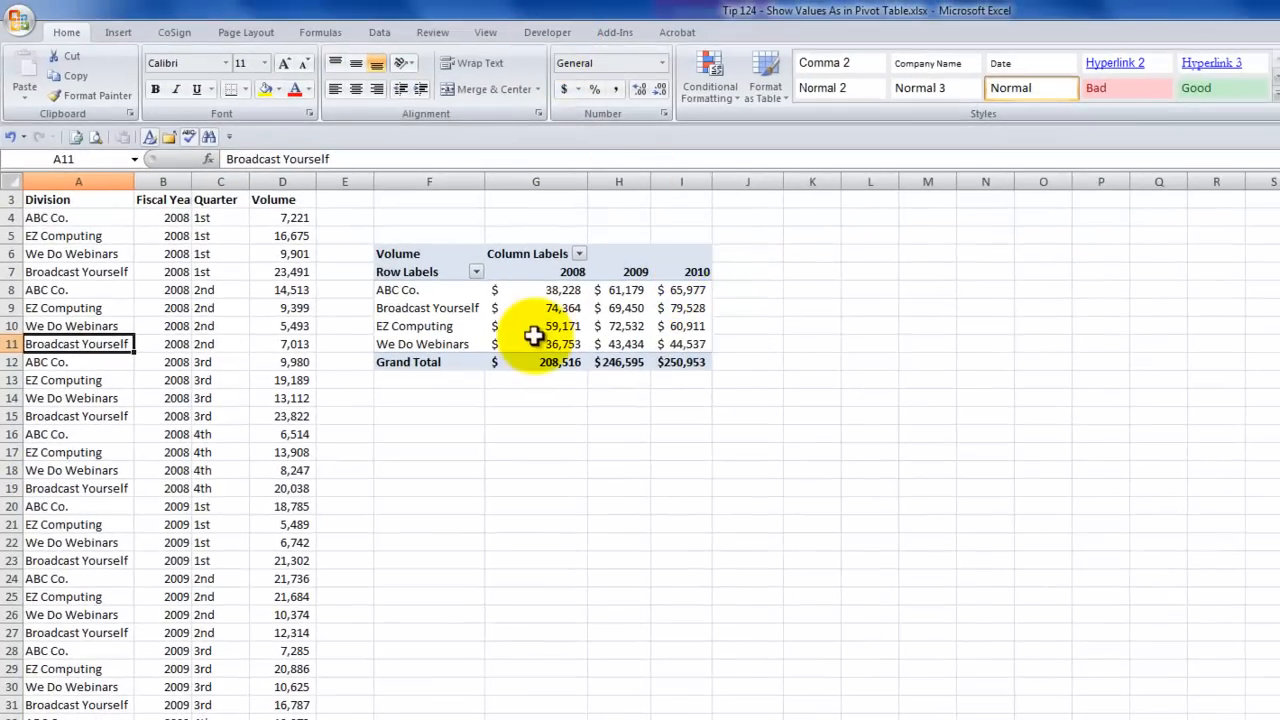
# Dismiss the Calculated Field dialog, paste the pivot table copy at F16, and select ABC Co. 2009.
pyautogui.click(535, 343)
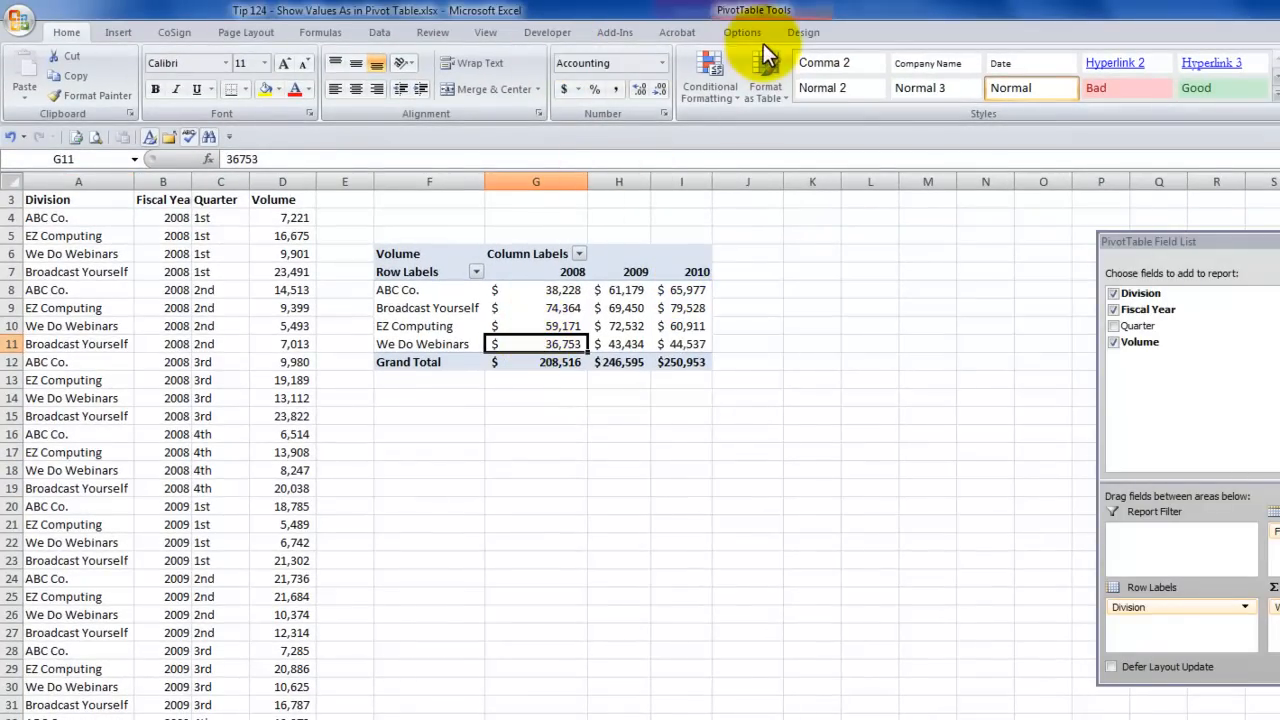
pyautogui.click(742, 32)
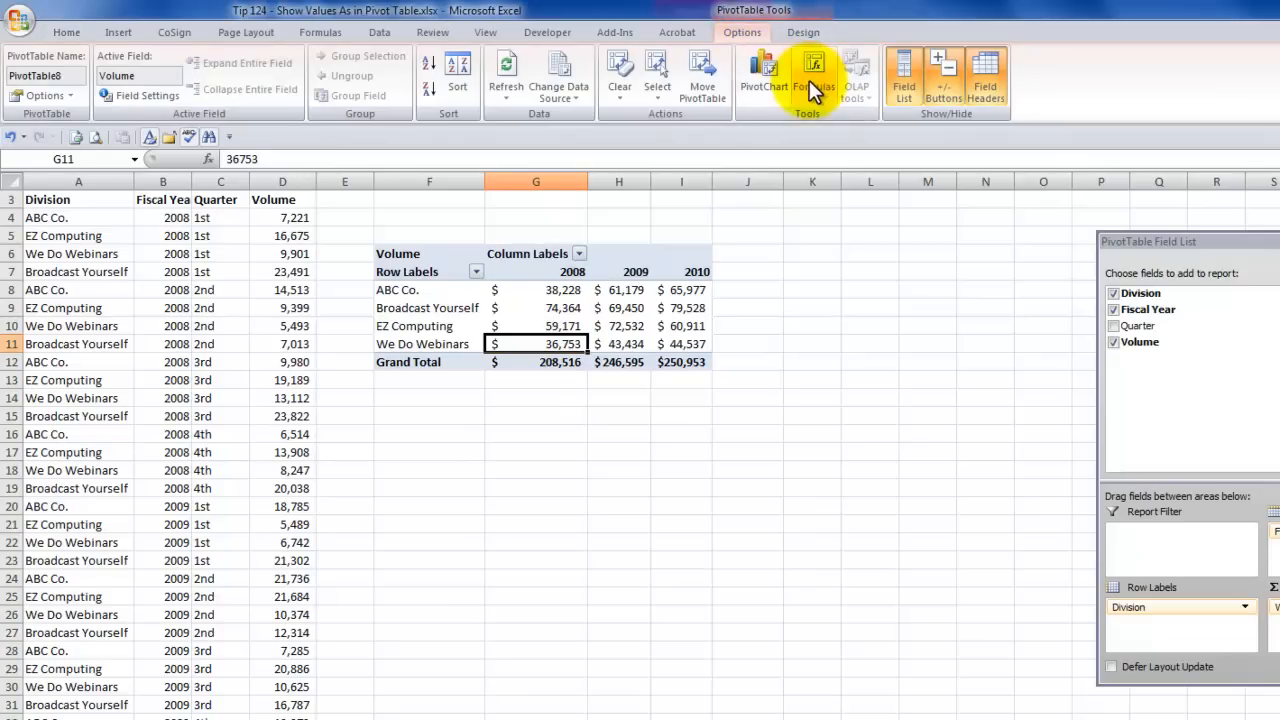
pyautogui.click(814, 75)
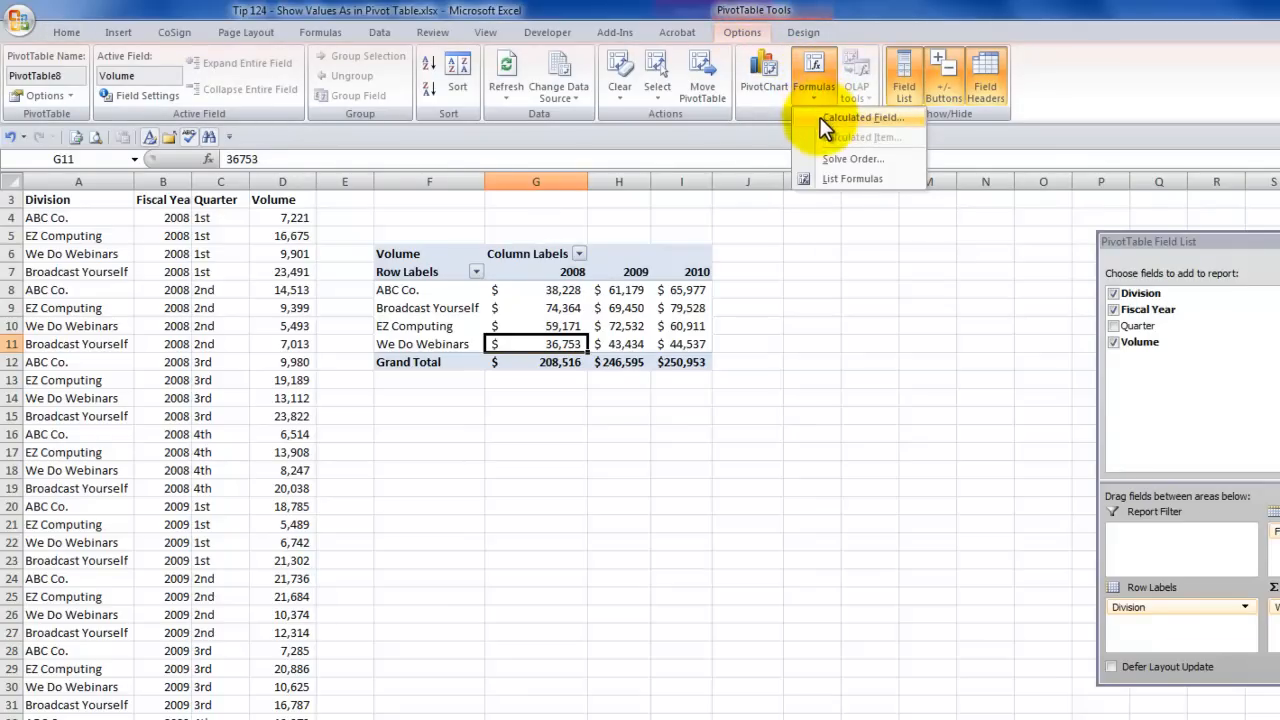
pyautogui.click(860, 117)
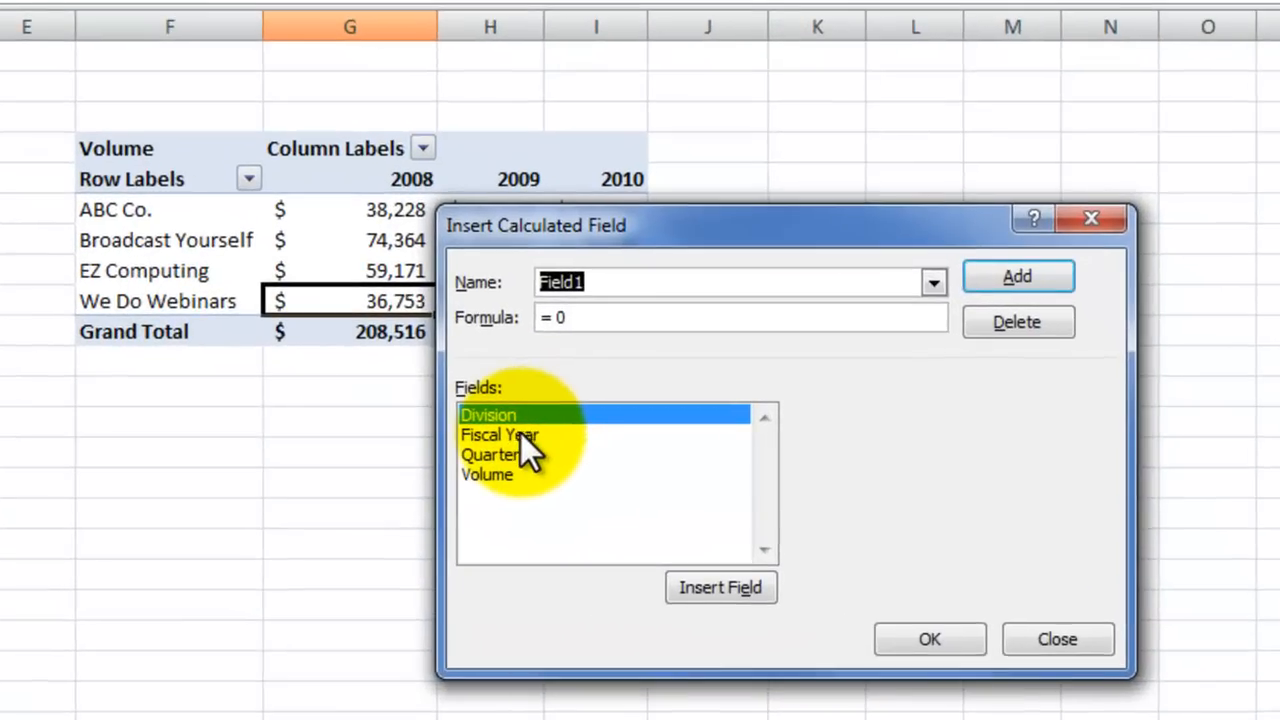
pyautogui.moveTo(510, 455)
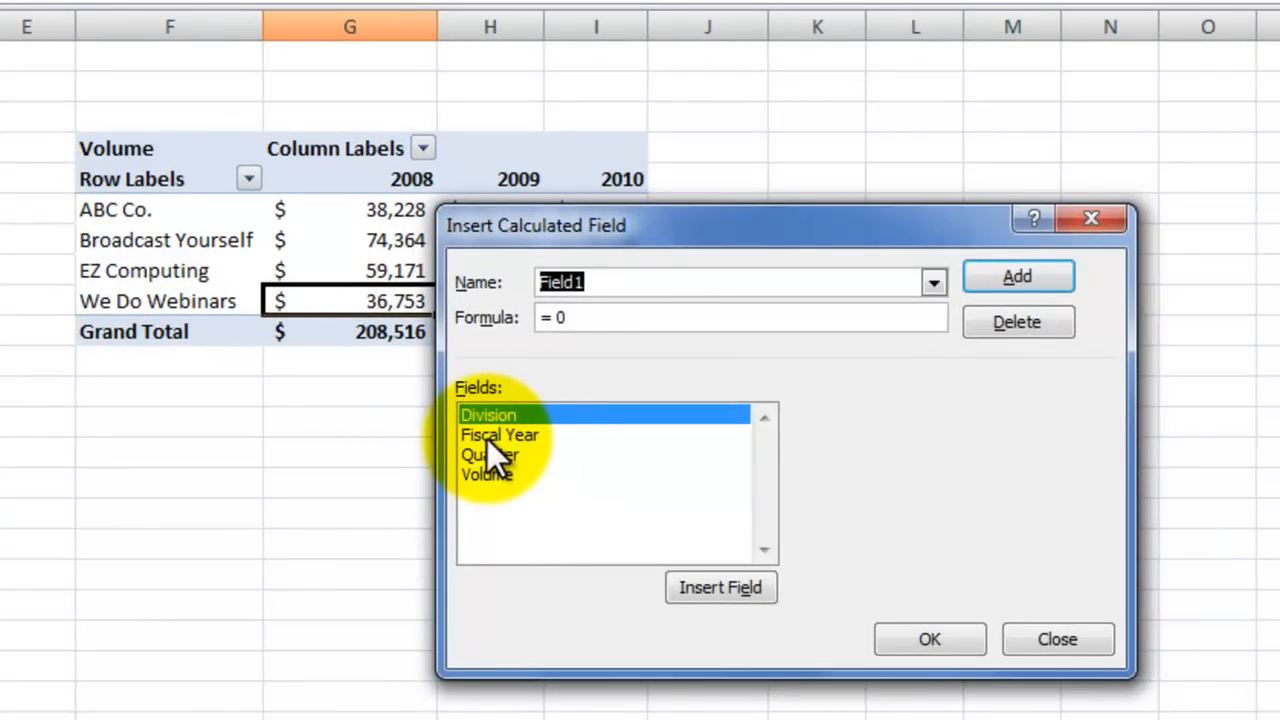
pyautogui.moveTo(380, 200)
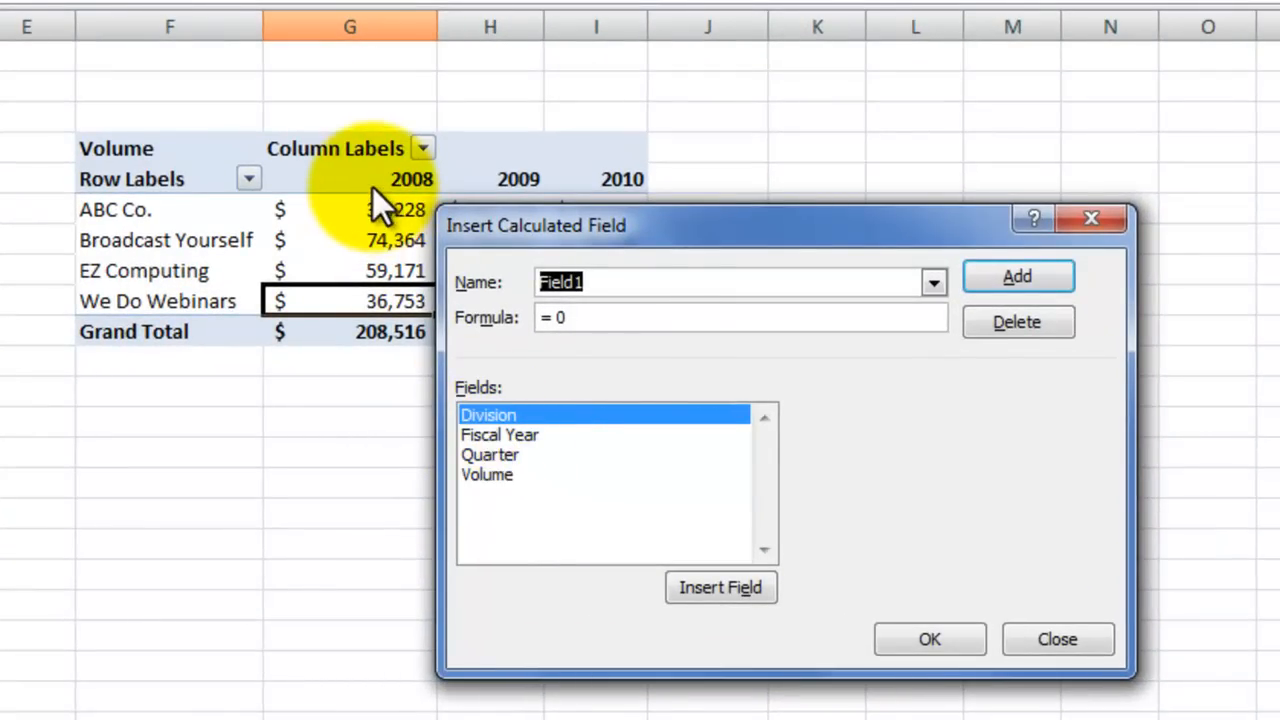
pyautogui.moveTo(380, 300)
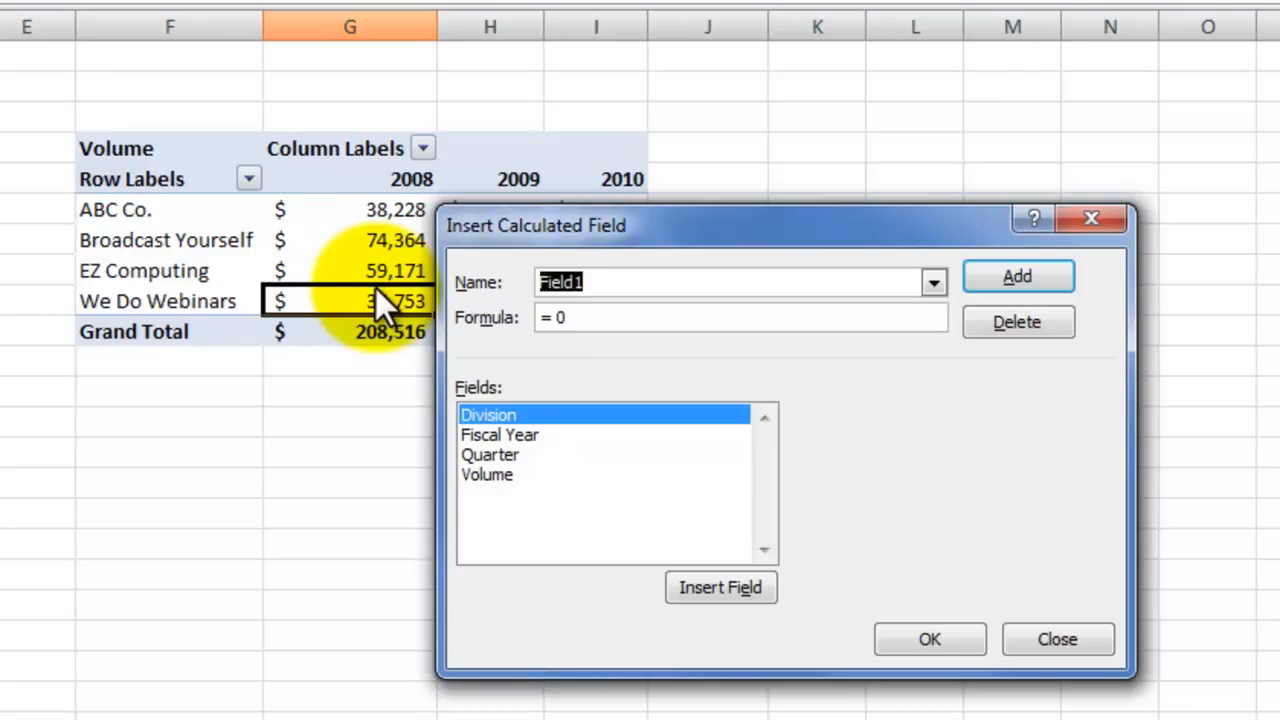
pyautogui.moveTo(385, 290)
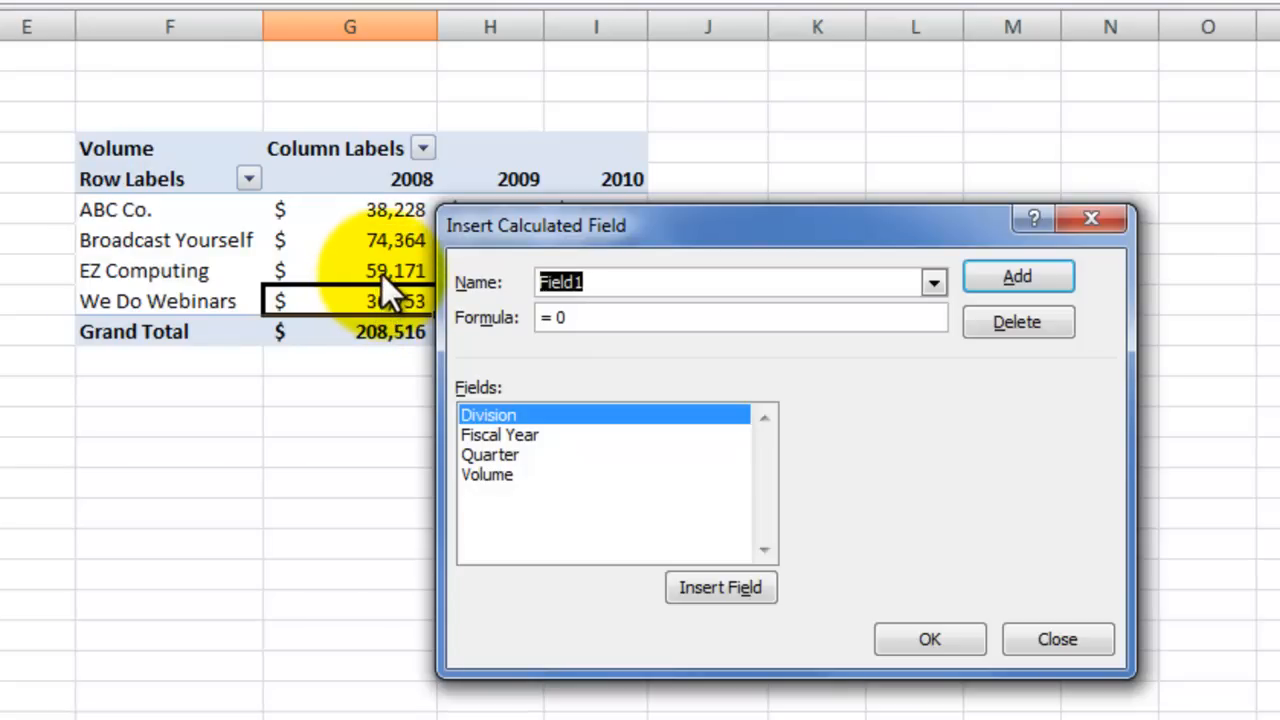
pyautogui.moveTo(990, 335)
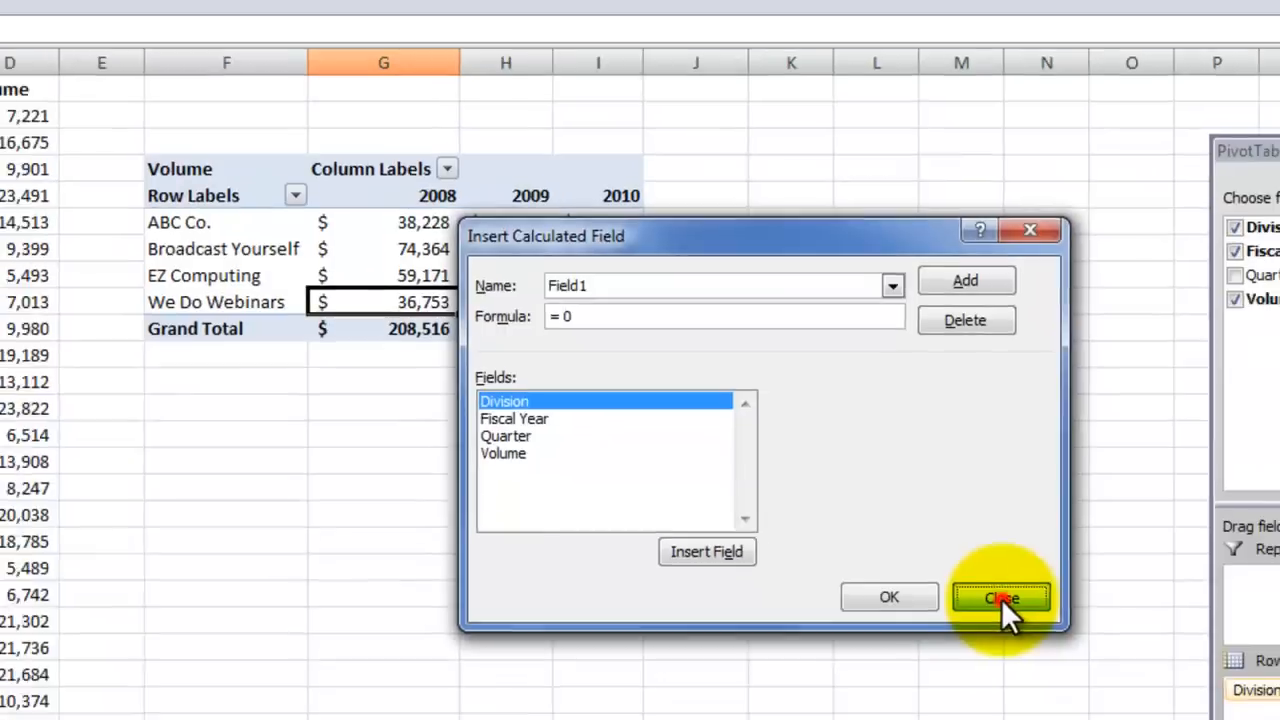
pyautogui.click(1000, 597)
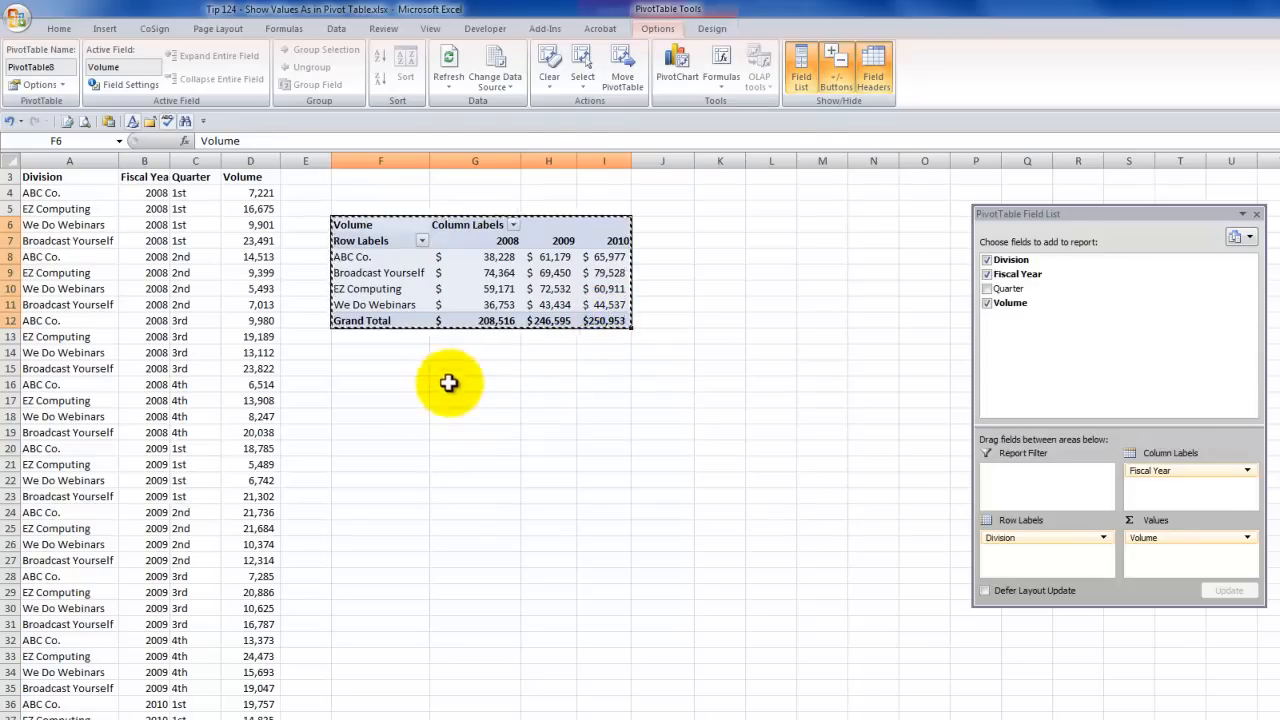
pyautogui.click(380, 384)
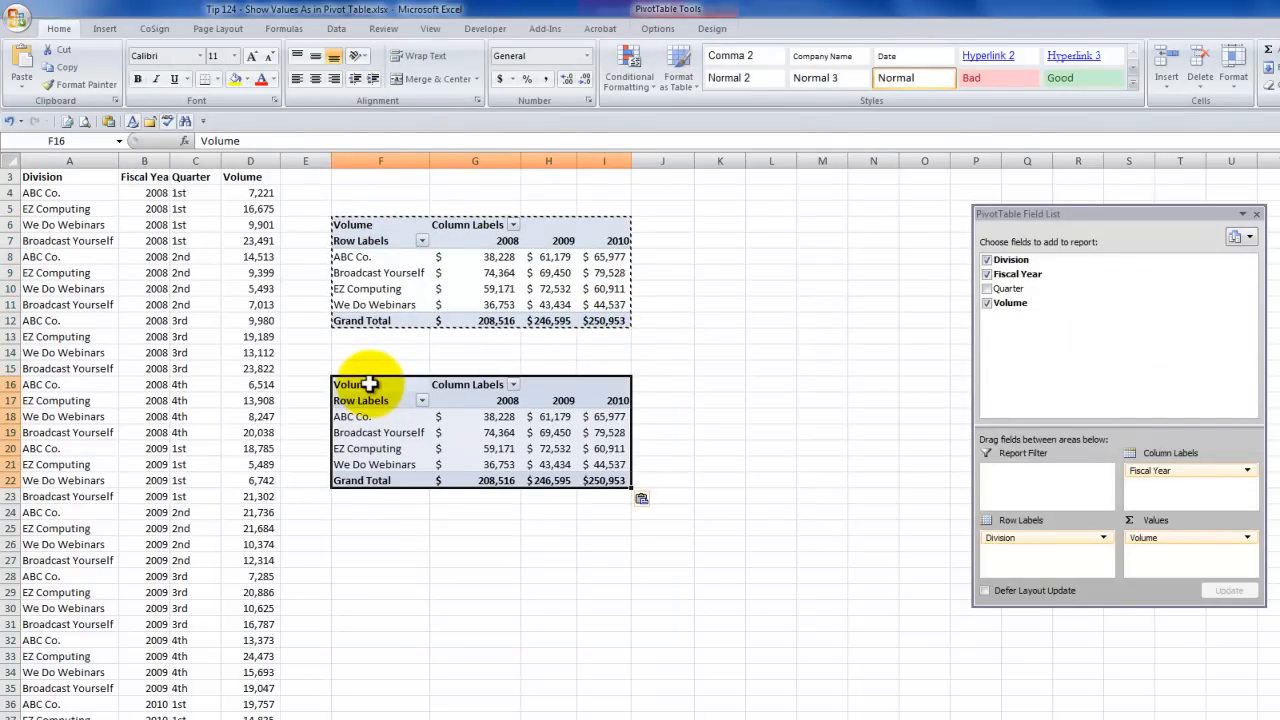
pyautogui.moveTo(190, 355)
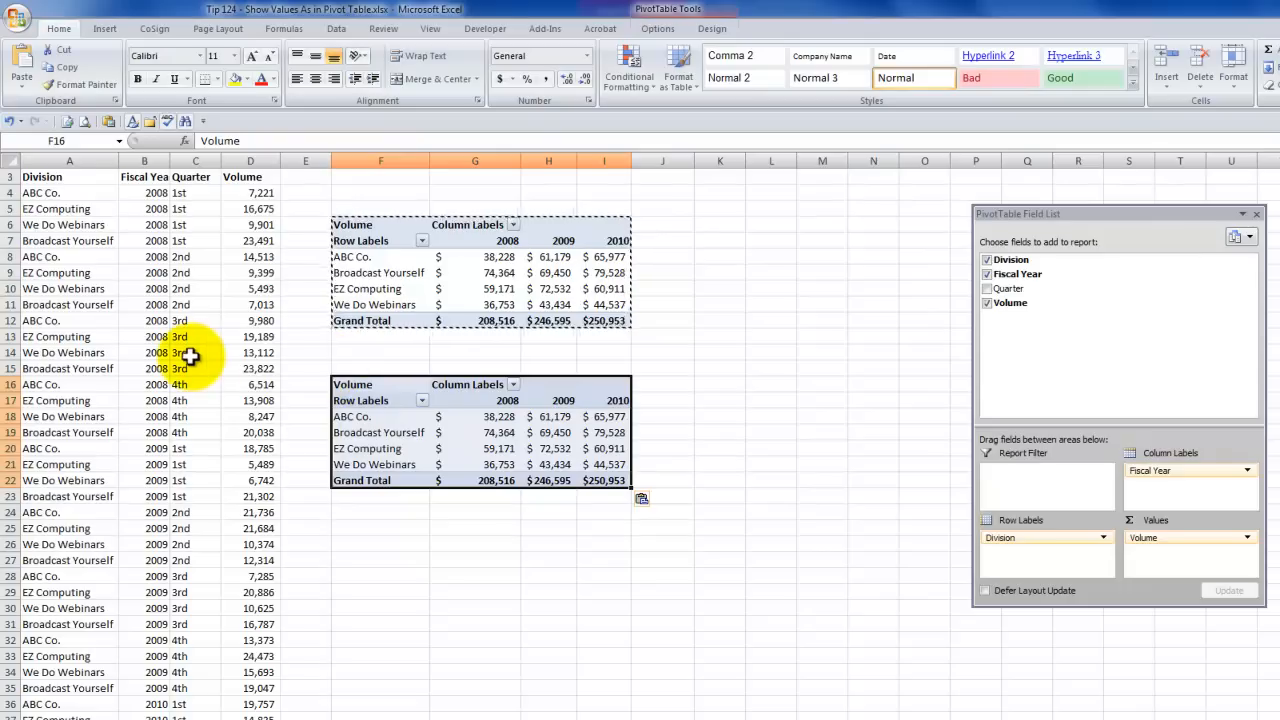
pyautogui.moveTo(400, 385)
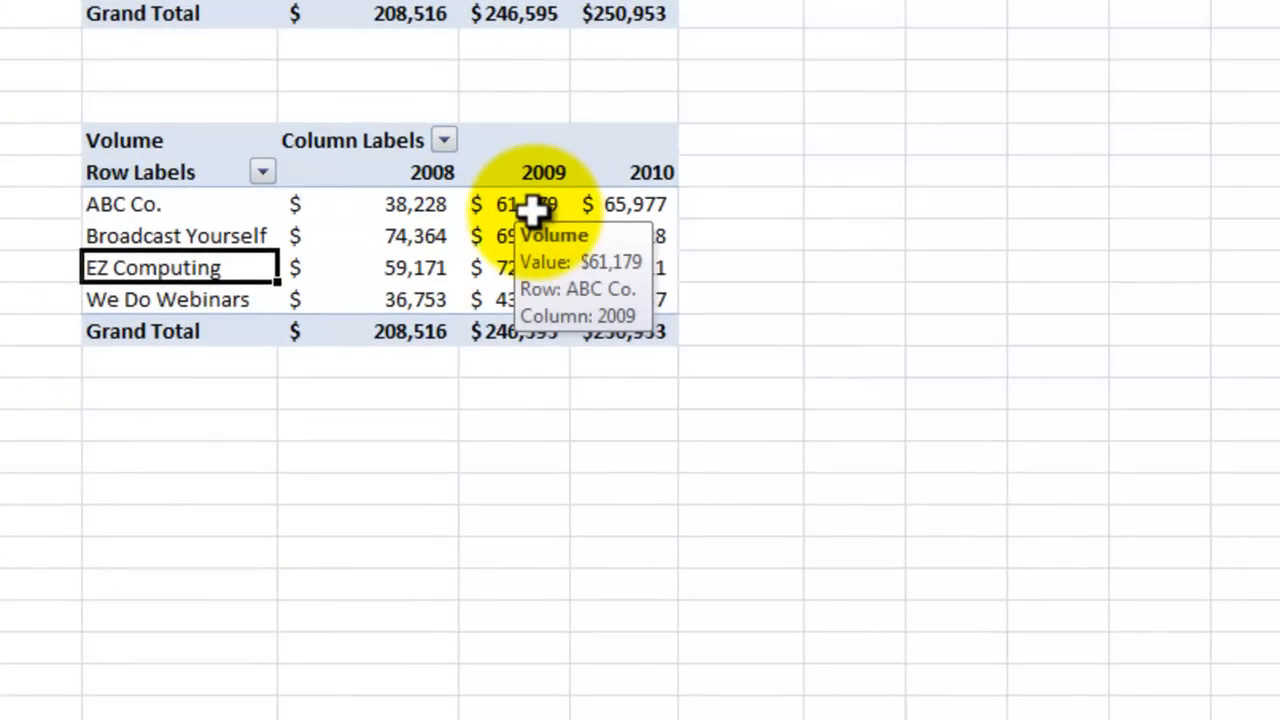
pyautogui.click(515, 204)
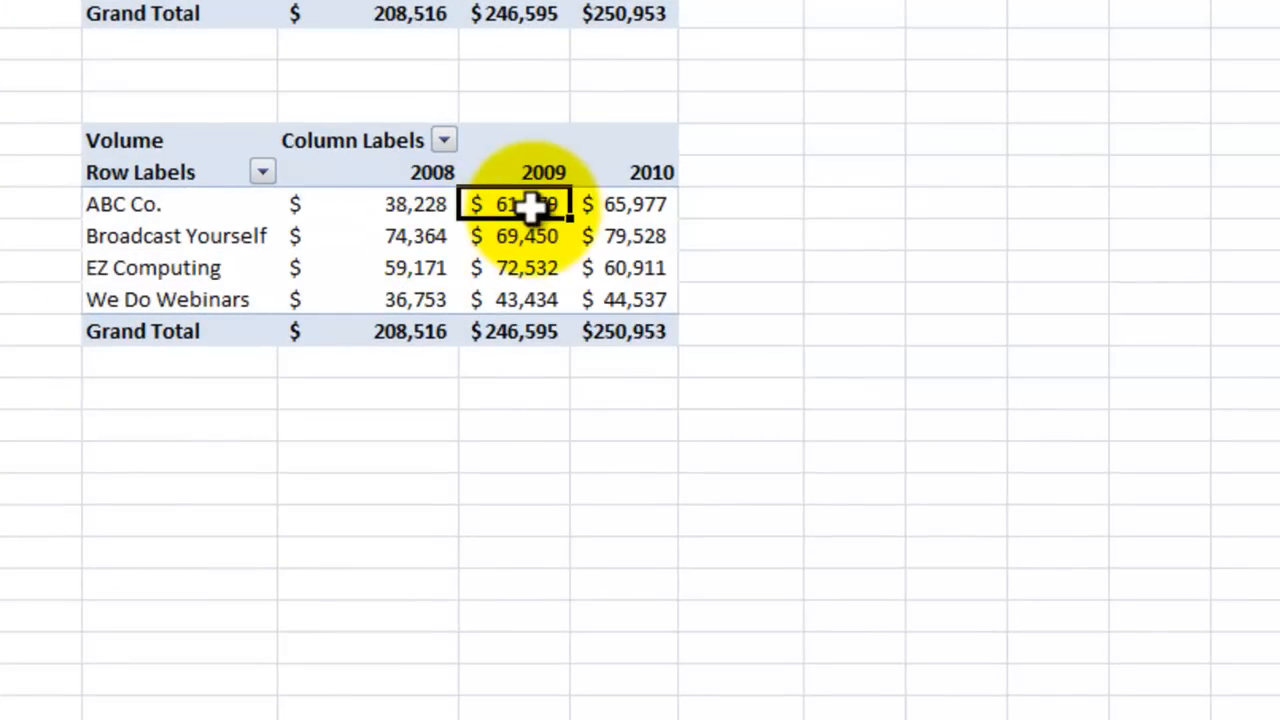
pyautogui.moveTo(525, 204)
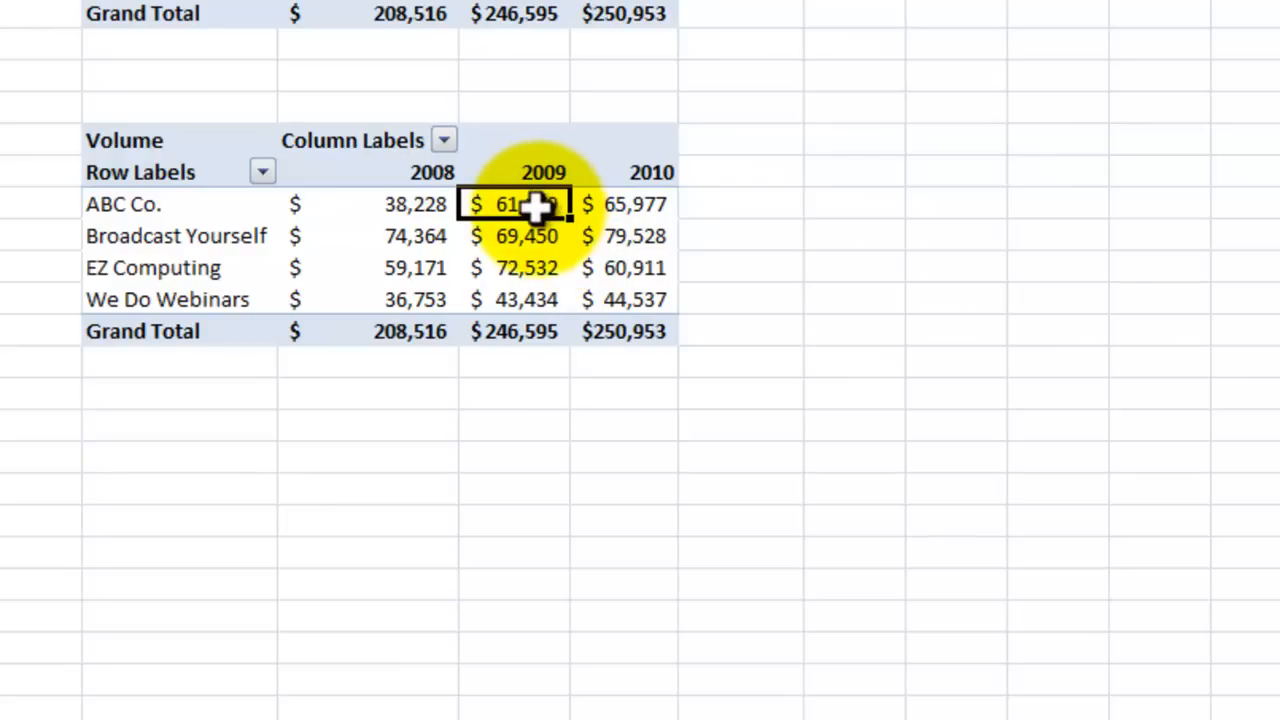
# Show the copy's Volume as % Difference From Fiscal Year, base item (previous).
pyautogui.rightClick(515, 204)
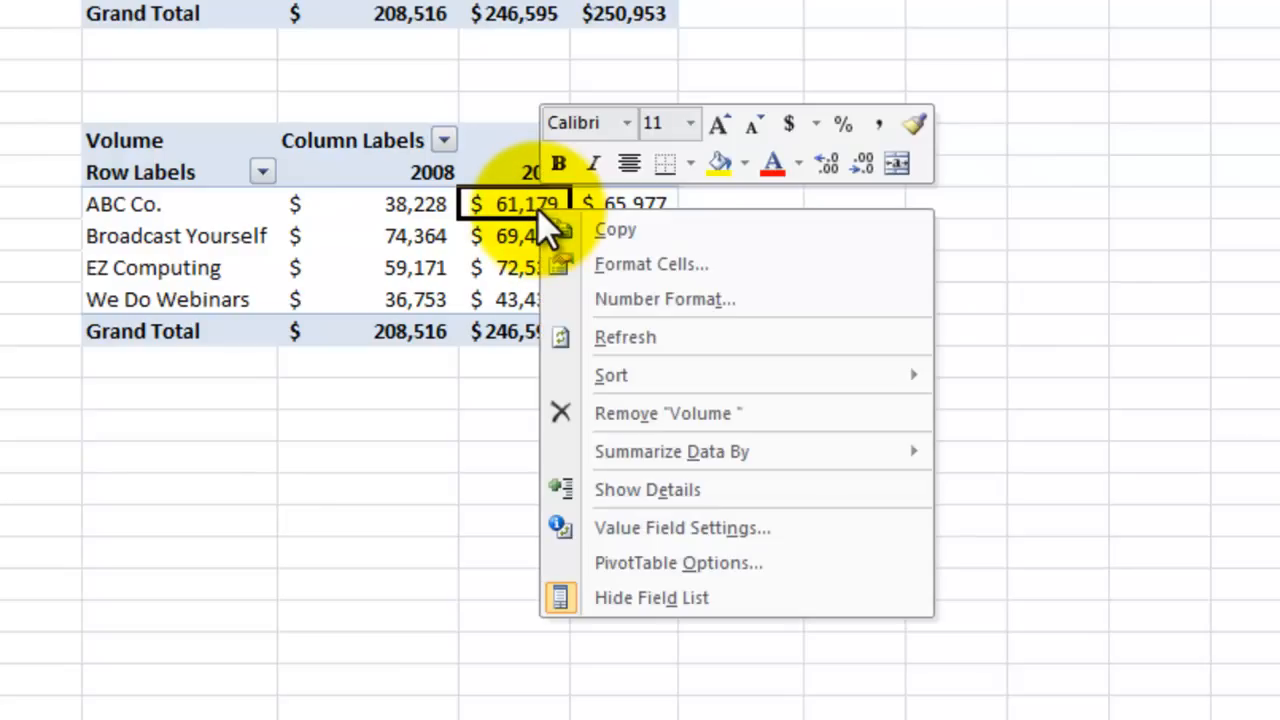
pyautogui.moveTo(683, 528)
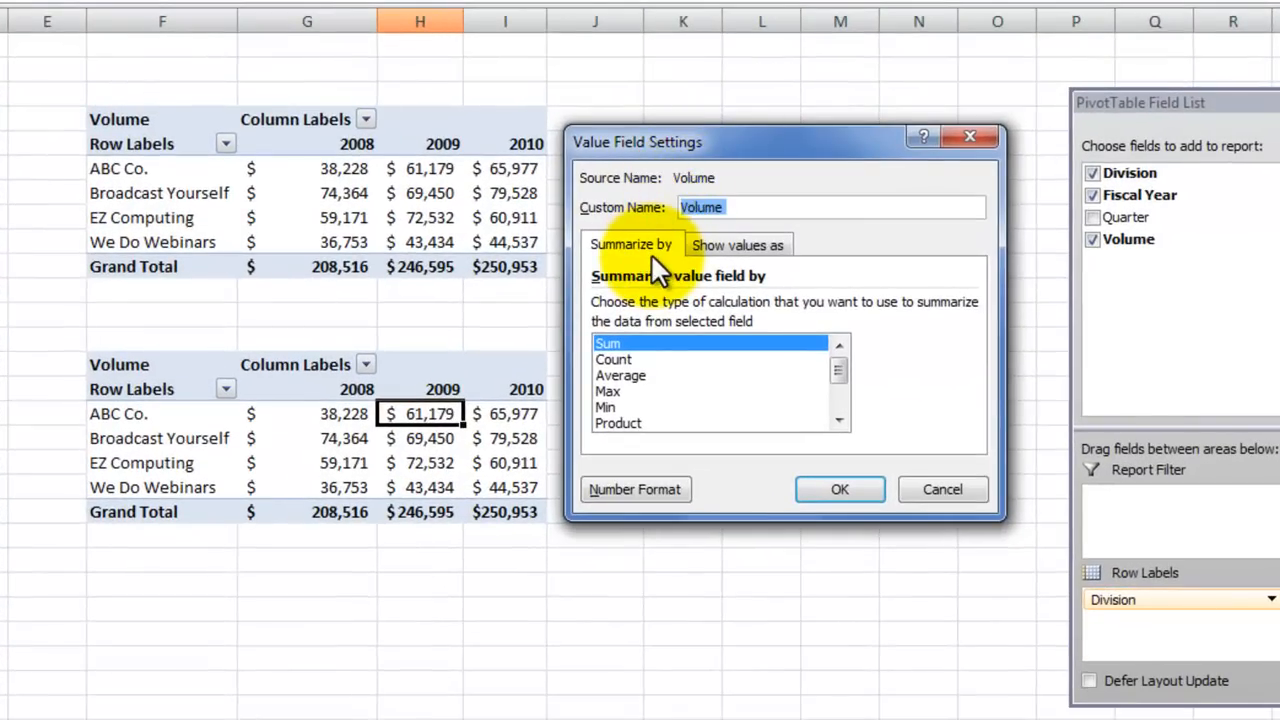
pyautogui.moveTo(737, 245)
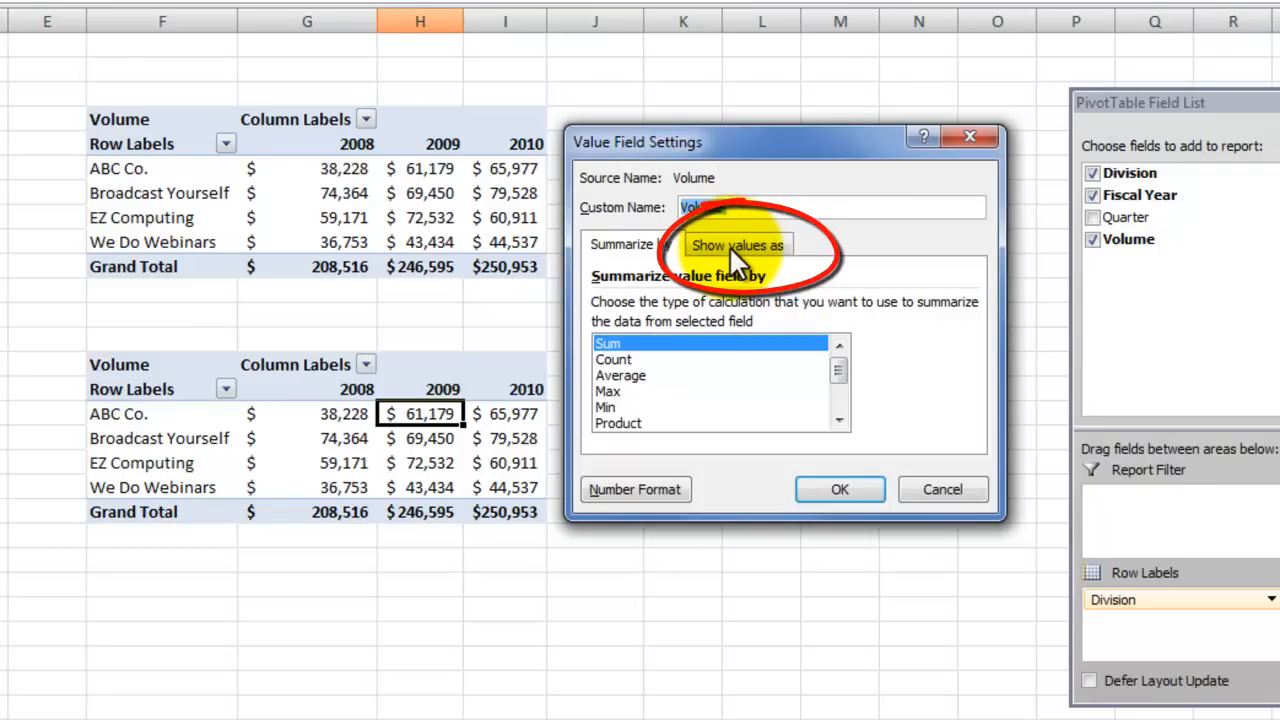
pyautogui.click(737, 244)
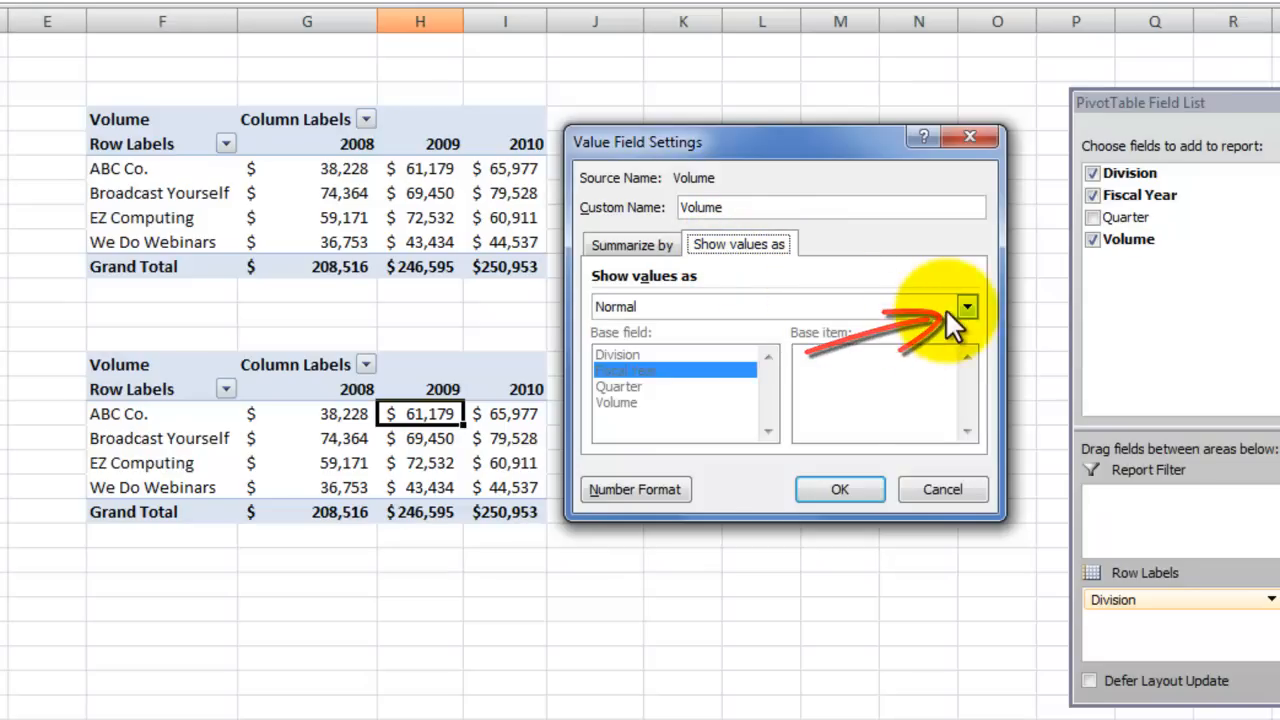
pyautogui.click(965, 307)
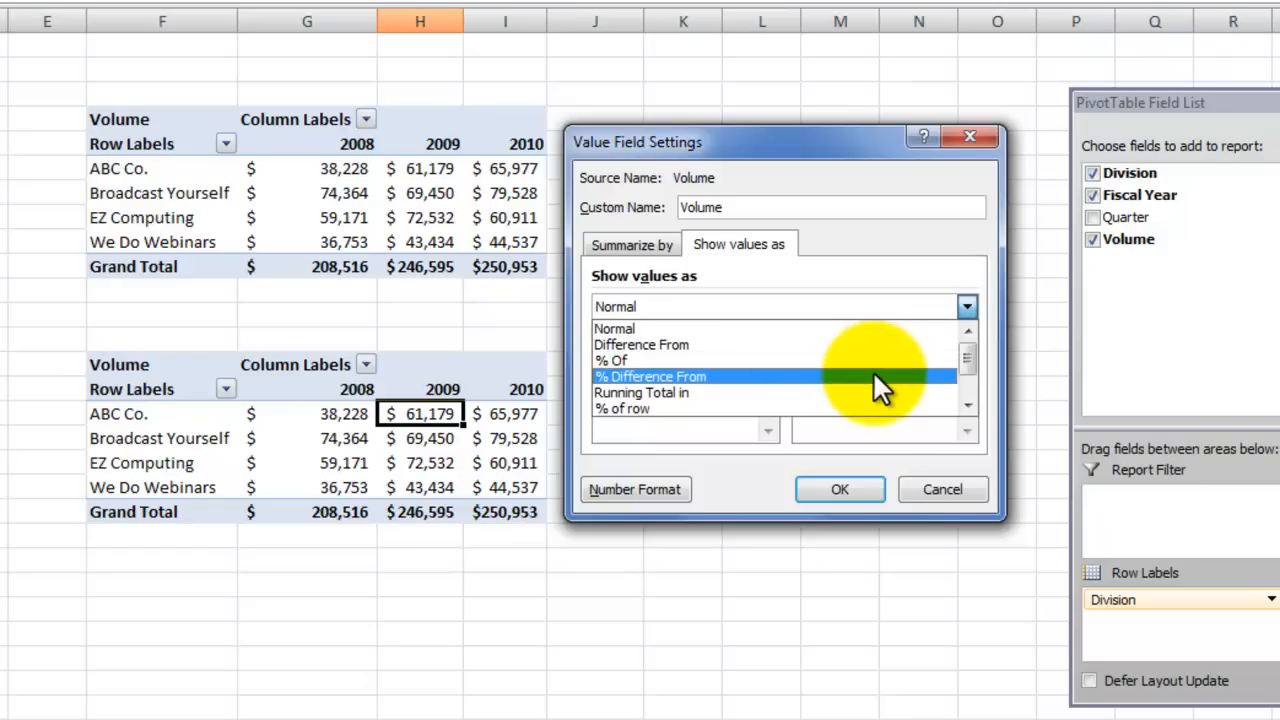
pyautogui.click(650, 376)
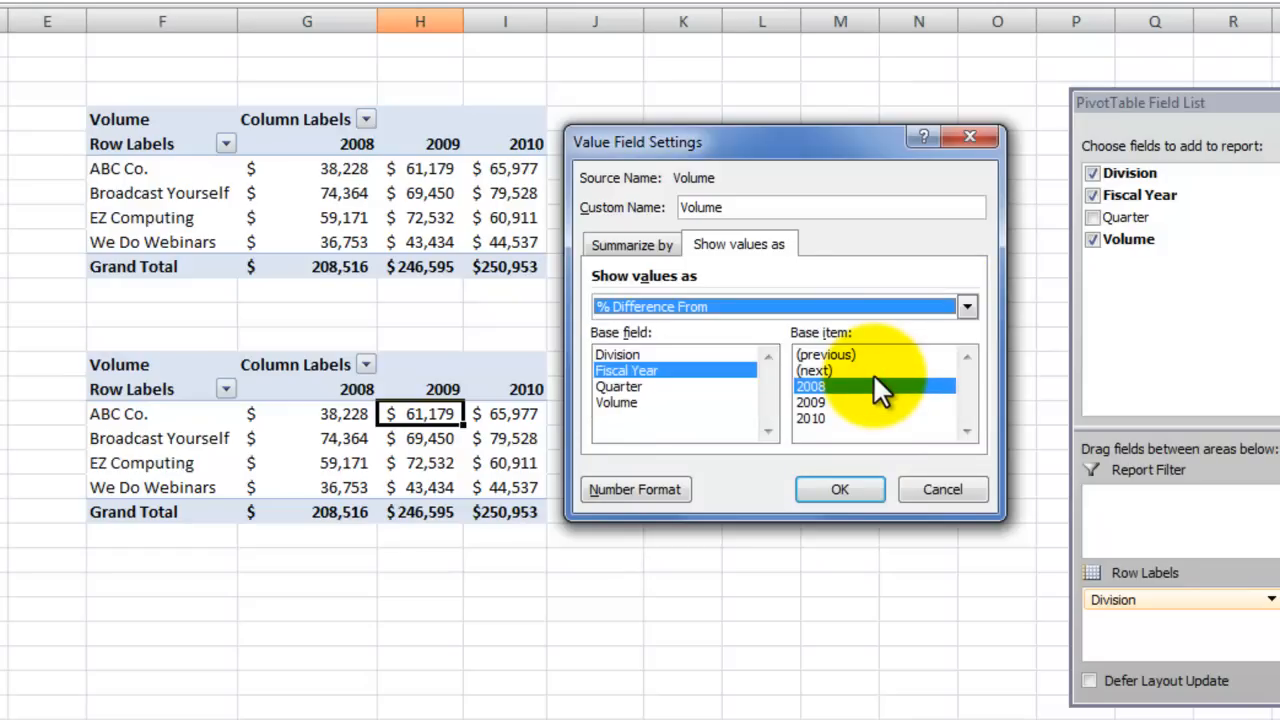
pyautogui.moveTo(745, 325)
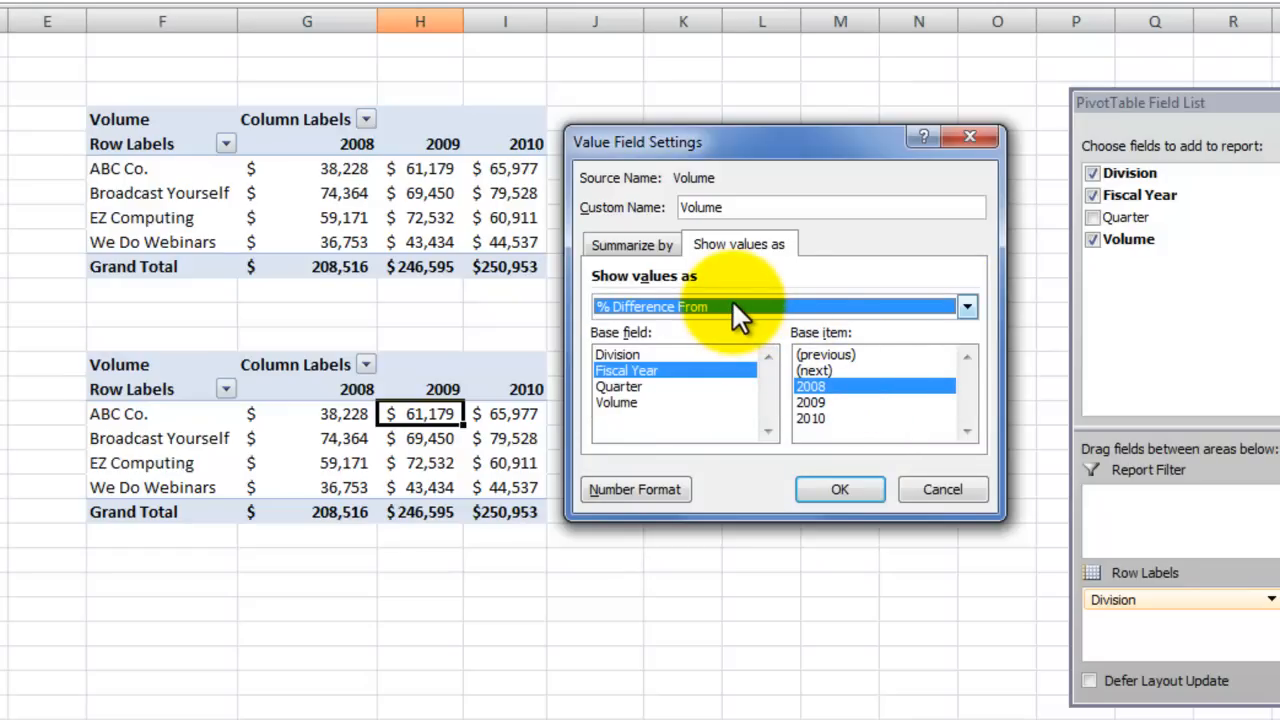
pyautogui.moveTo(835, 375)
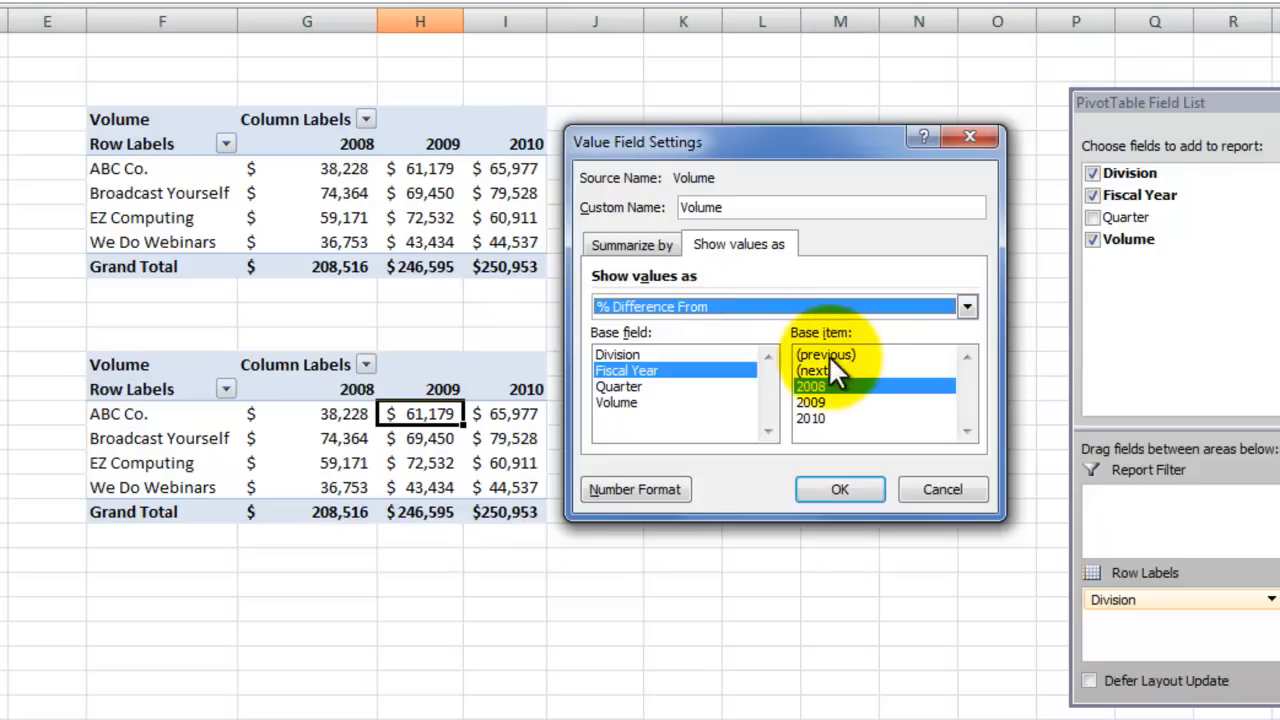
pyautogui.click(825, 354)
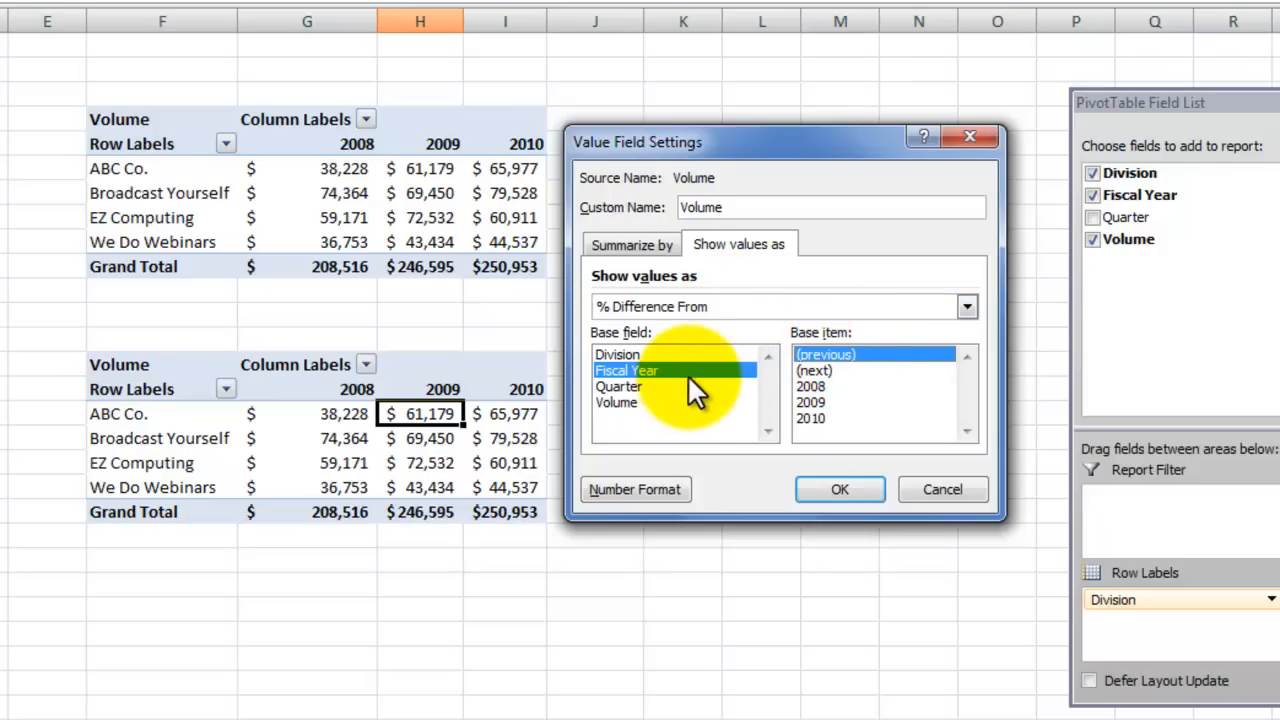
pyautogui.moveTo(635, 330)
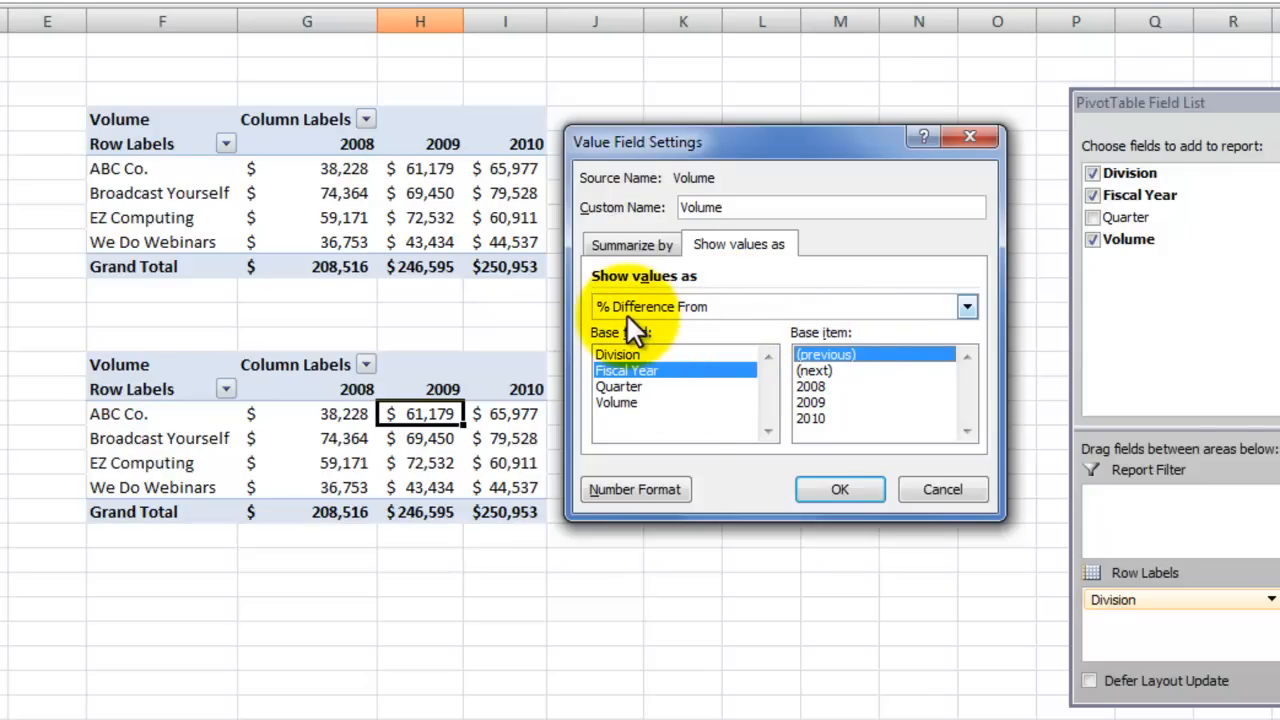
pyautogui.moveTo(660, 378)
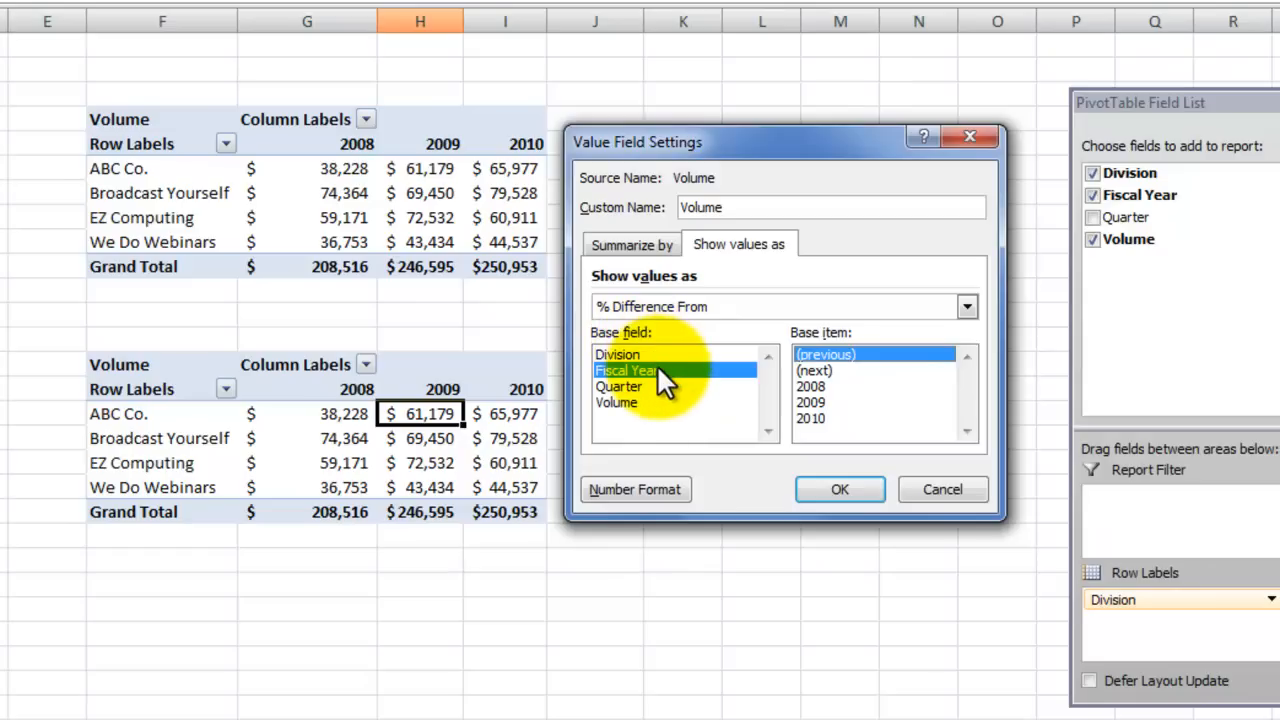
pyautogui.moveTo(810, 355)
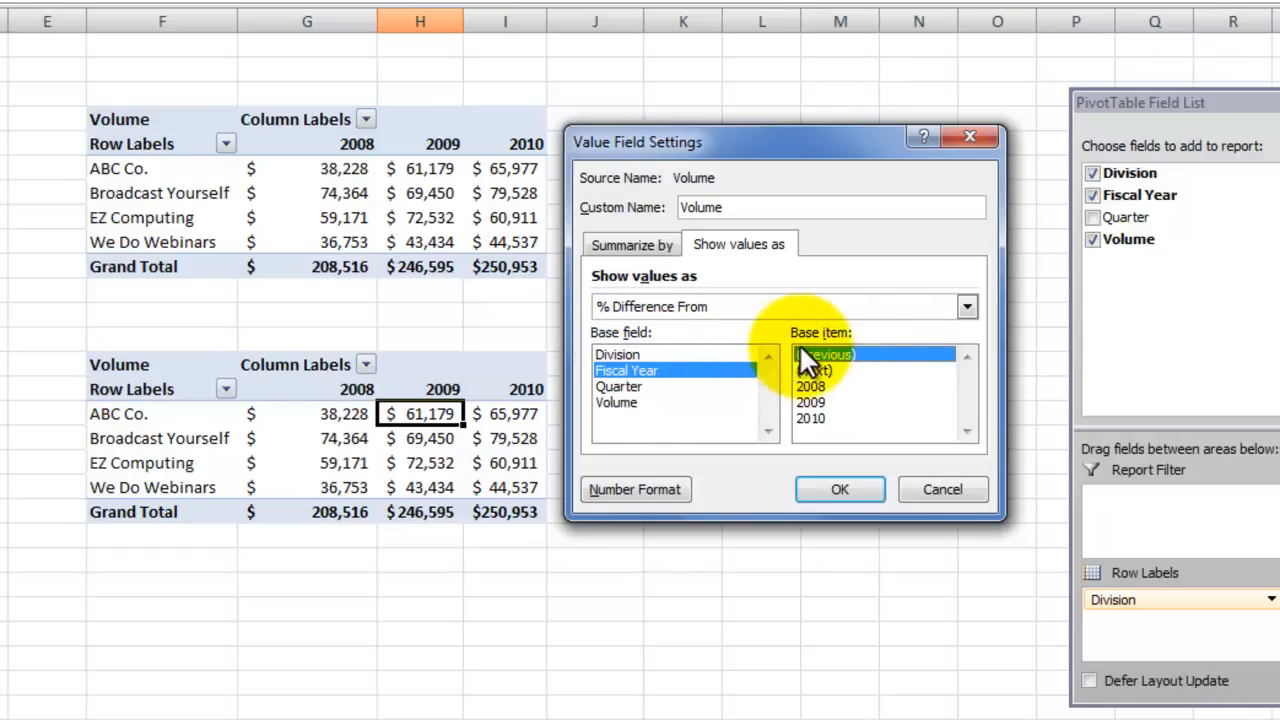
pyautogui.moveTo(835, 418)
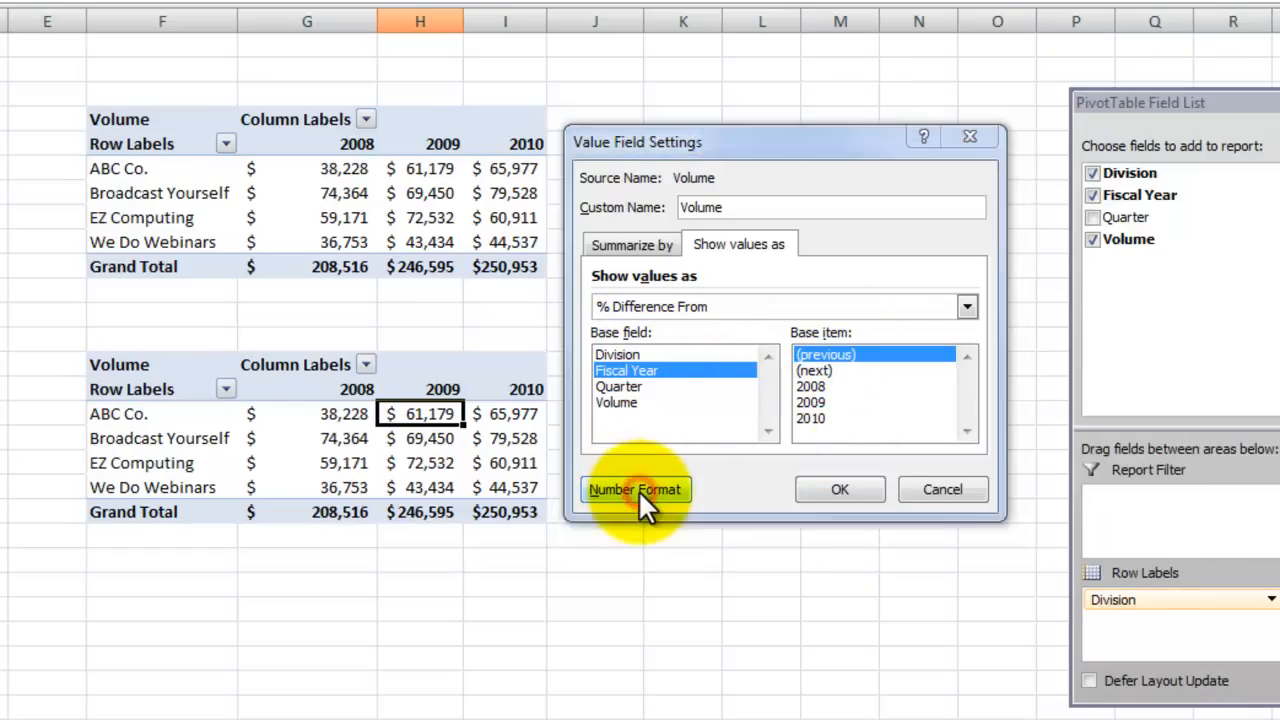
# Format the percentage differences as Percentage with 0 decimals and apply the value settings.
pyautogui.click(635, 489)
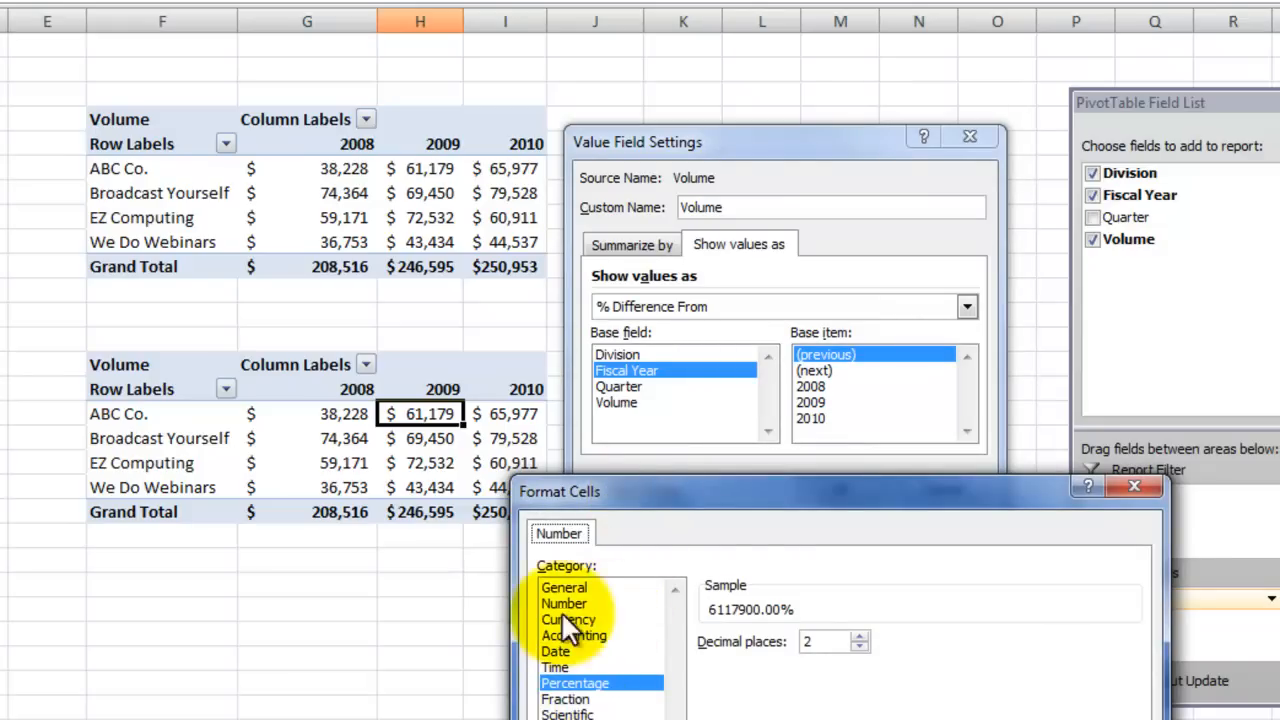
pyautogui.moveTo(620, 695)
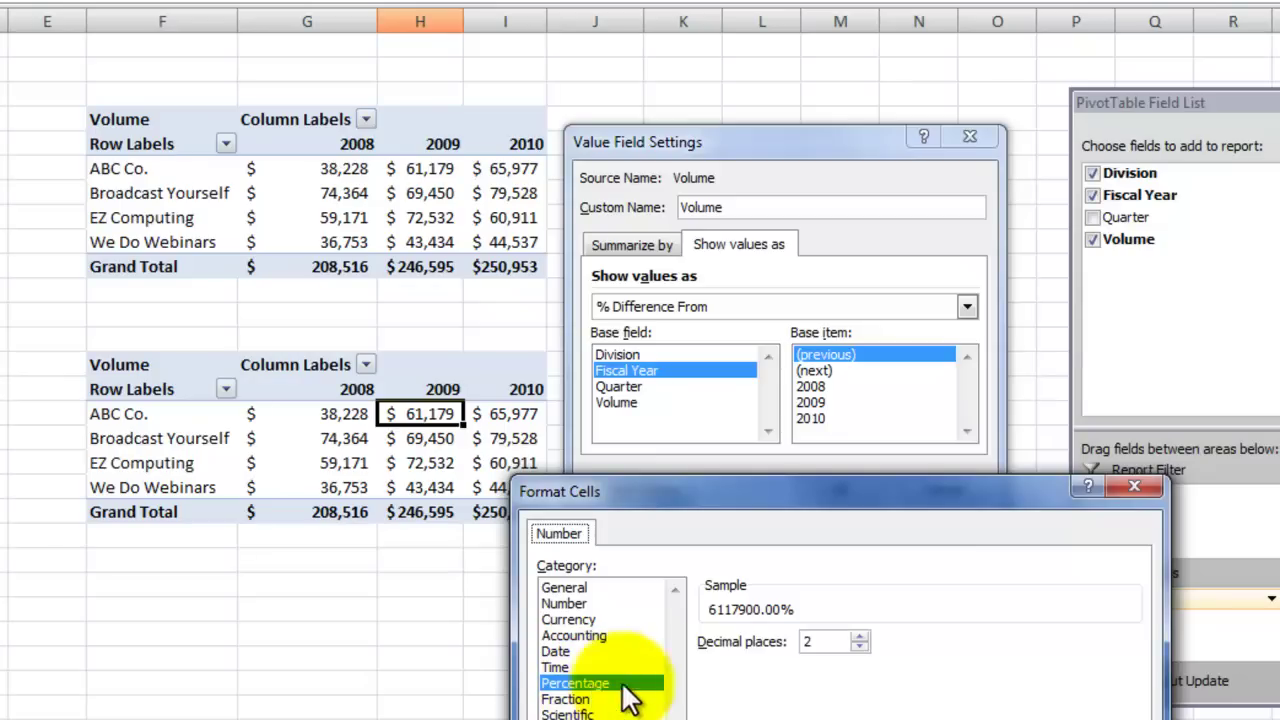
pyautogui.click(858, 646)
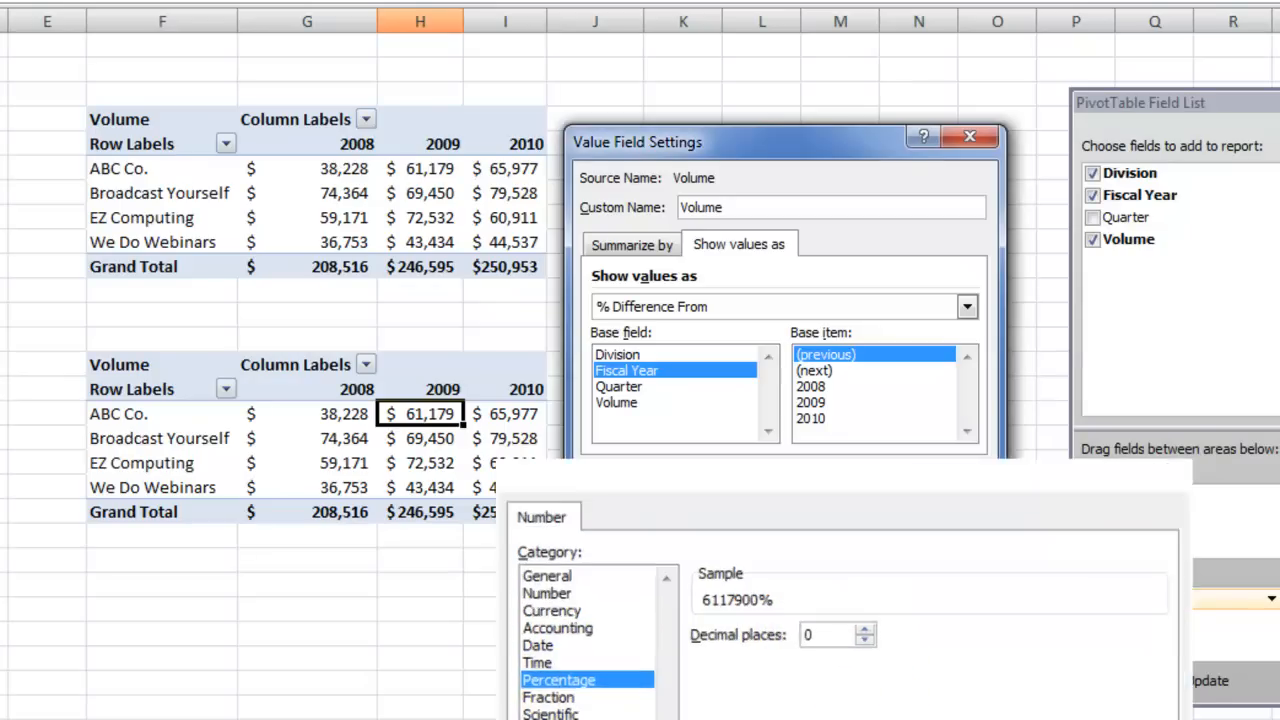
pyautogui.click(848, 509)
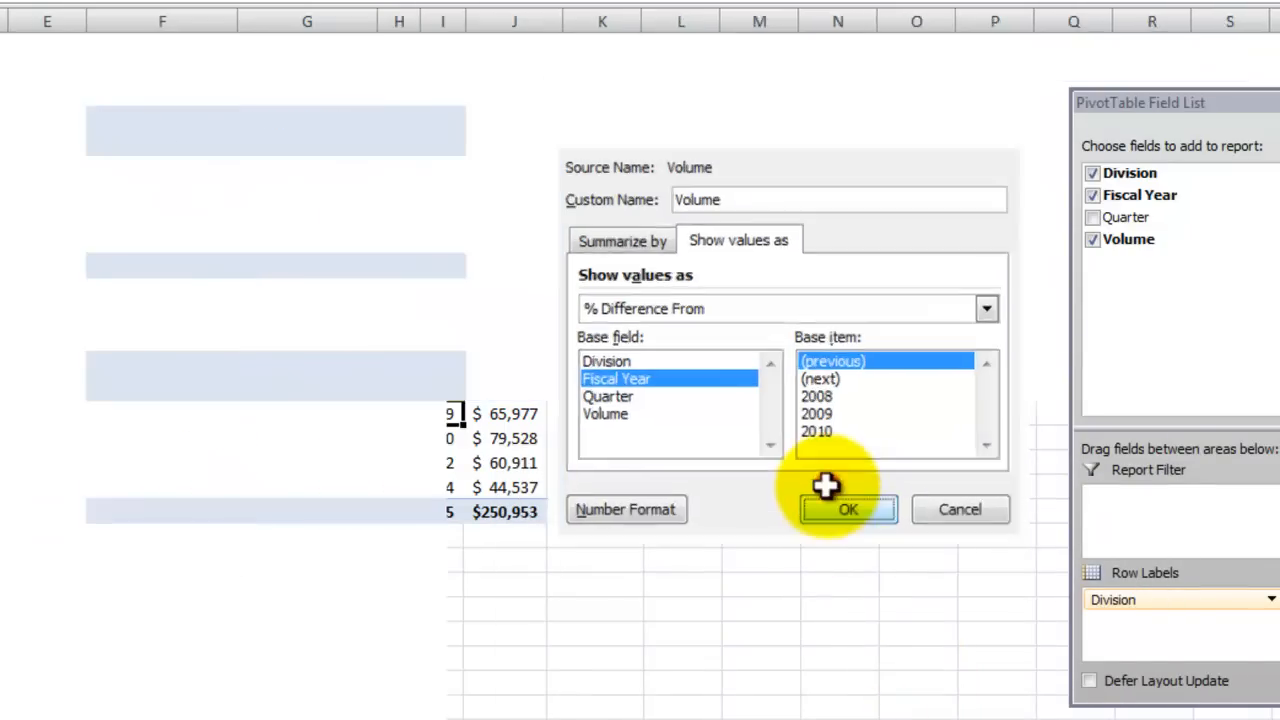
pyautogui.click(848, 509)
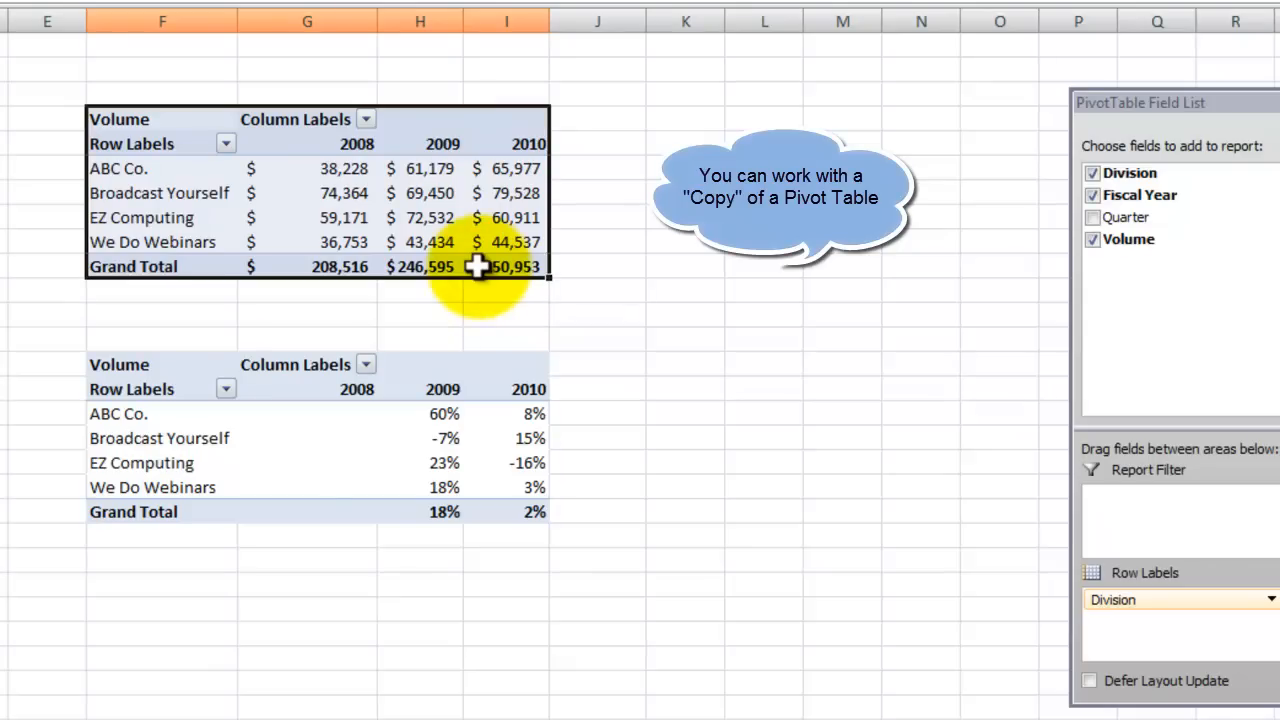
# Paste a copy of the Volume pivot table below and open its Value Field Settings.
pyautogui.press('ctrl+c')
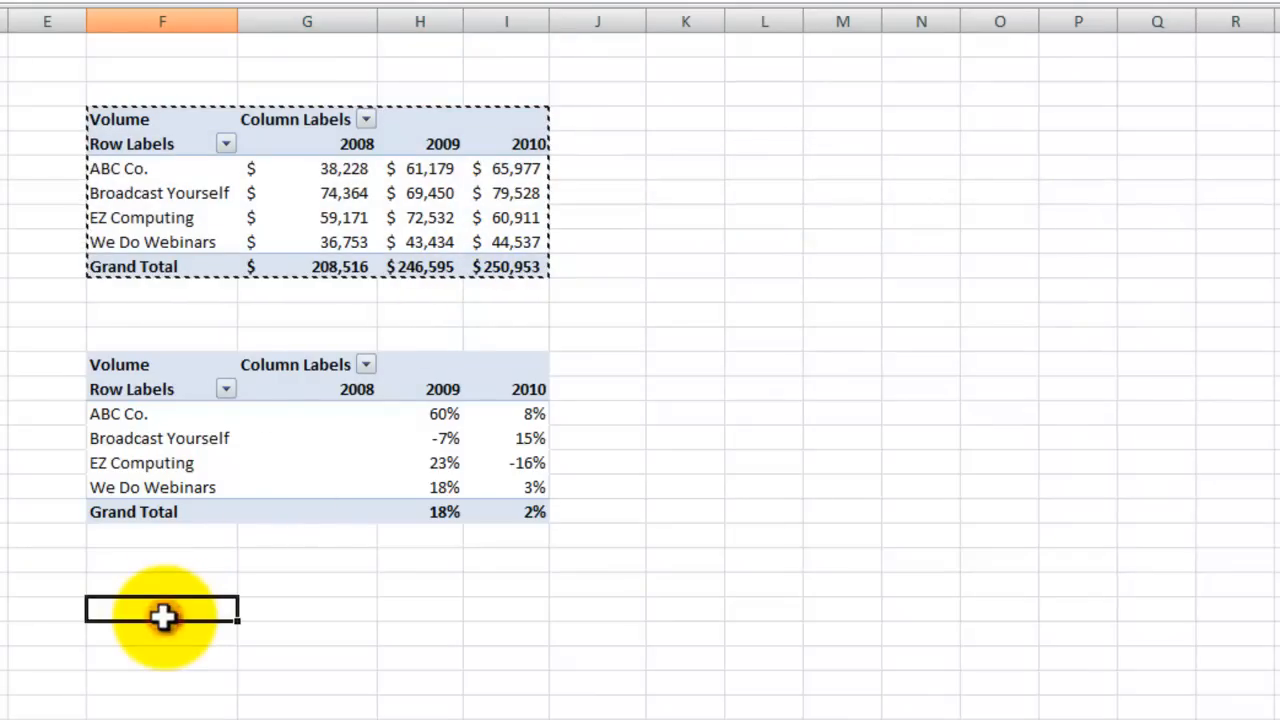
pyautogui.click(162, 610)
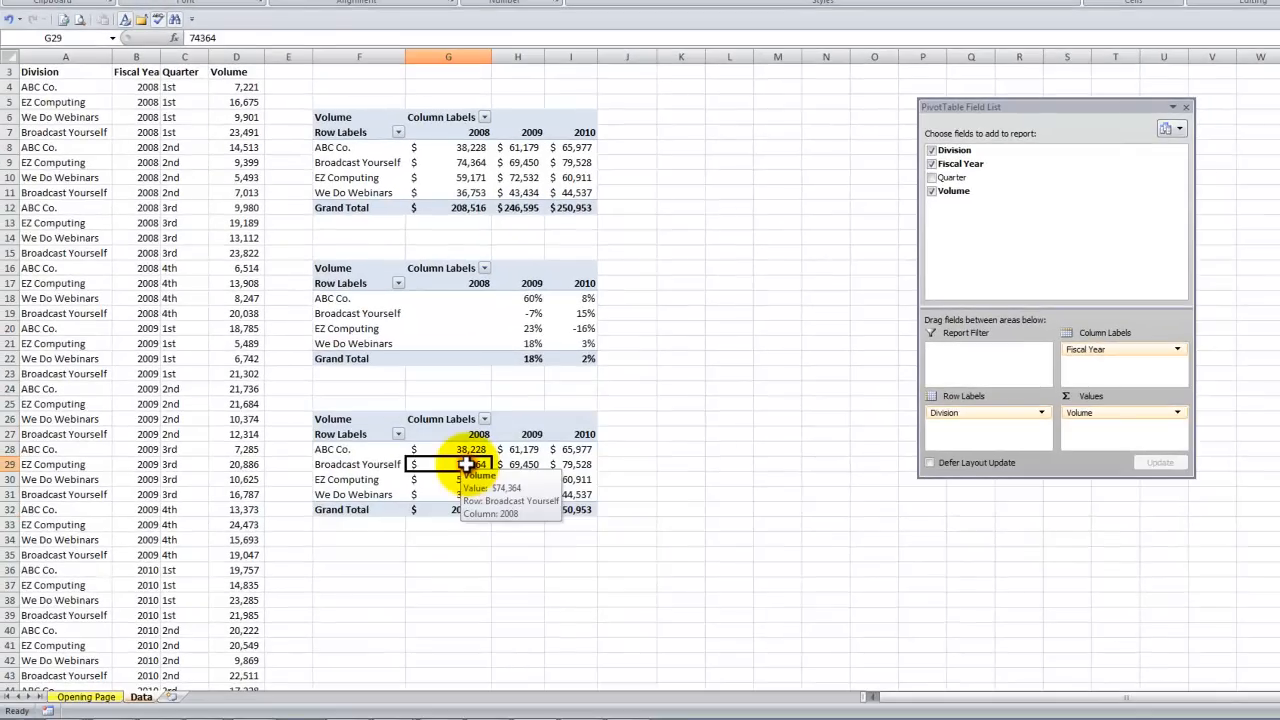
pyautogui.rightClick(470, 464)
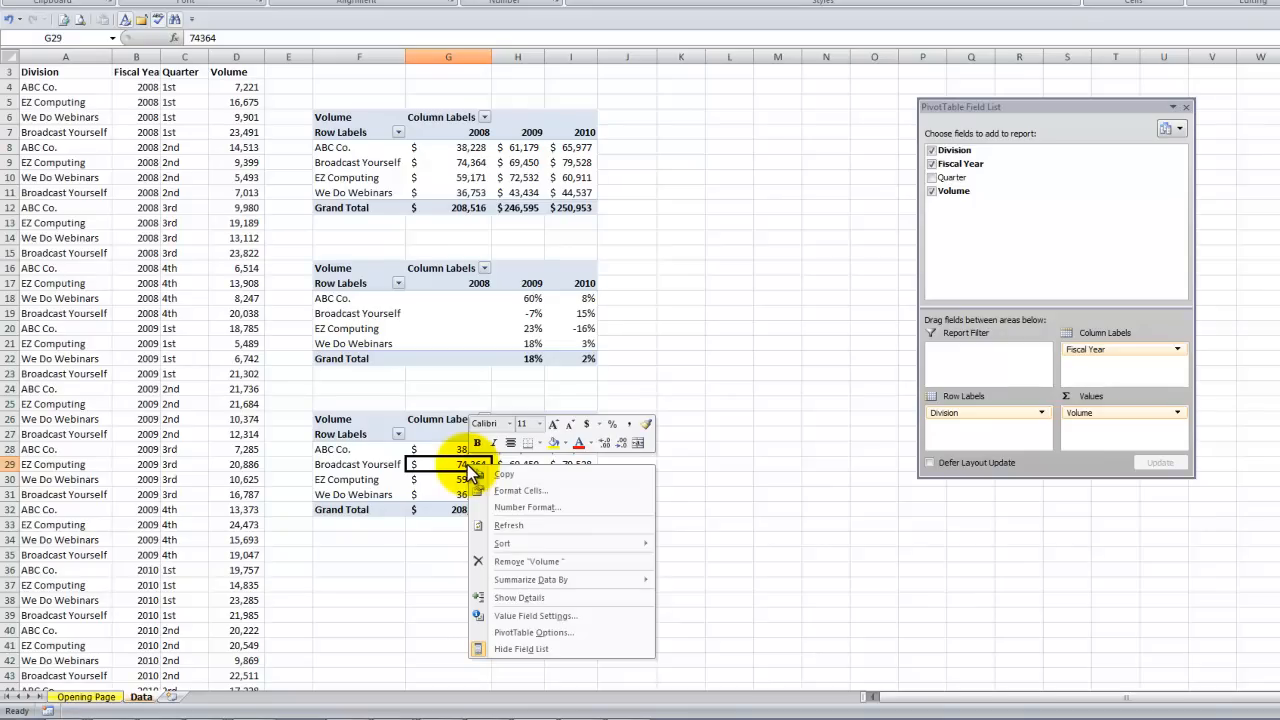
pyautogui.click(536, 615)
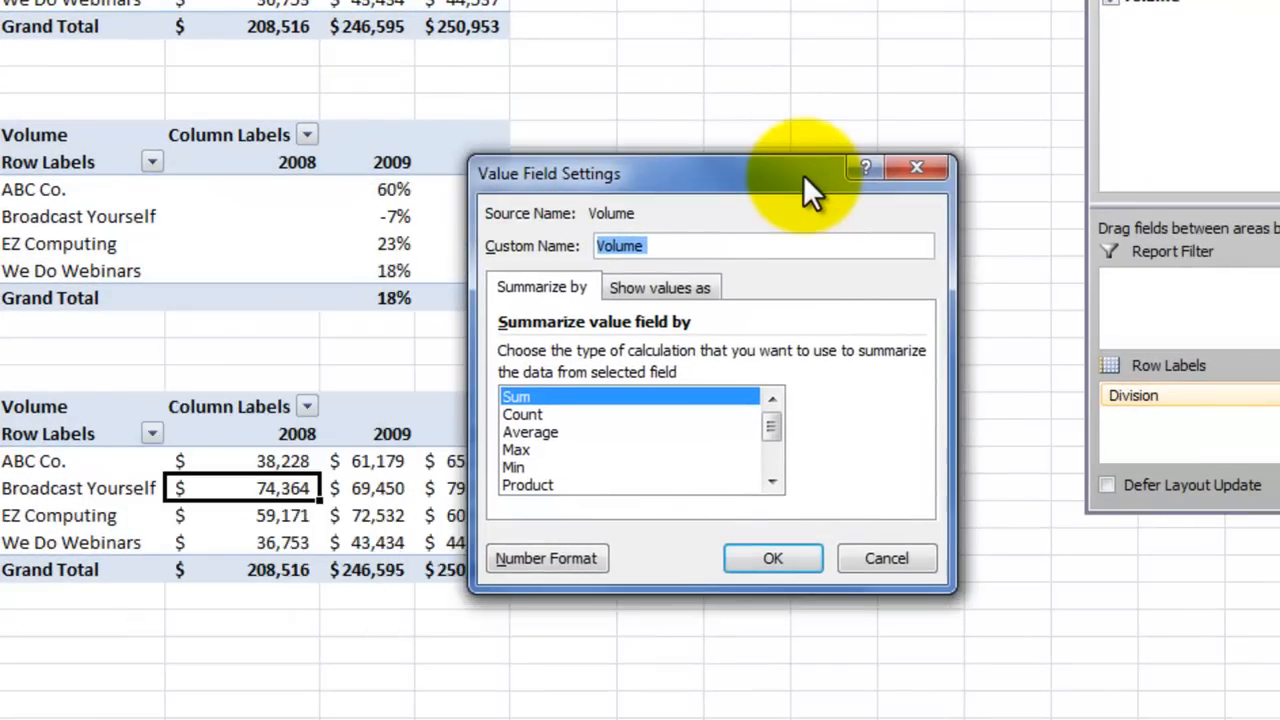
pyautogui.moveTo(655, 300)
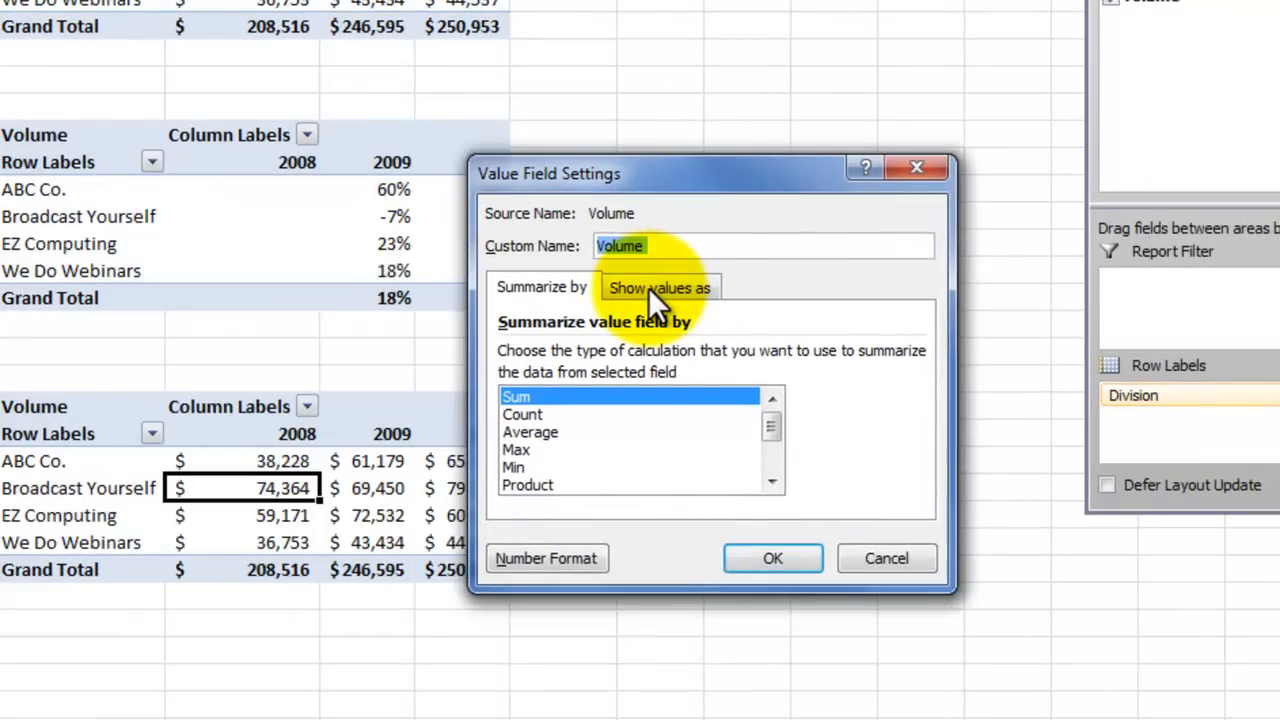
# Show values as Difference From the previous Fiscal Year in currency format.
pyautogui.click(659, 288)
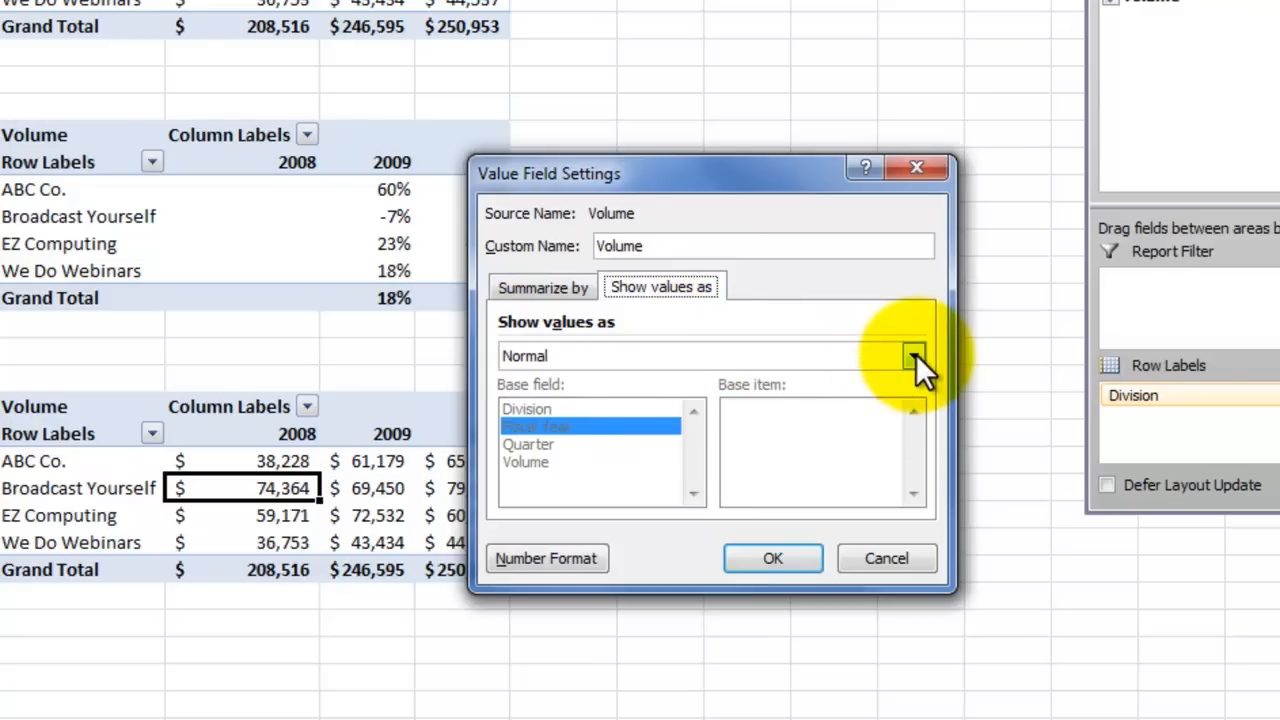
pyautogui.click(911, 355)
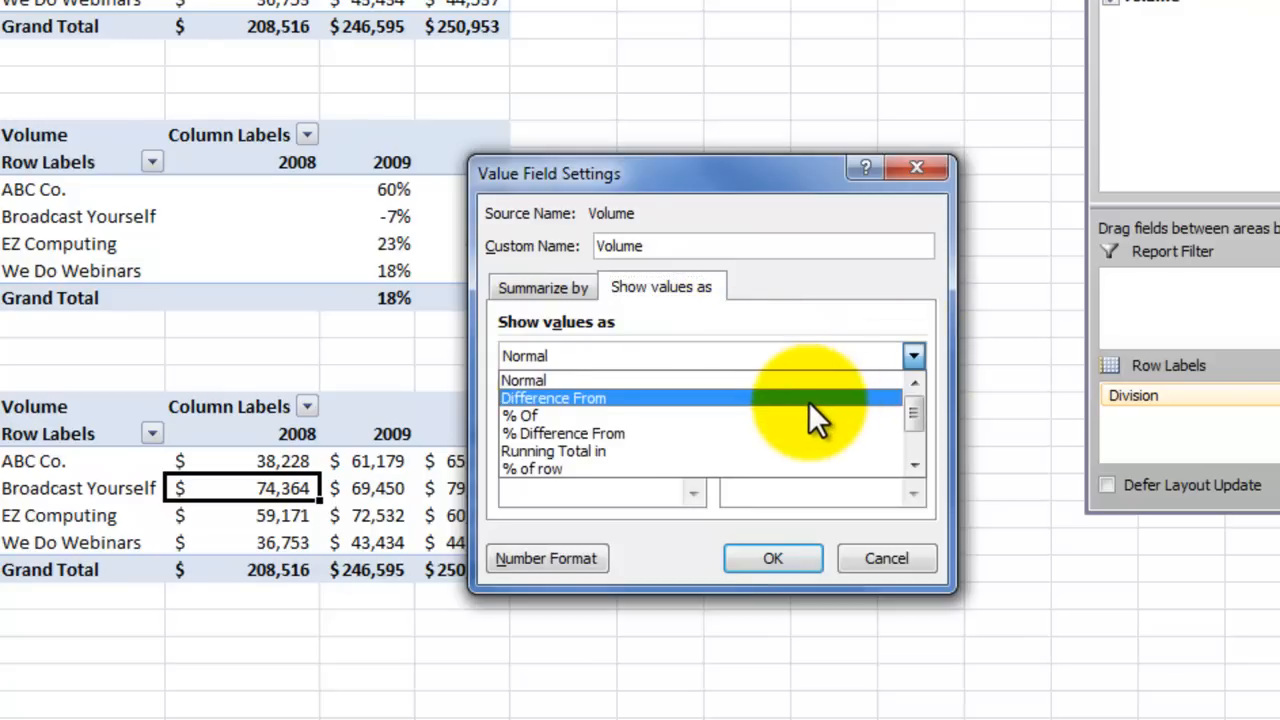
pyautogui.click(553, 397)
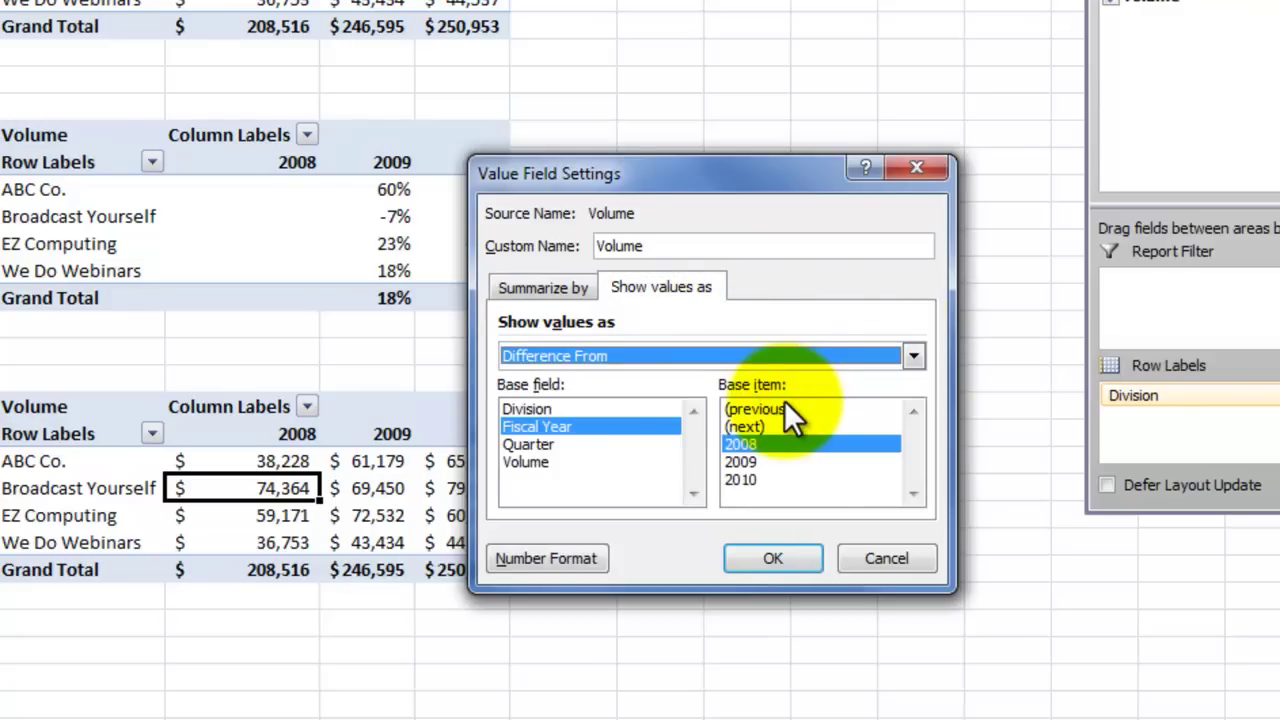
pyautogui.moveTo(650, 390)
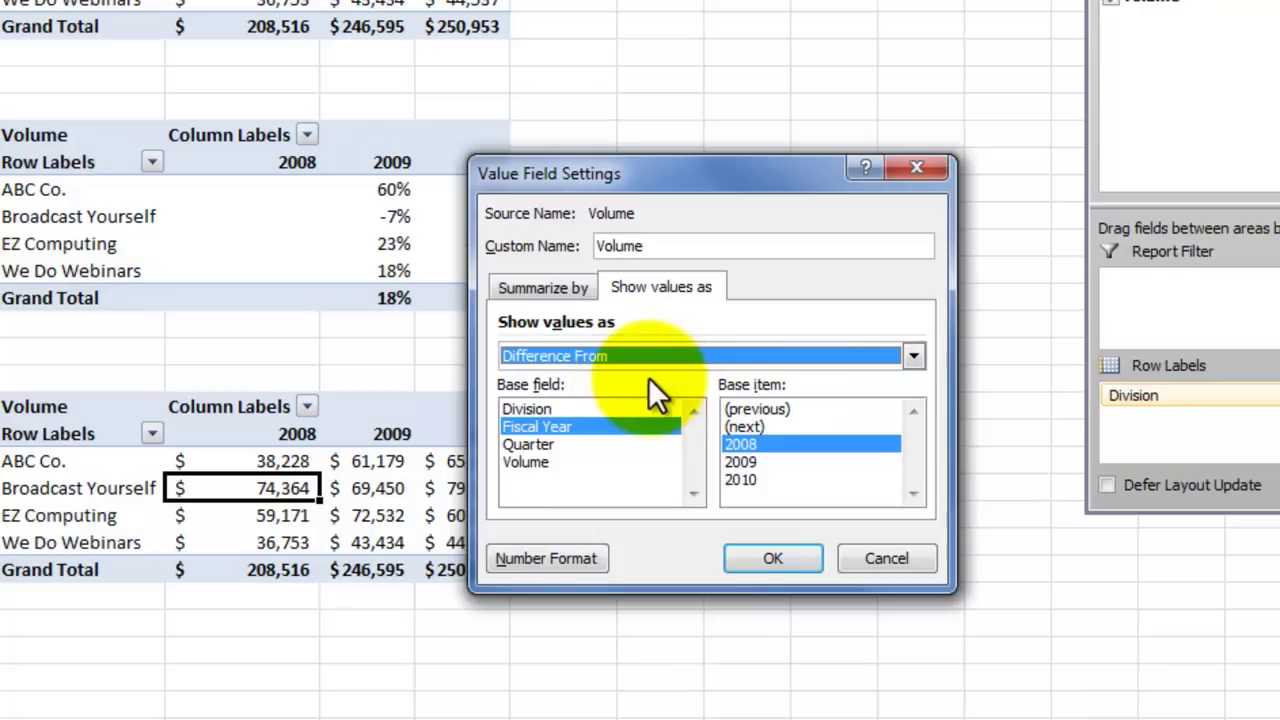
pyautogui.moveTo(600, 405)
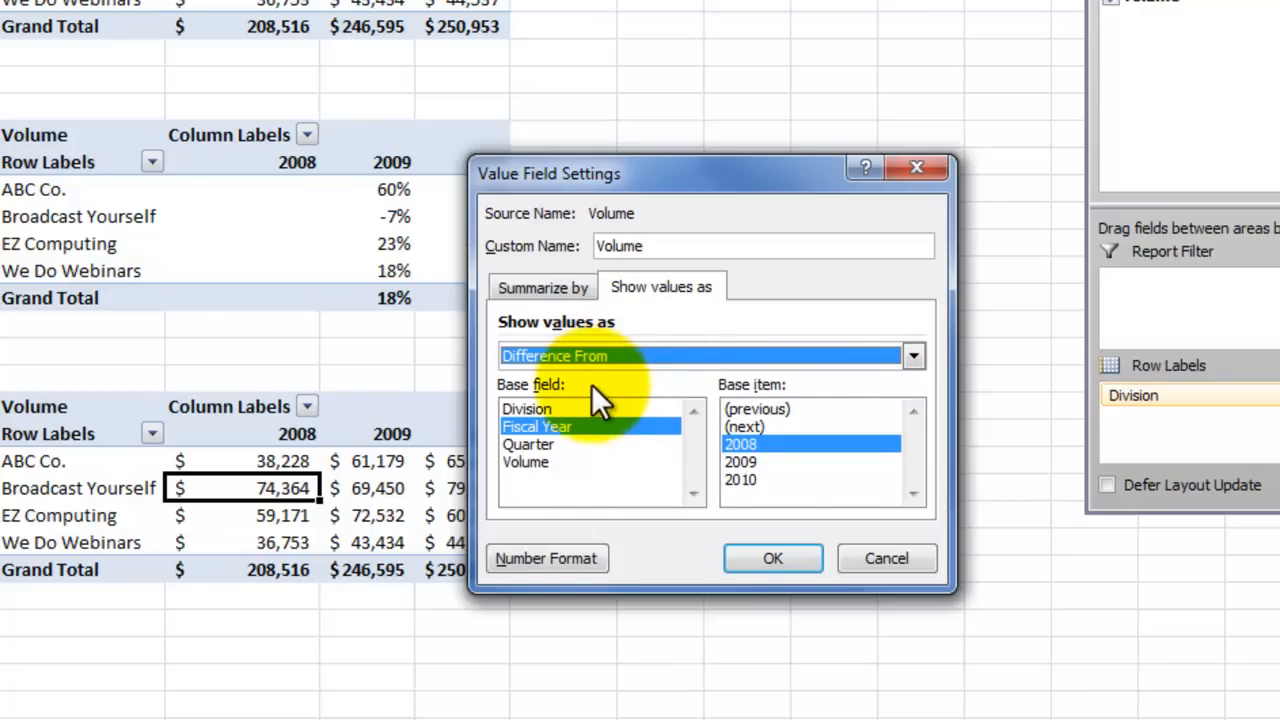
pyautogui.moveTo(515, 415)
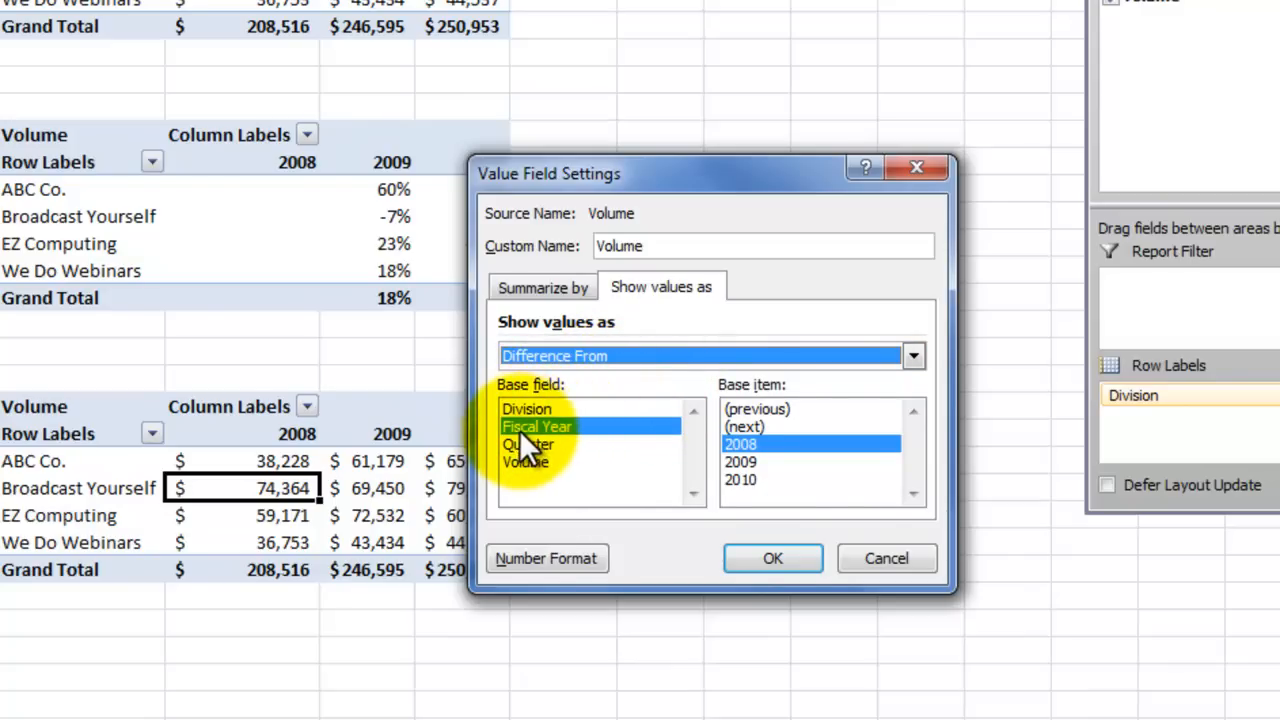
pyautogui.moveTo(620, 440)
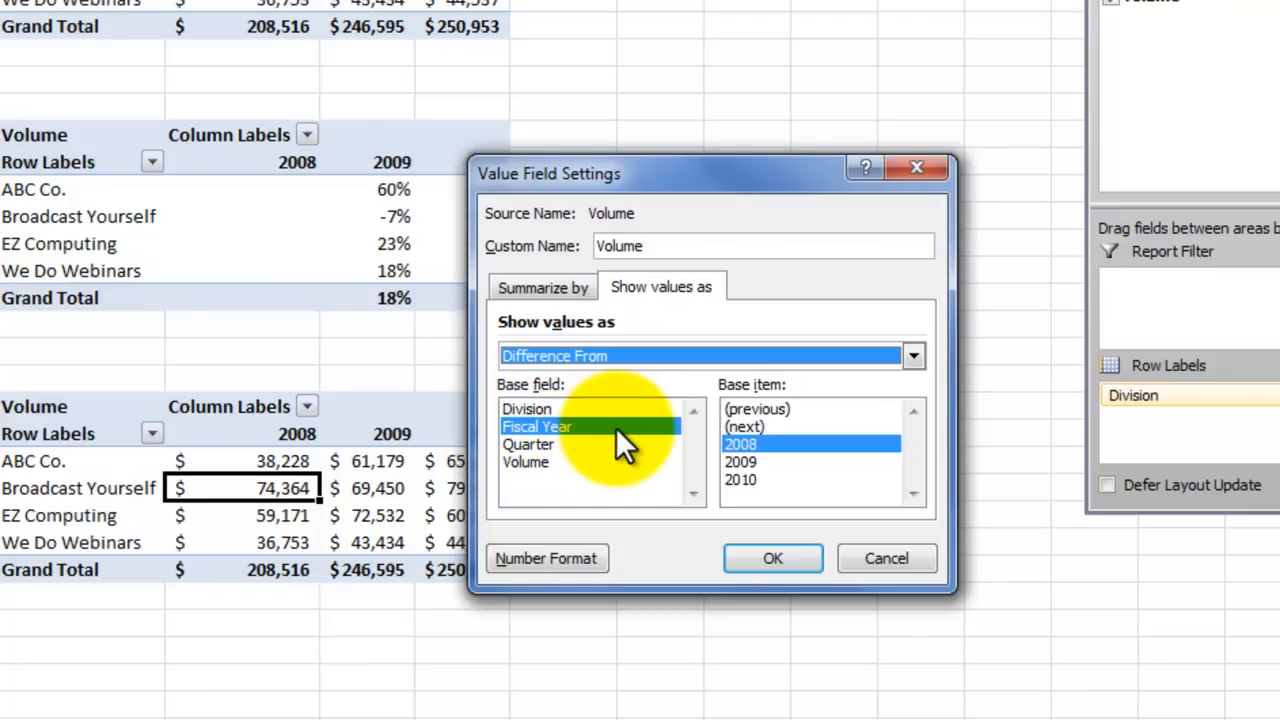
pyautogui.click(757, 409)
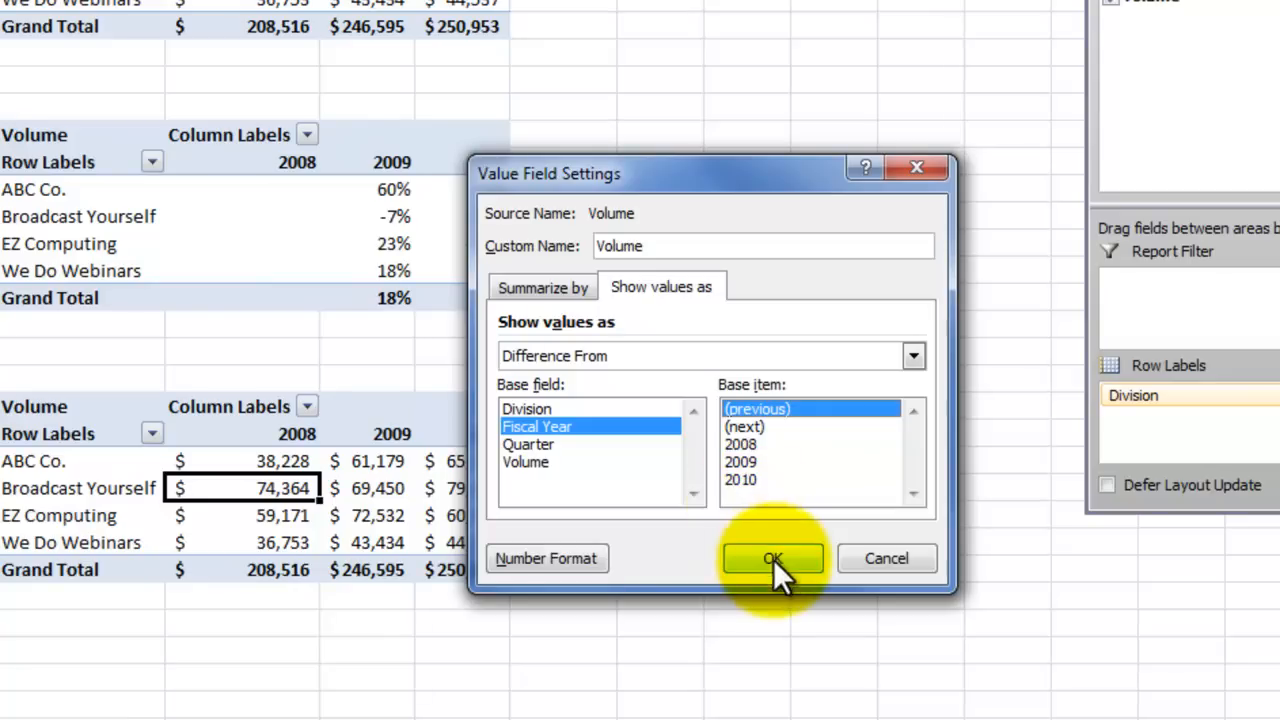
pyautogui.click(546, 558)
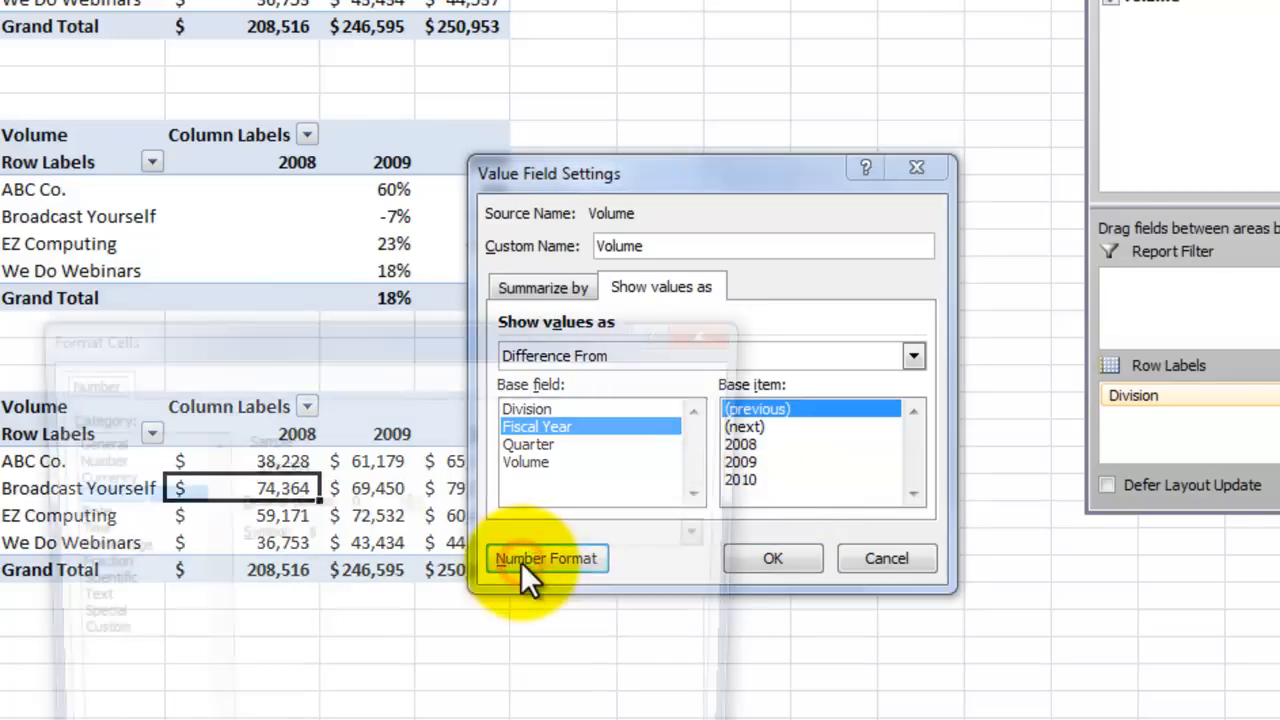
pyautogui.click(546, 558)
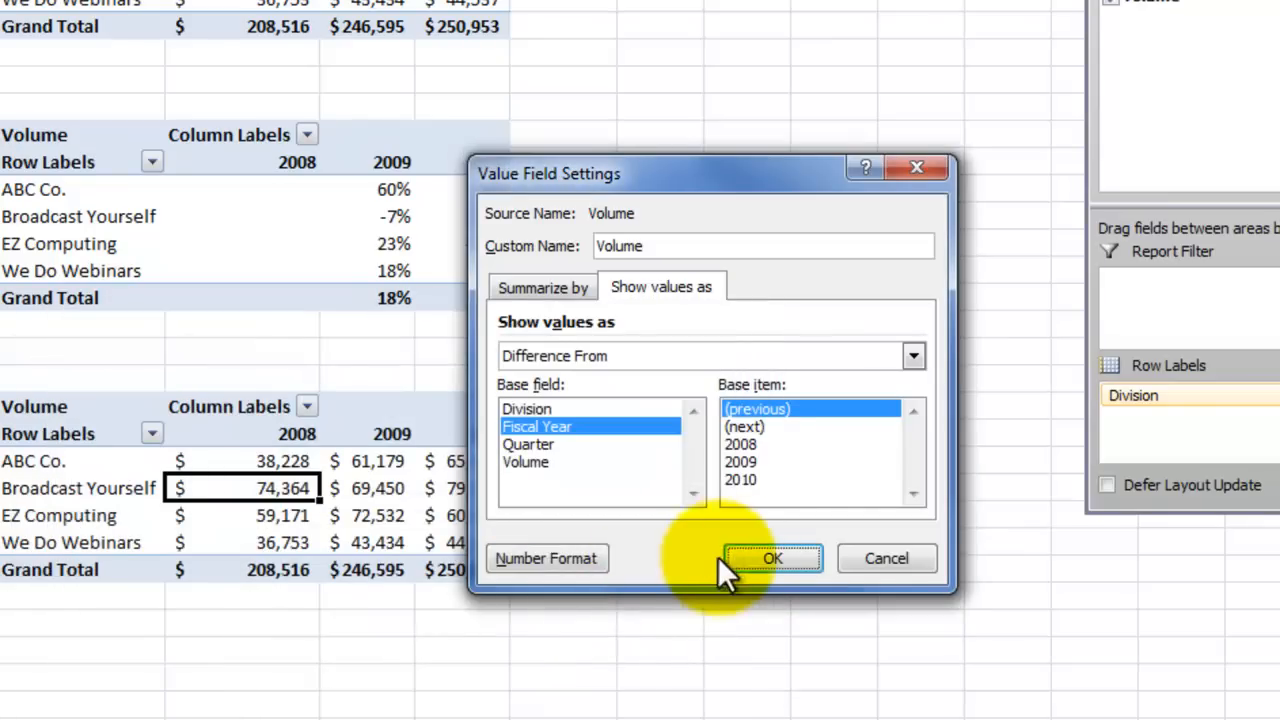
pyautogui.click(772, 558)
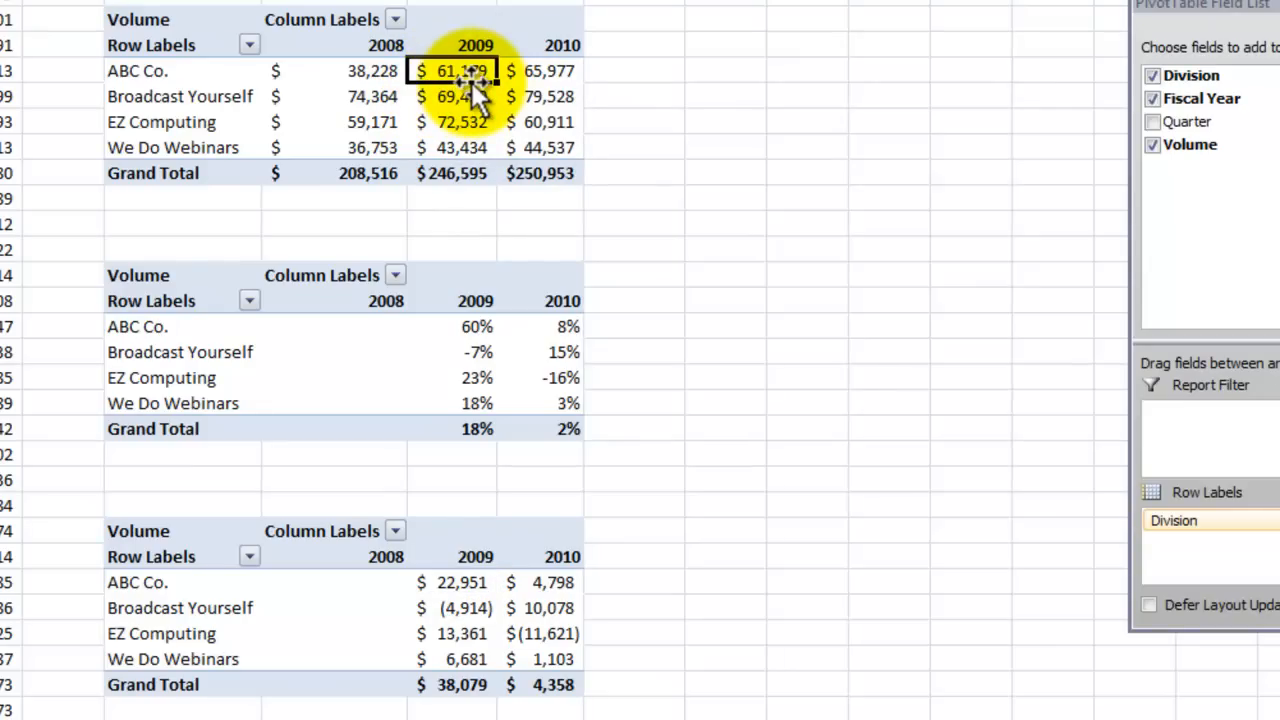
pyautogui.moveTo(390, 135)
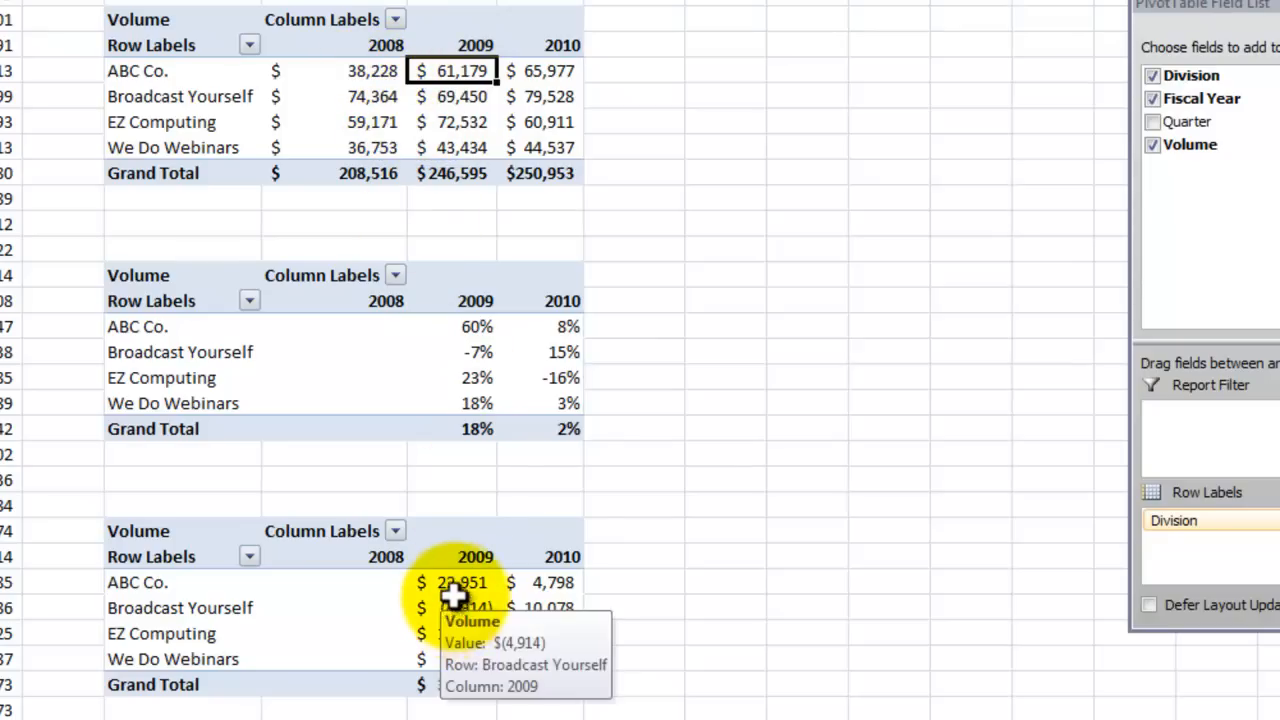
pyautogui.moveTo(477, 335)
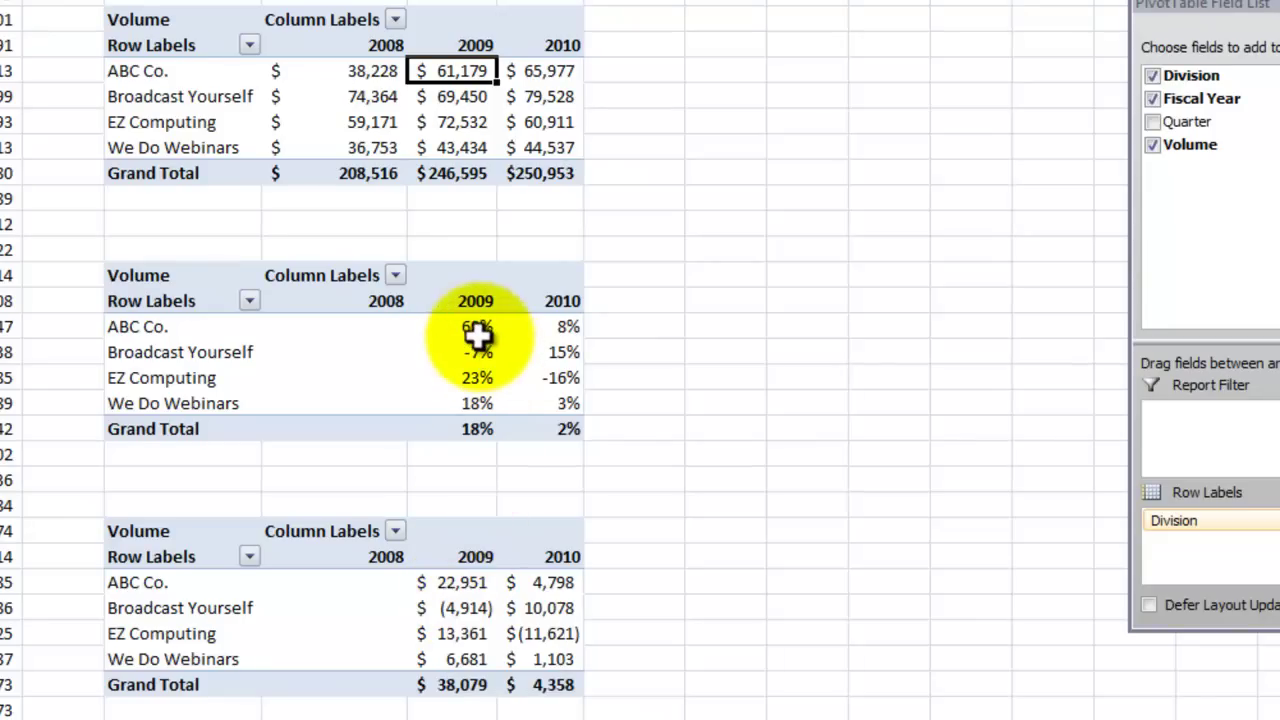
pyautogui.moveTo(505, 325)
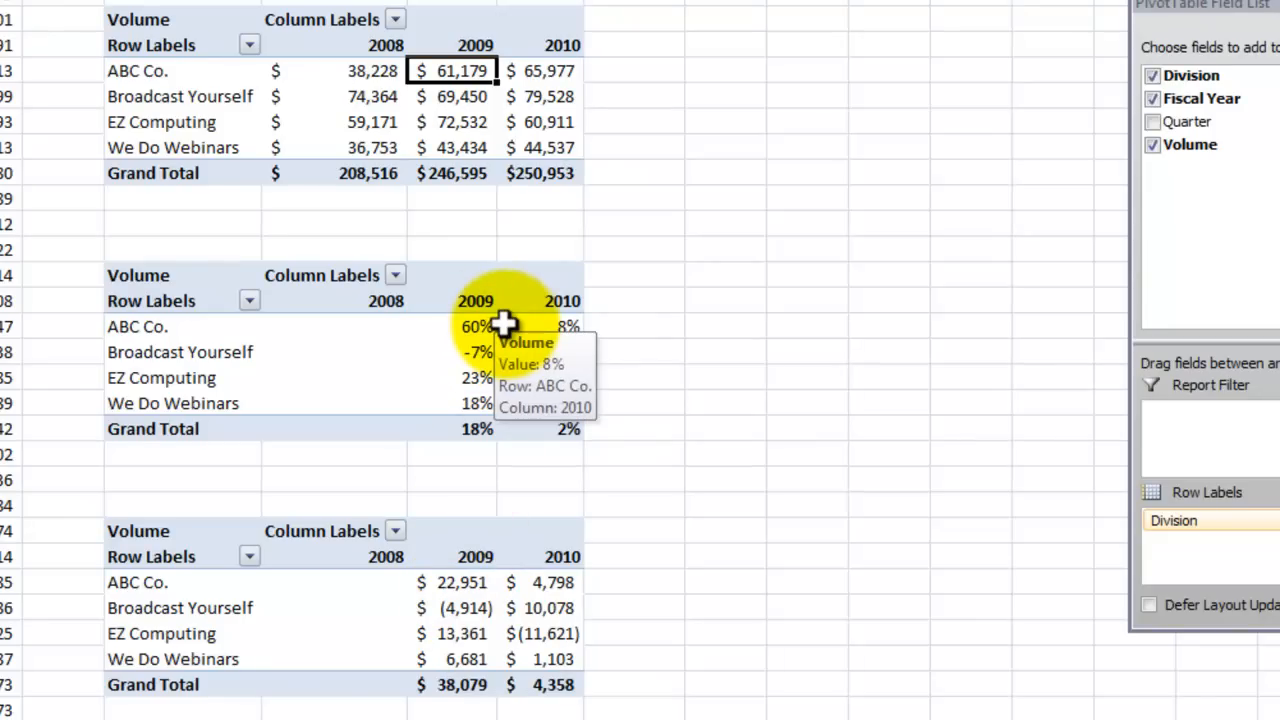
pyautogui.moveTo(322, 345)
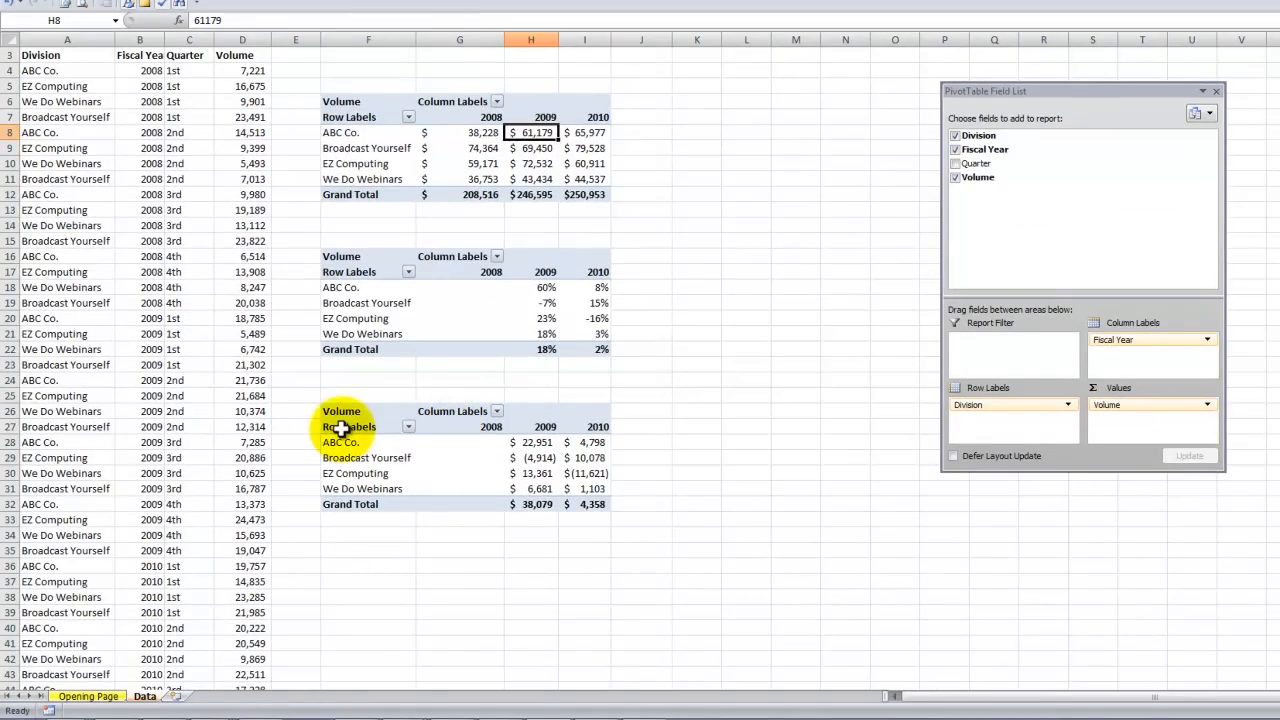
# Add Quarter to Row Labels beneath Division in the third pivot table.
pyautogui.click(340, 442)
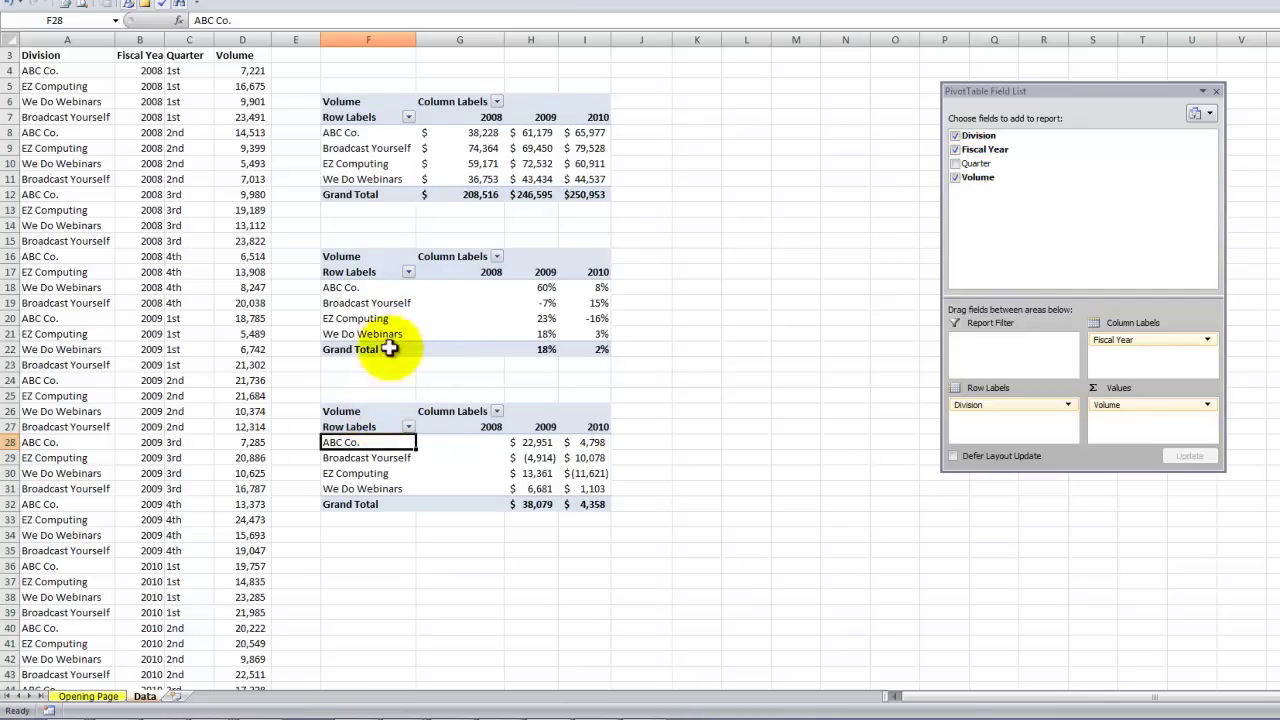
pyautogui.moveTo(355, 458)
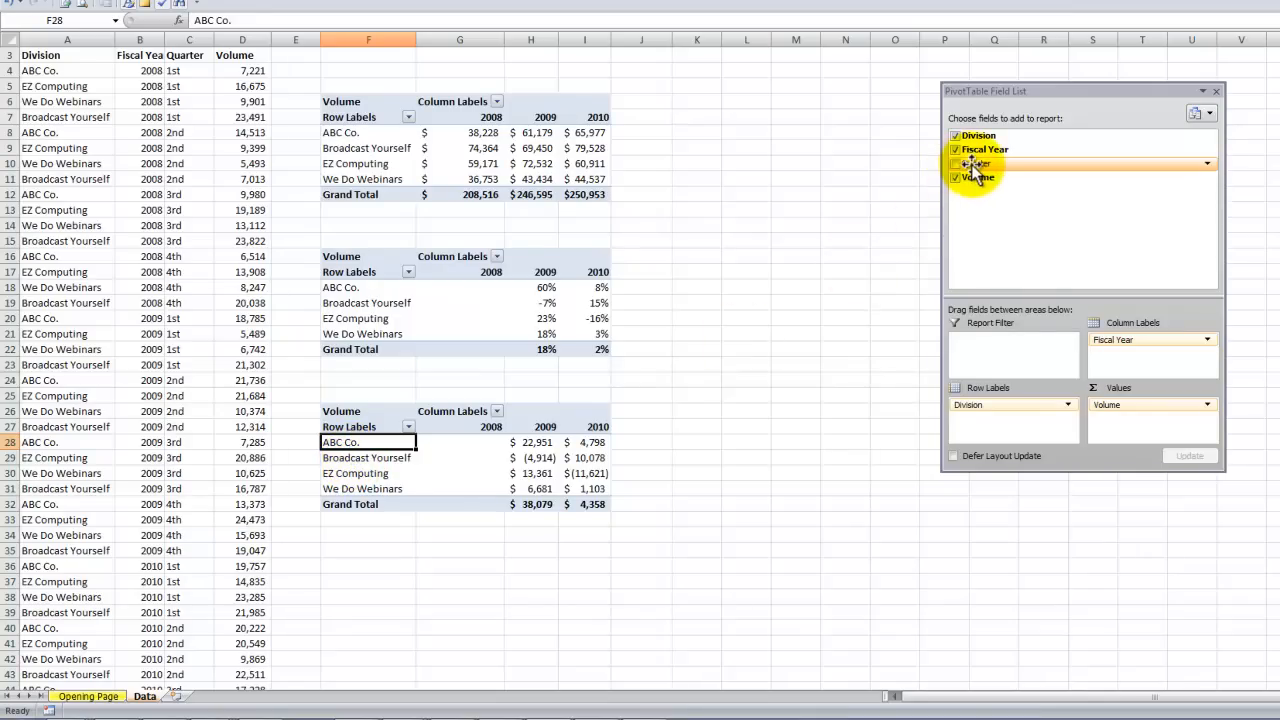
pyautogui.moveTo(975, 163); pyautogui.dragTo(985, 415)
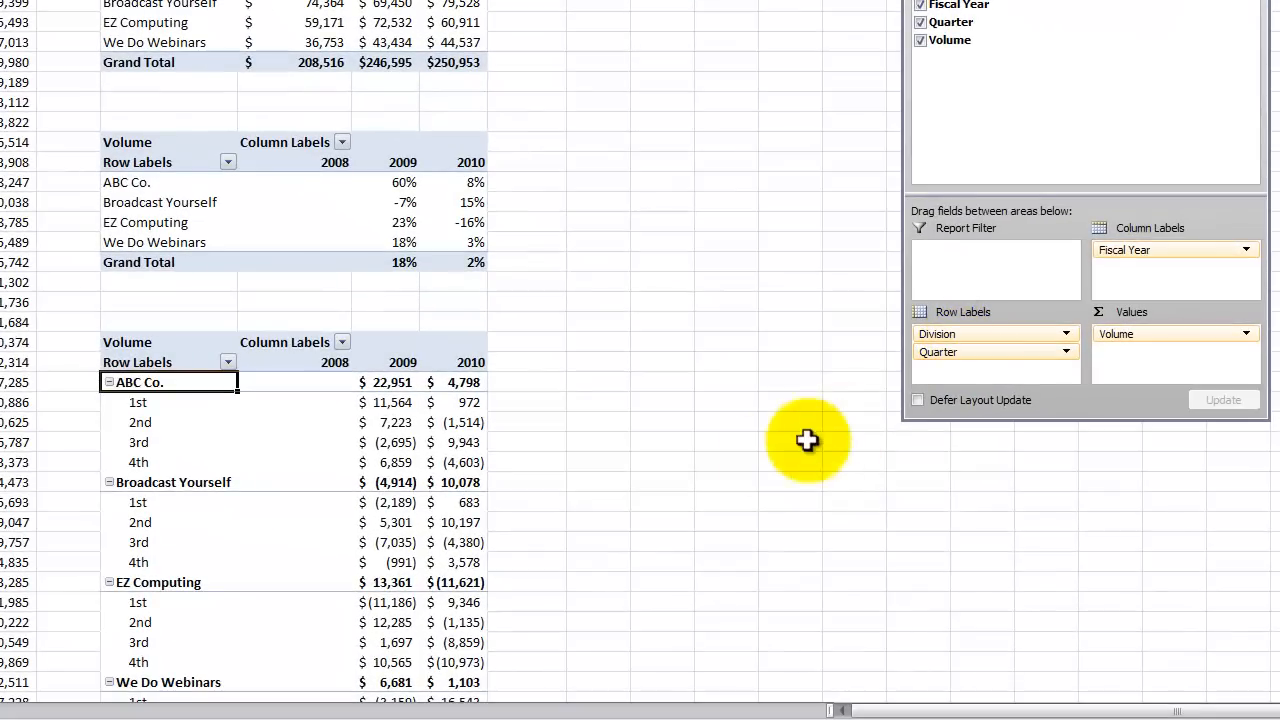
pyautogui.moveTo(393, 422)
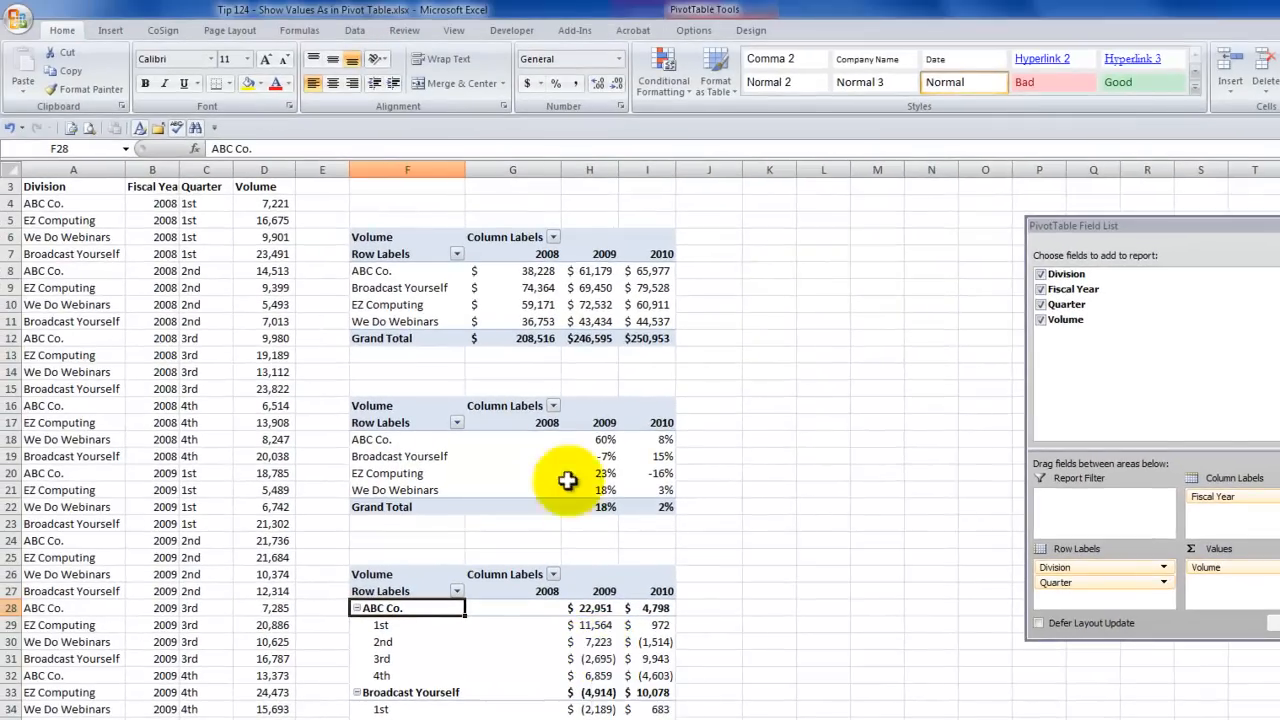
pyautogui.click(513, 271)
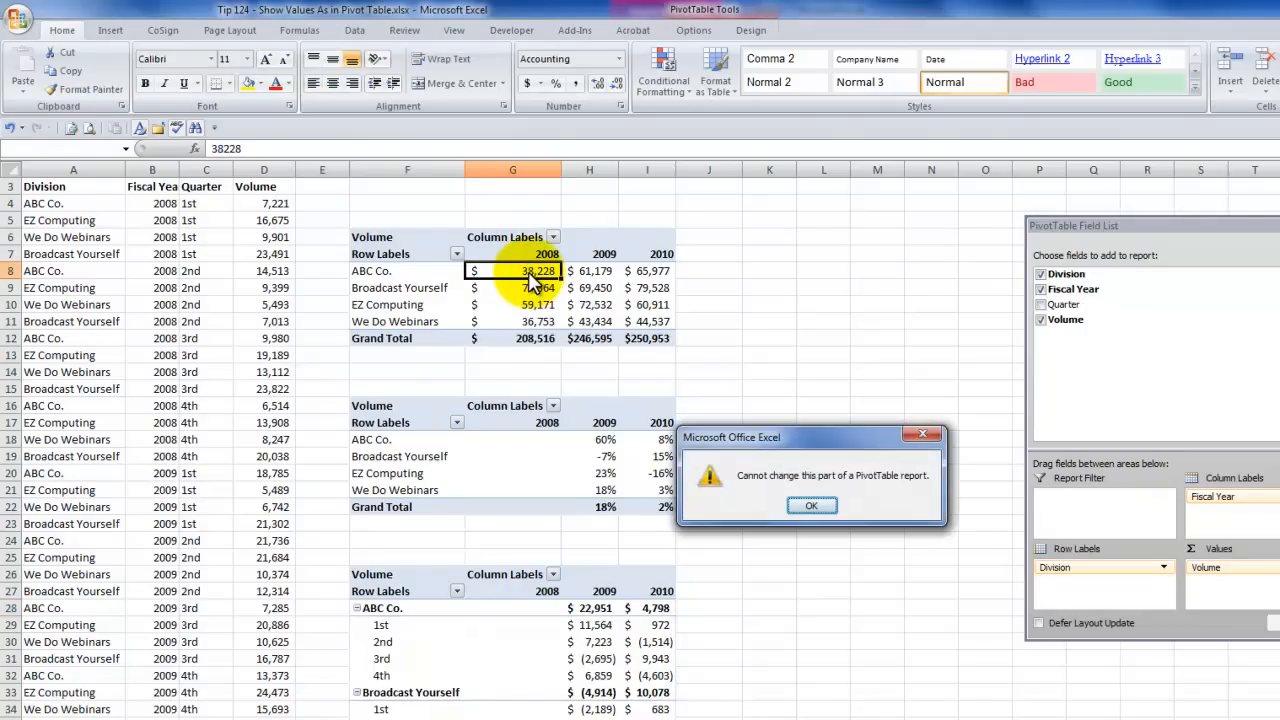
pyautogui.moveTo(811, 505)
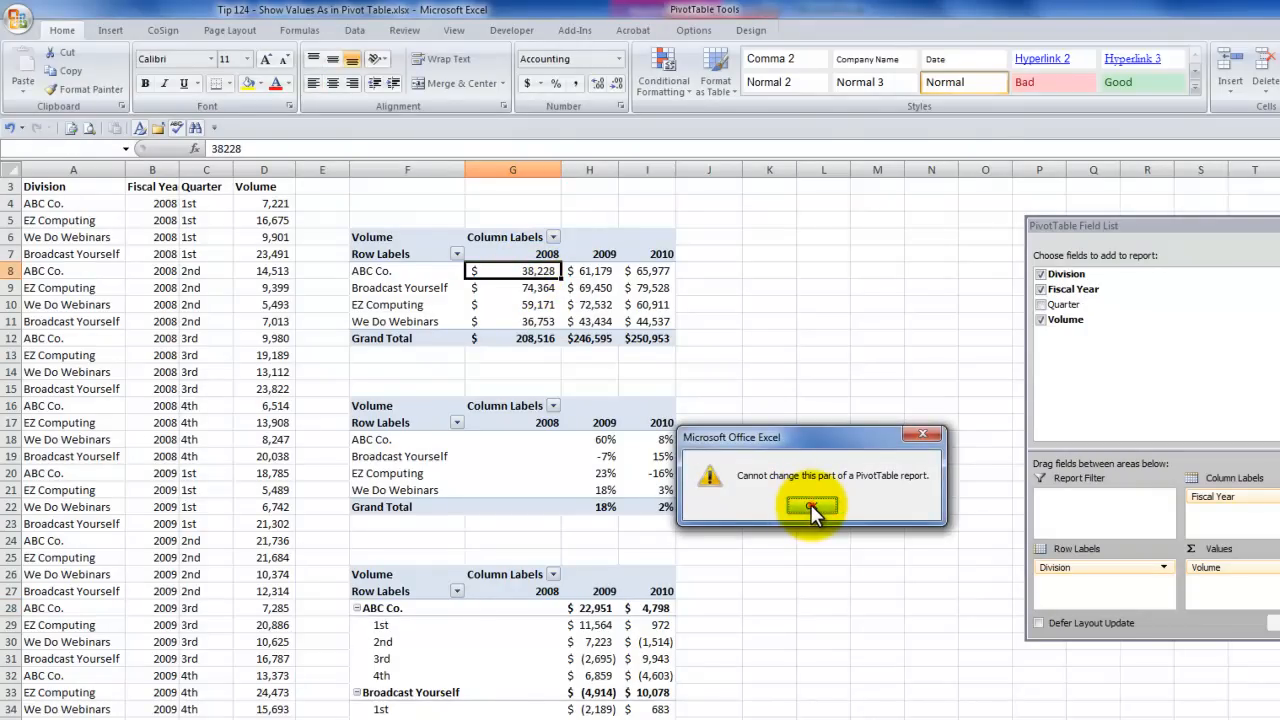
pyautogui.click(810, 507)
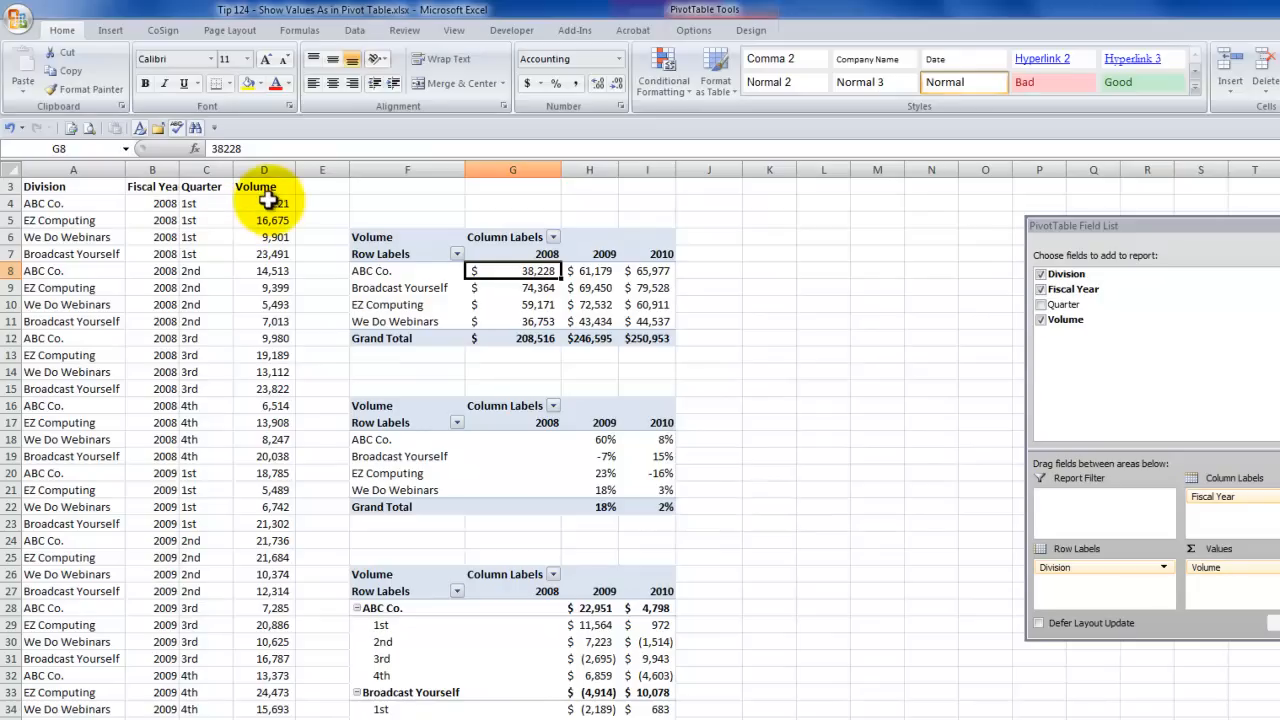
pyautogui.click(264, 203)
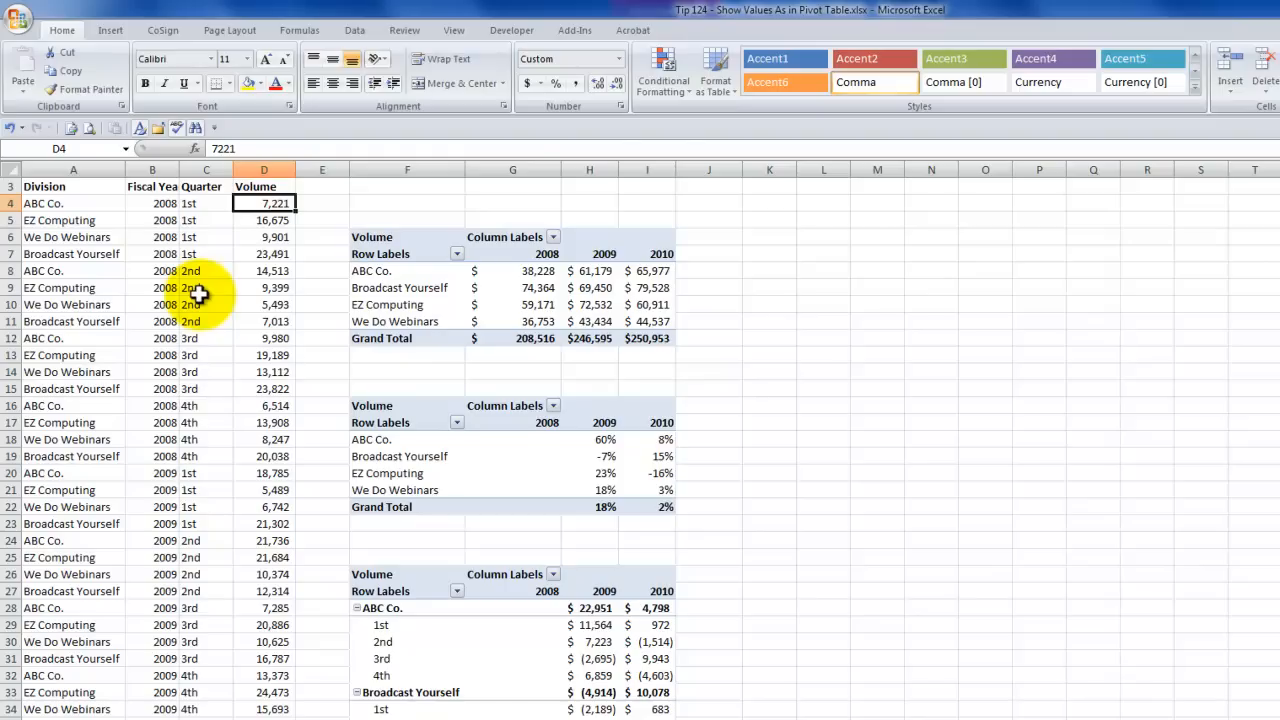
# Enter the new source volumes 50,000 and 1,000,000, then refresh the pivot table.
pyautogui.write('50,000')
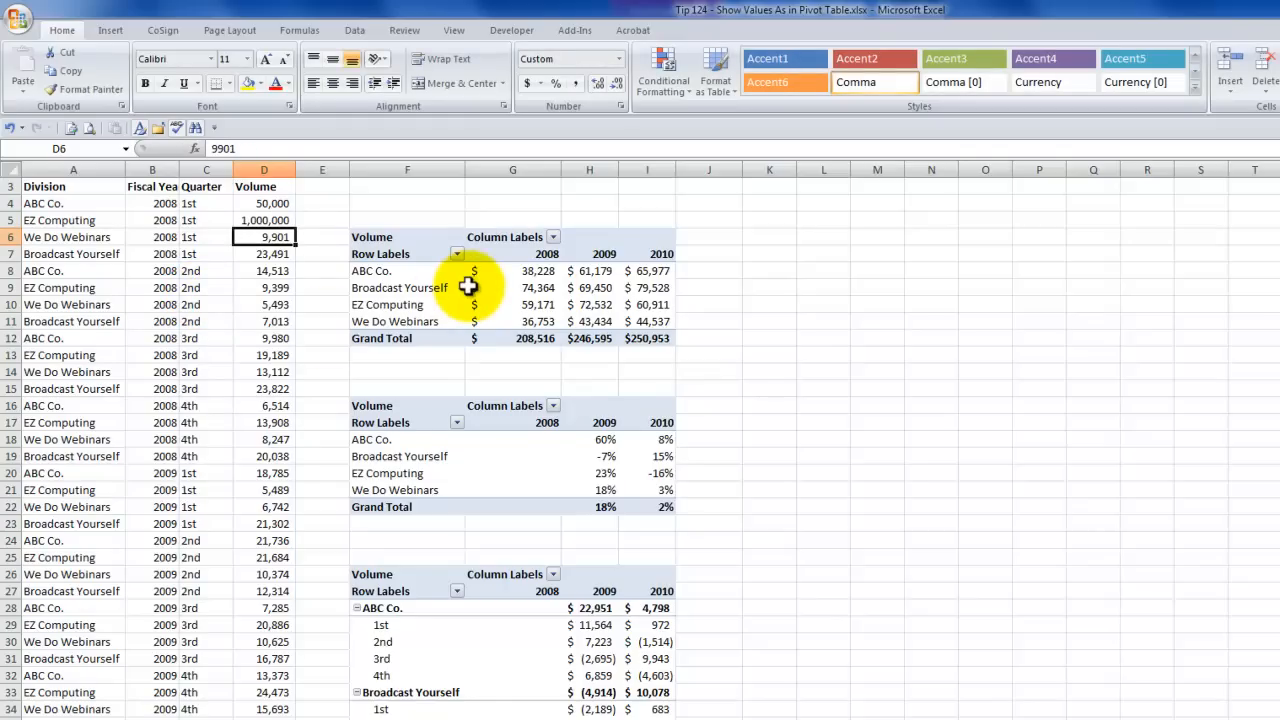
pyautogui.click(513, 288)
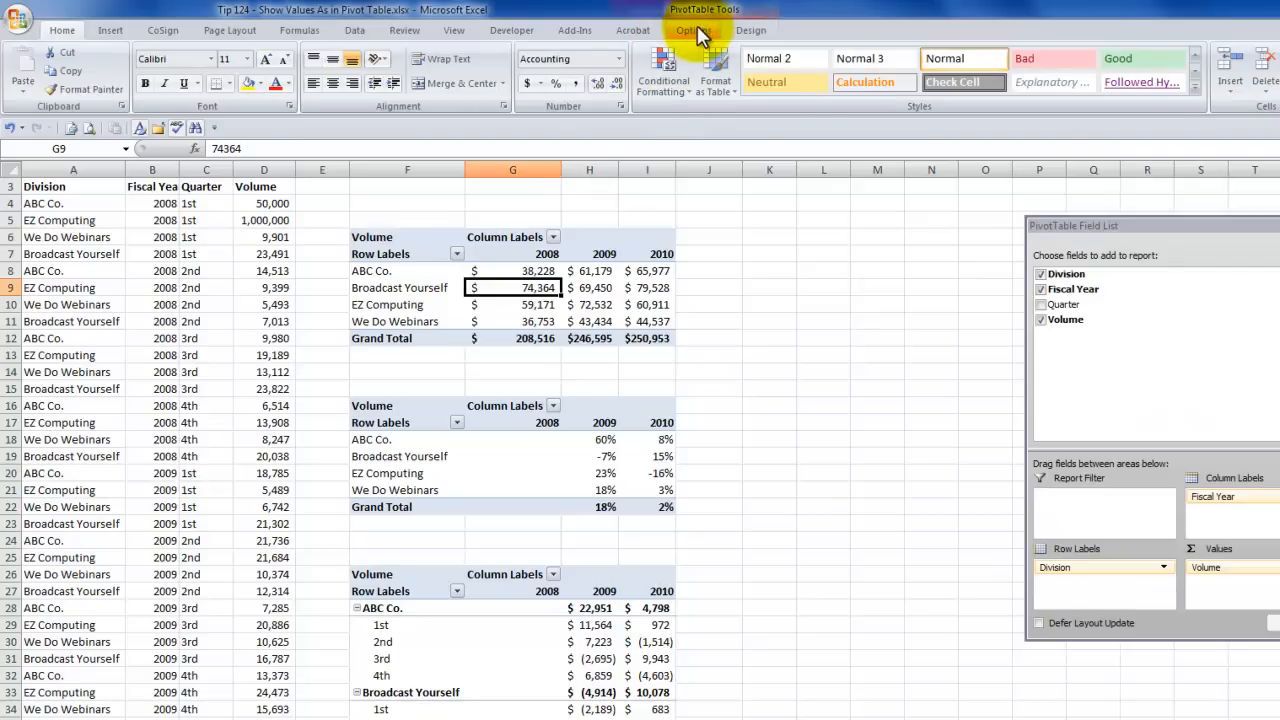
pyautogui.click(693, 30)
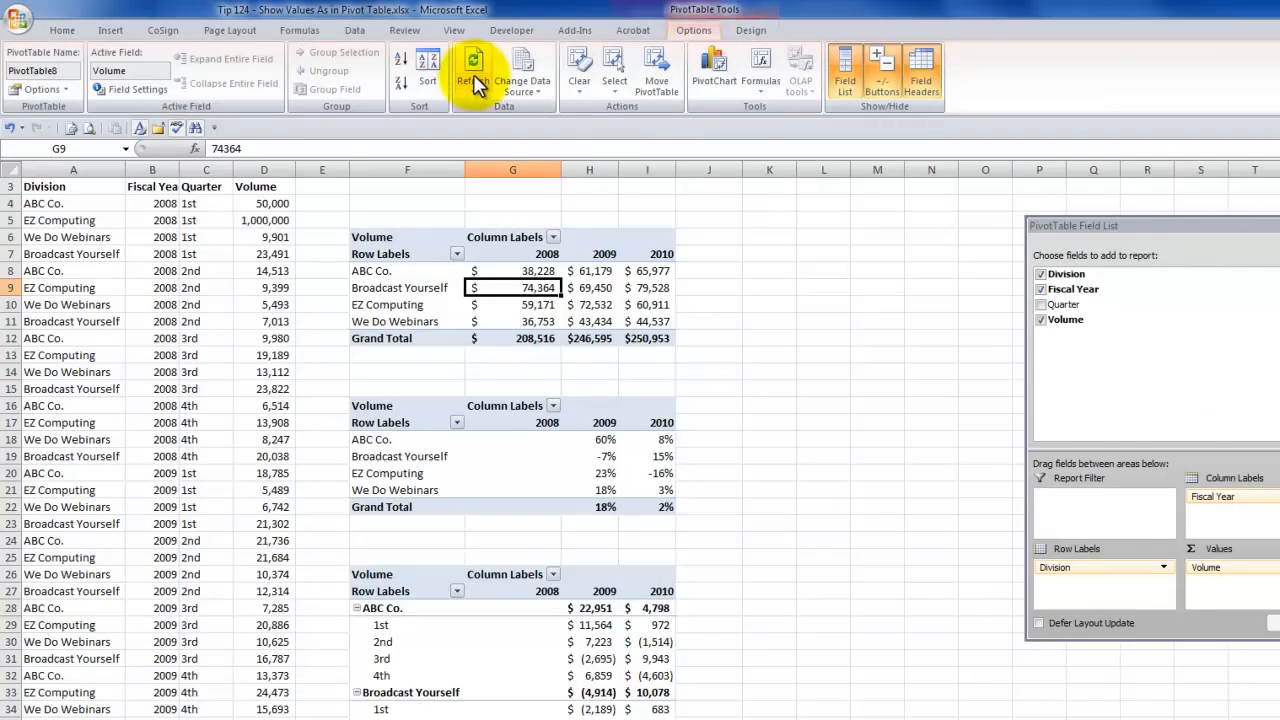
pyautogui.click(473, 80)
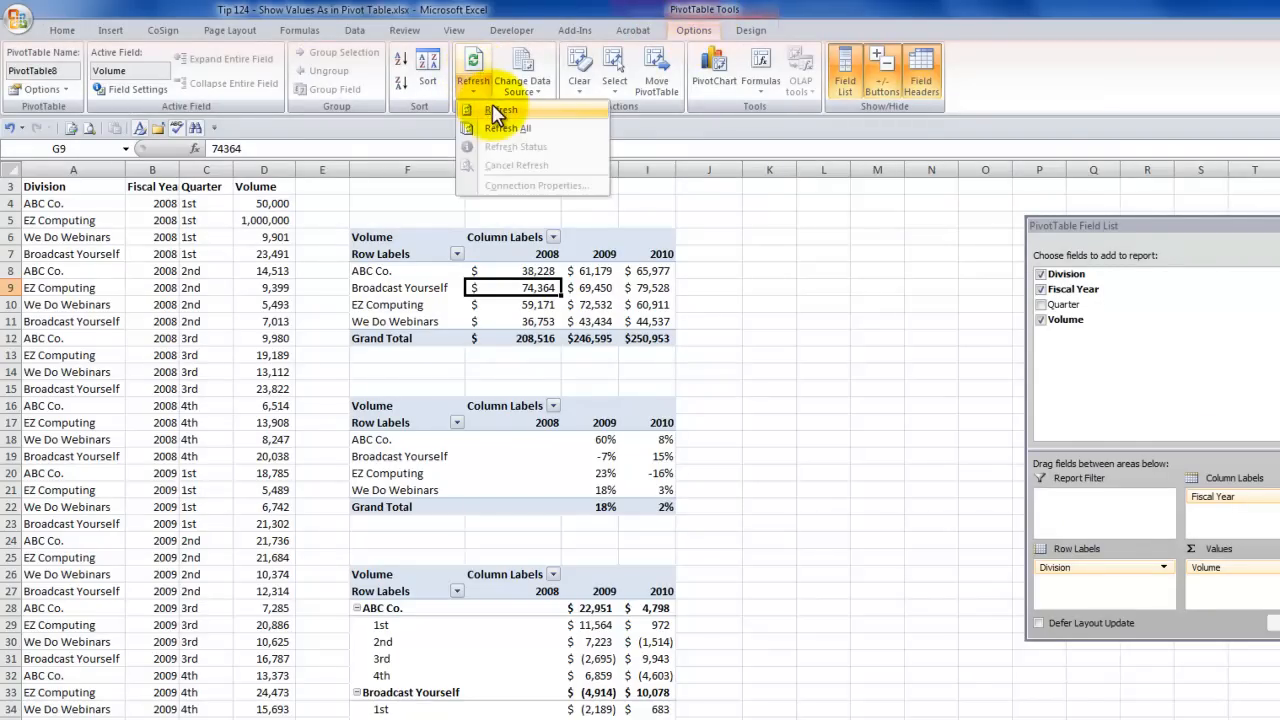
pyautogui.click(501, 109)
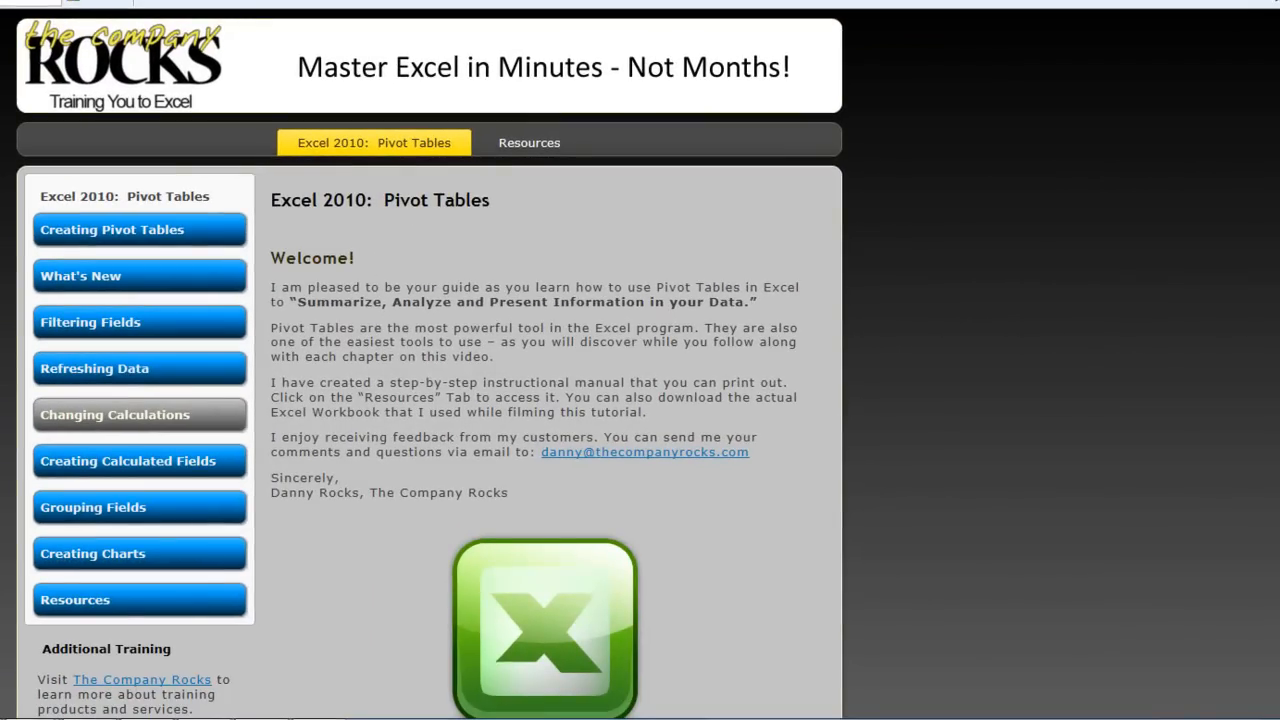
pyautogui.moveTo(300, 78)
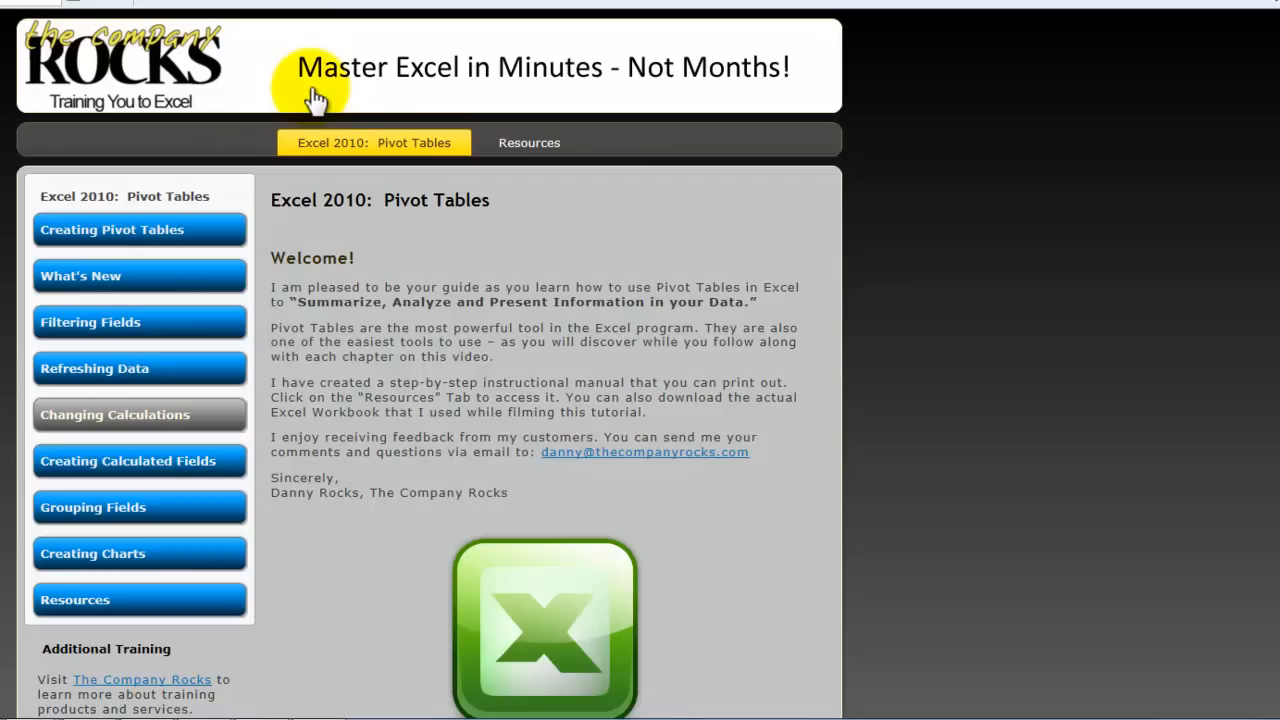
pyautogui.moveTo(130, 196)
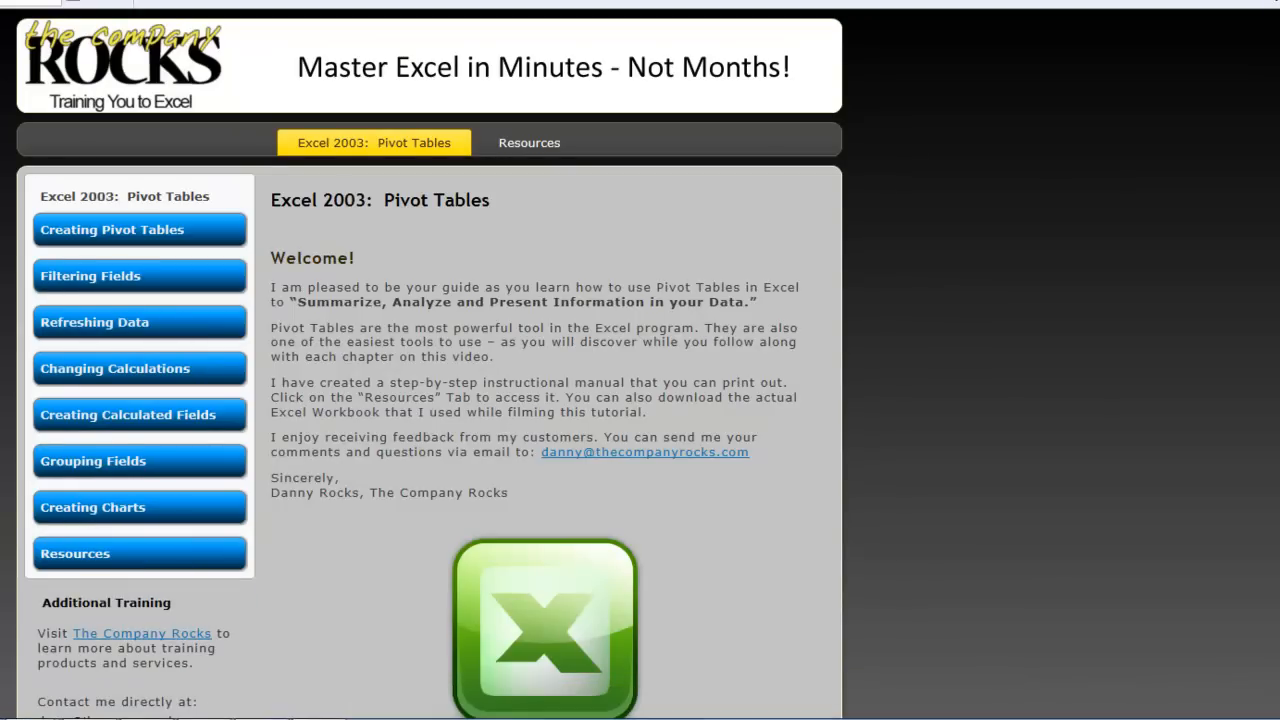
pyautogui.moveTo(640, 700)
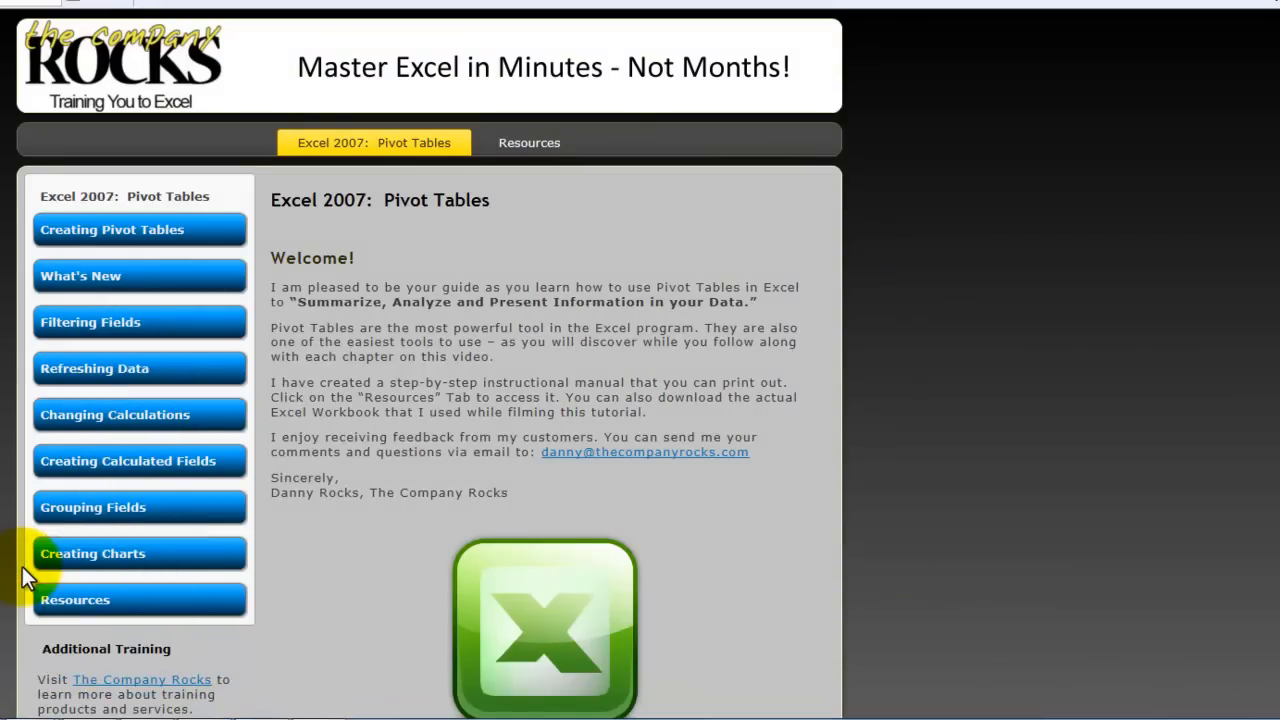
pyautogui.moveTo(10, 602)
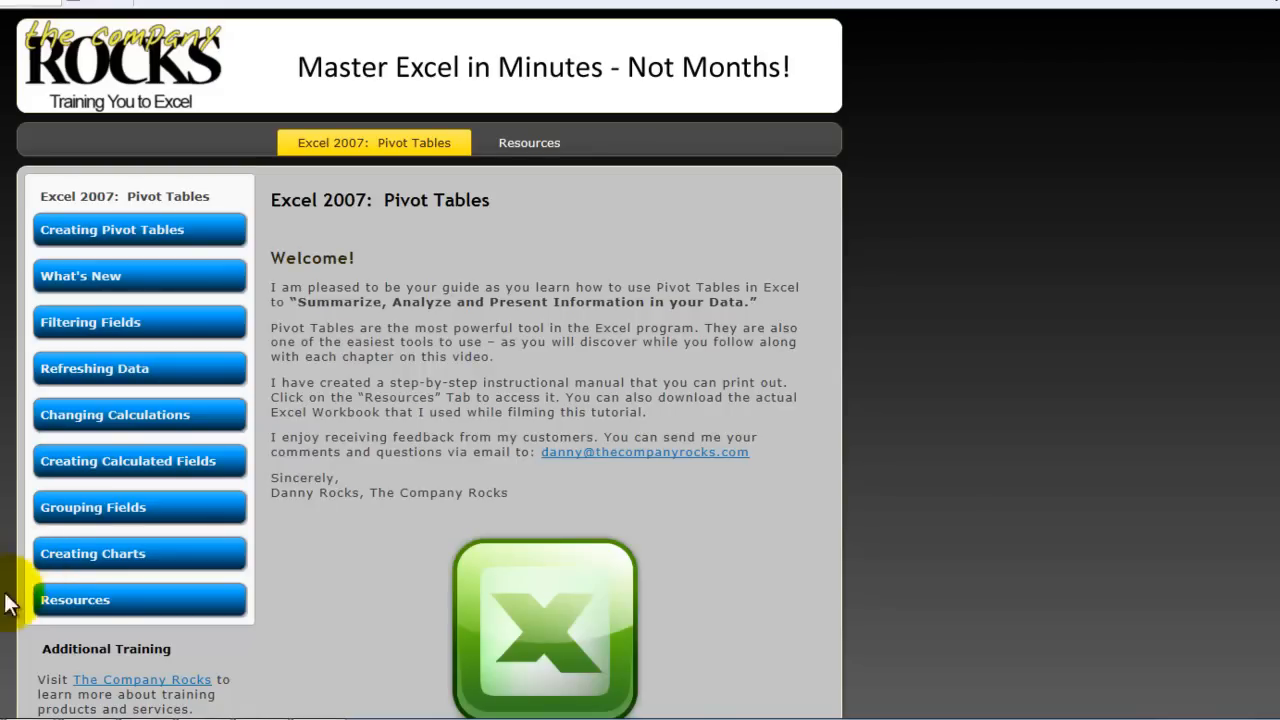
pyautogui.moveTo(260, 700)
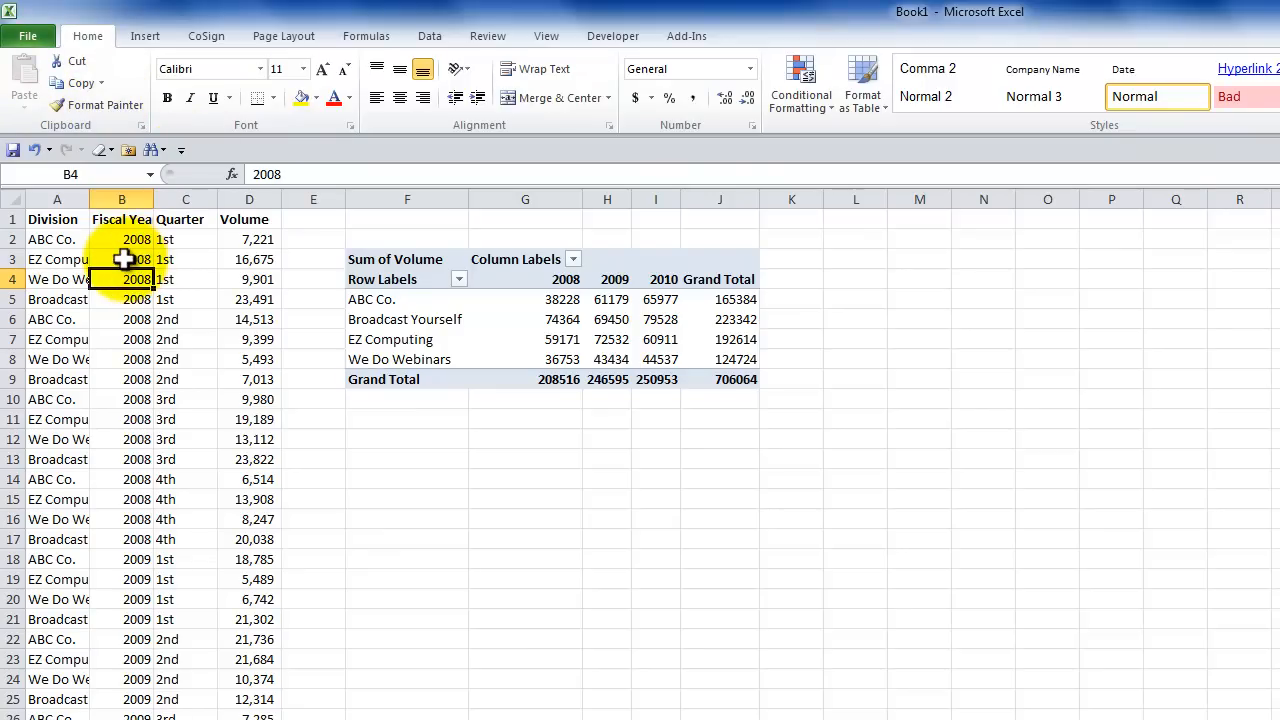
# Select a 2010 value in the Volume pivot table and open the Show Values As list.
pyautogui.click(656, 319)
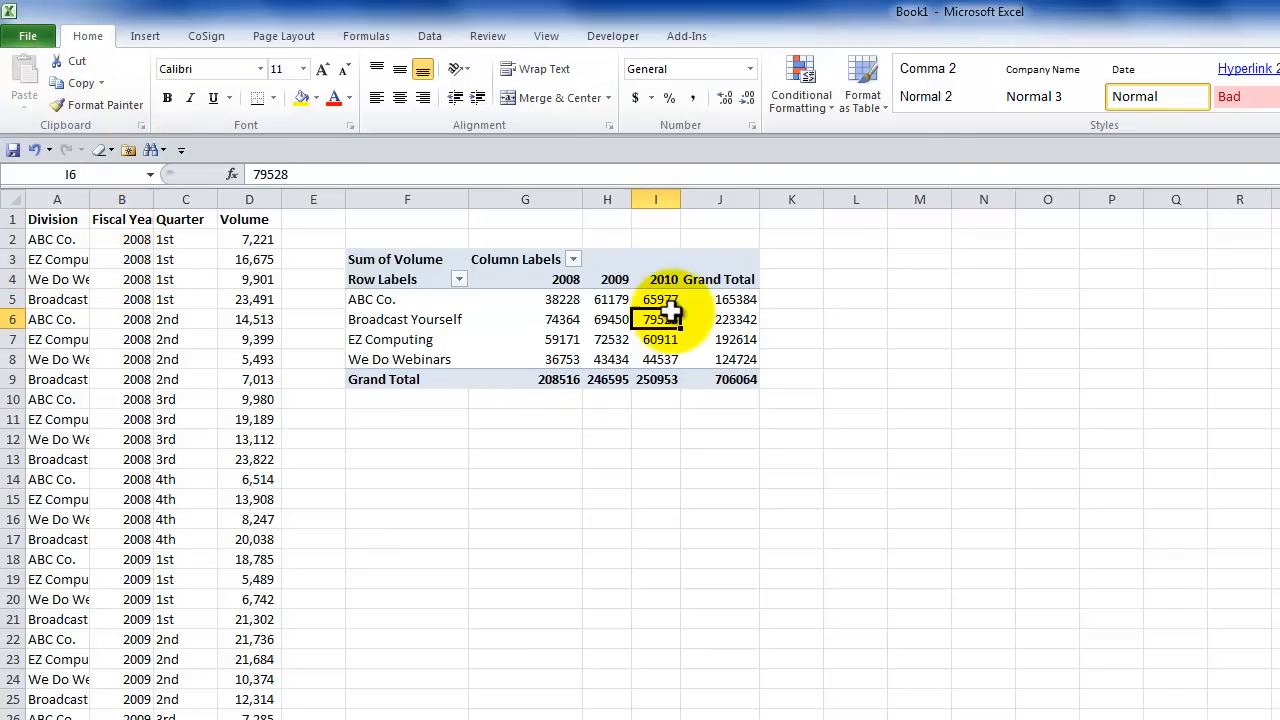
pyautogui.click(656, 319)
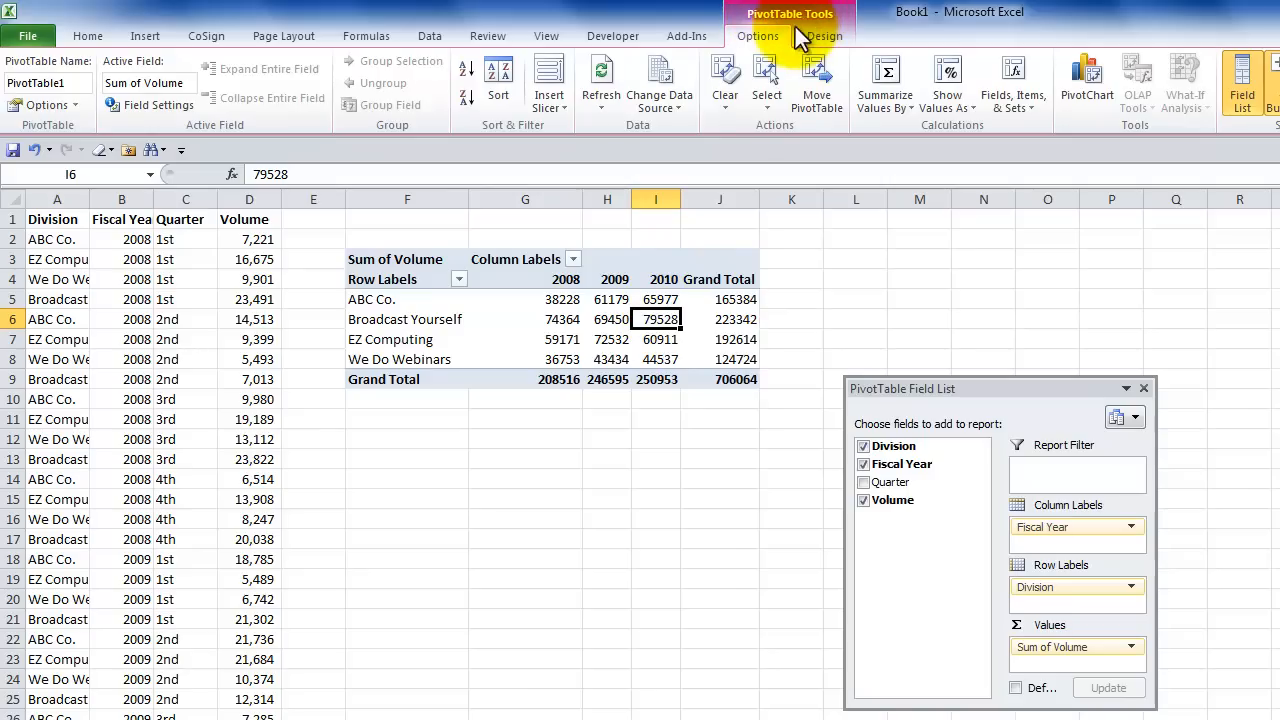
pyautogui.moveTo(920, 135)
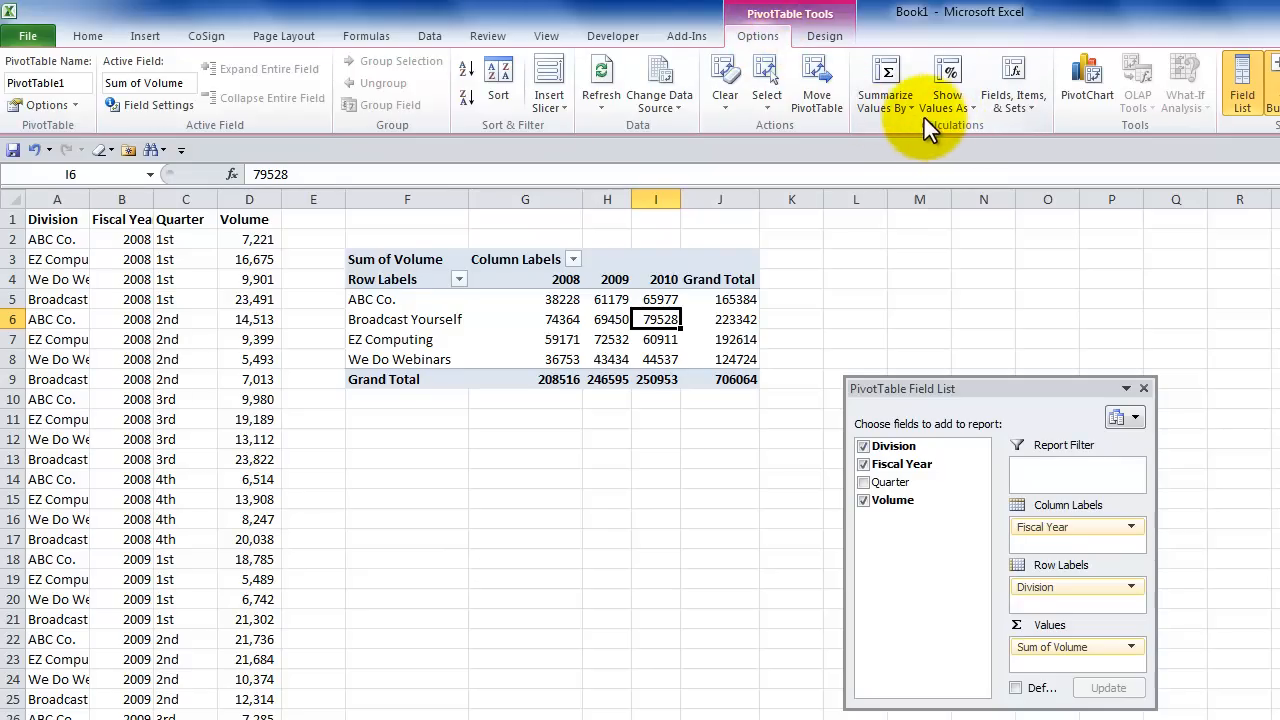
pyautogui.click(946, 82)
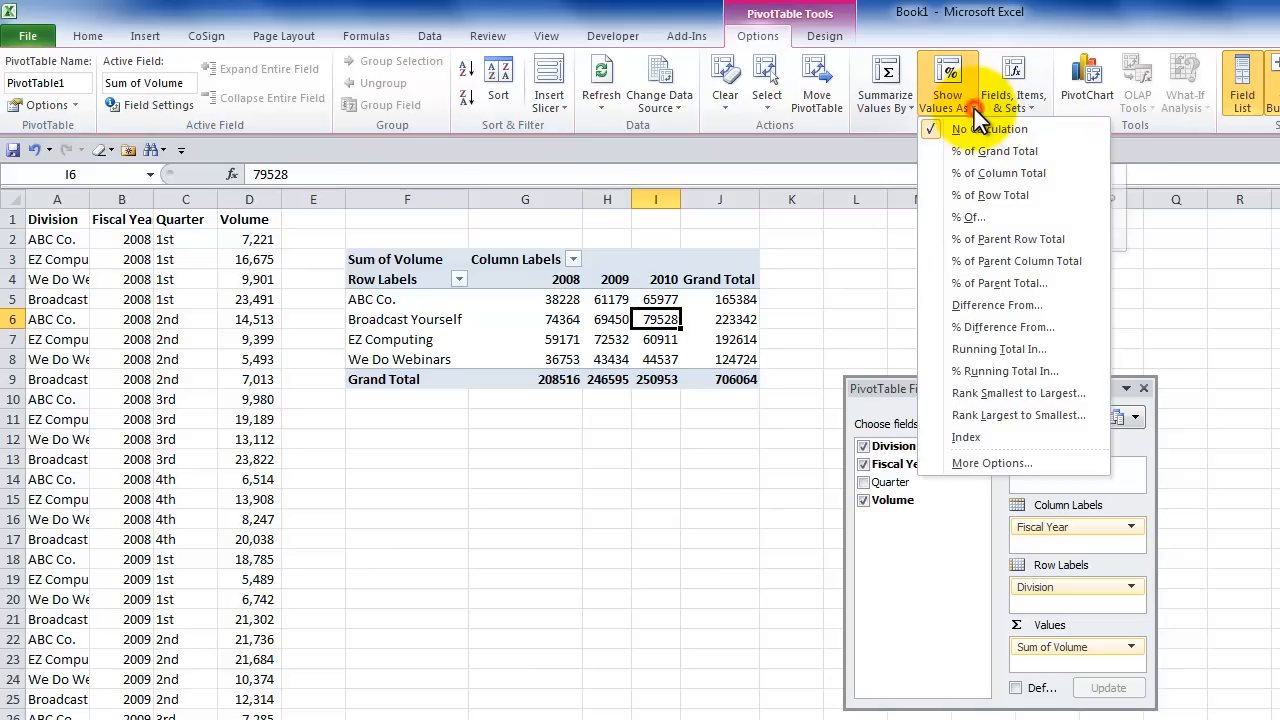